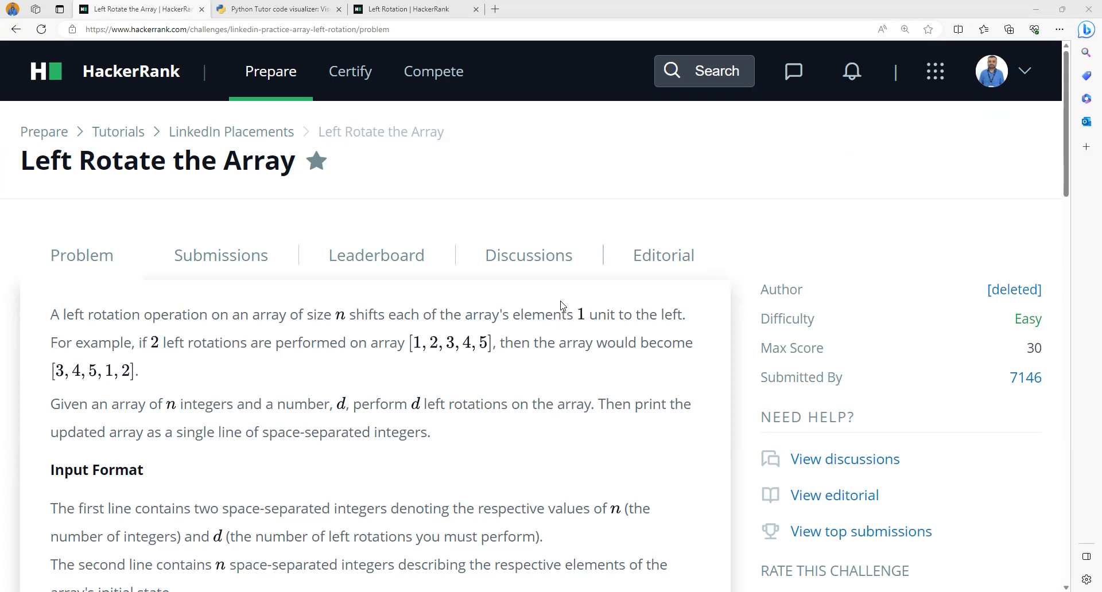
mouse_move(208, 131)
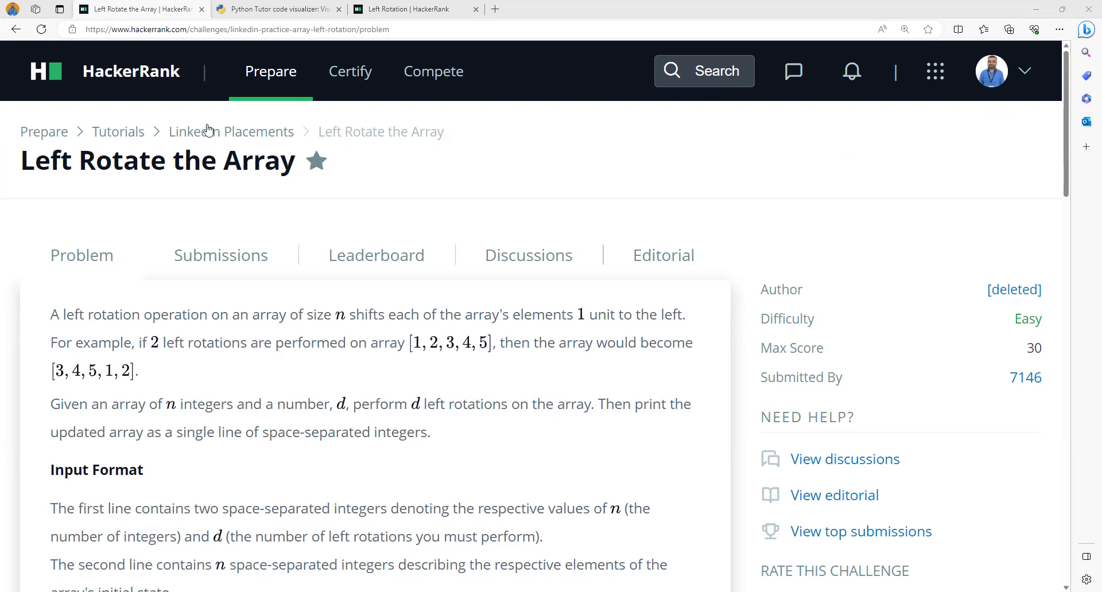
mouse_move(230, 131)
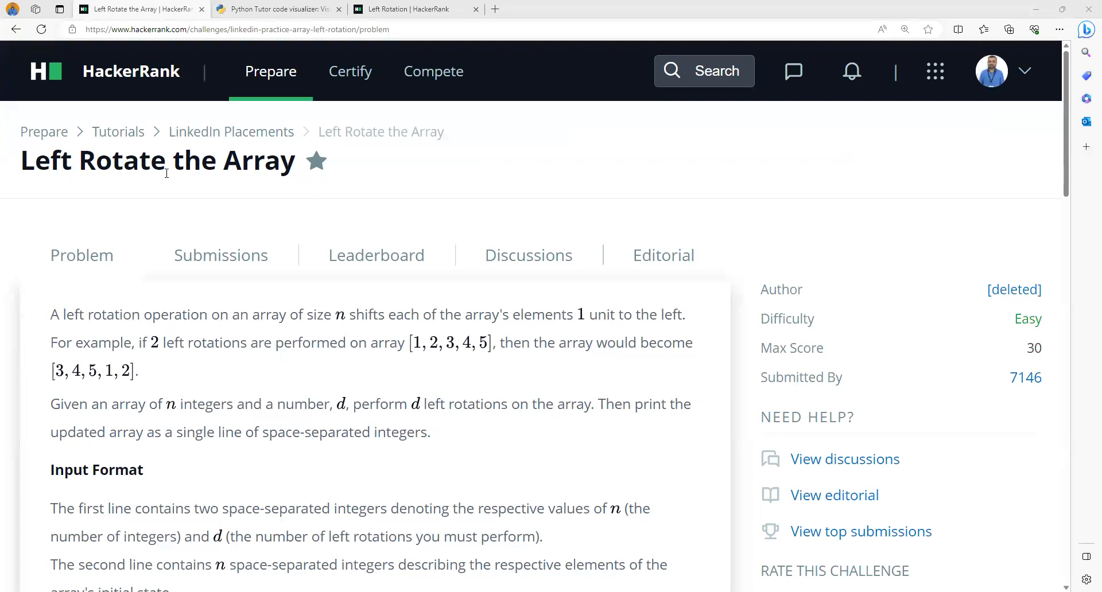
mouse_move(416, 9)
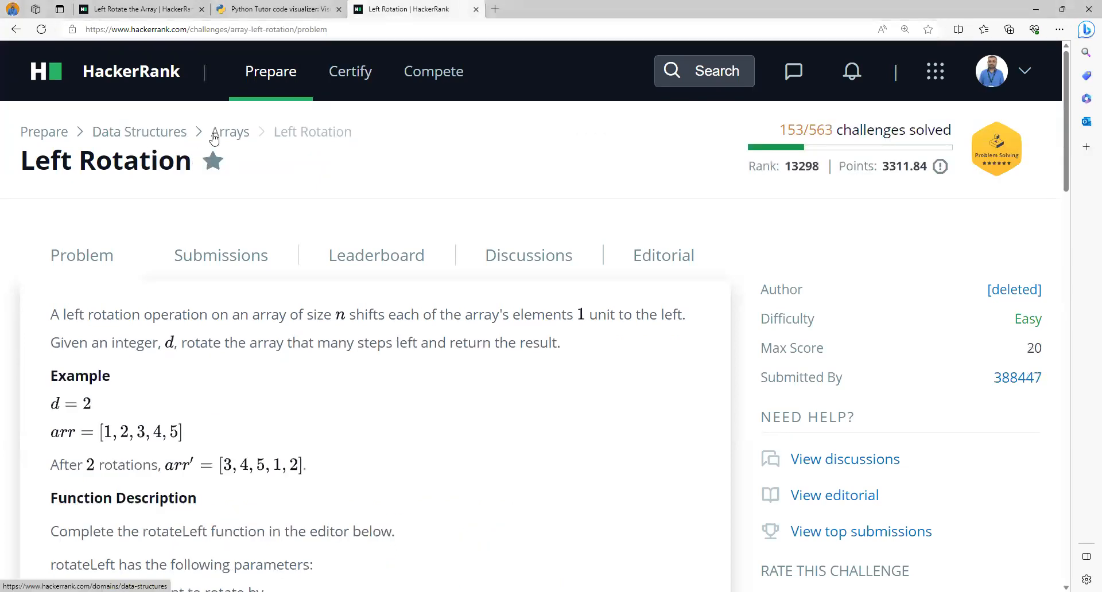
mouse_move(102, 184)
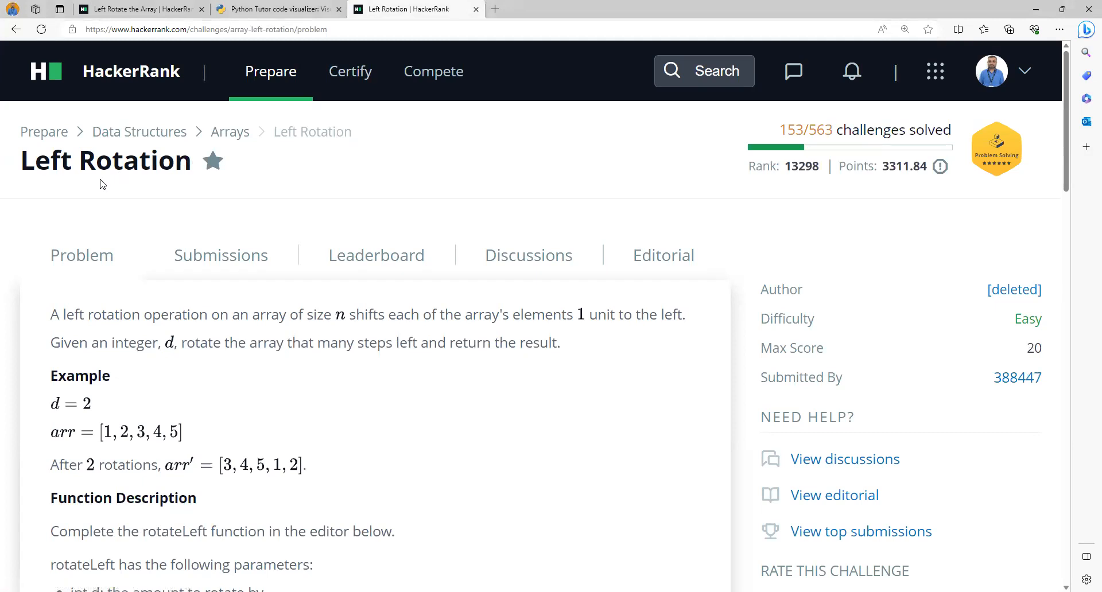
mouse_move(225, 315)
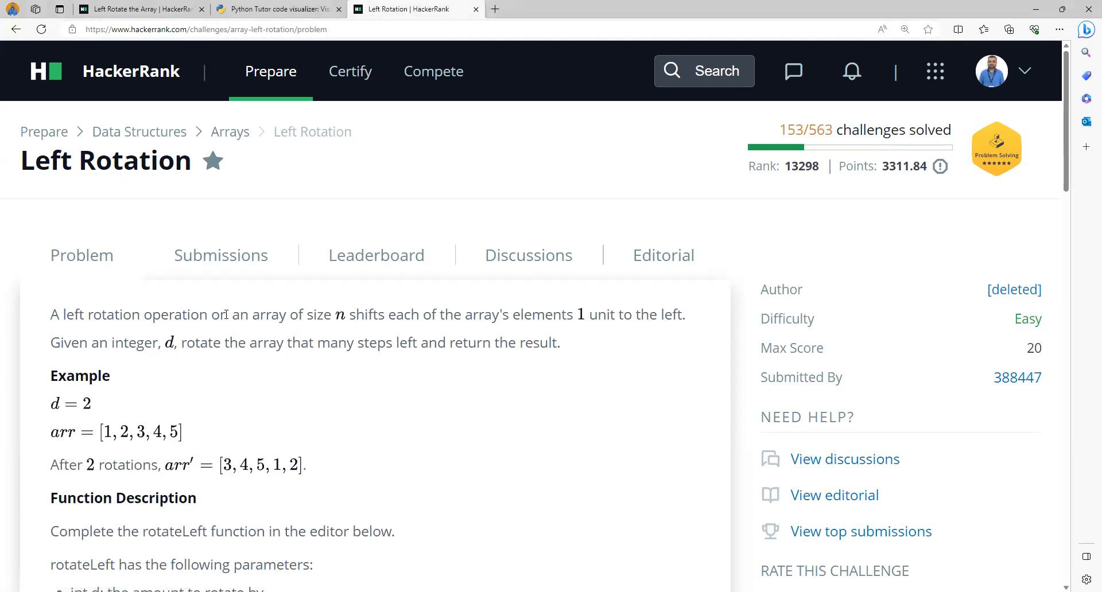
mouse_move(129, 337)
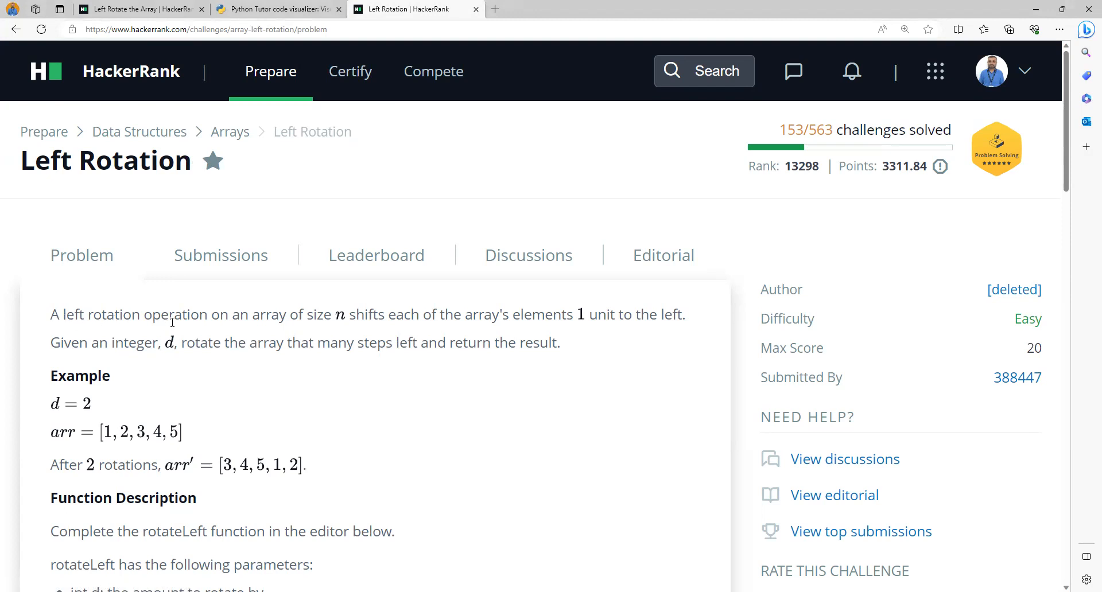
mouse_move(330, 321)
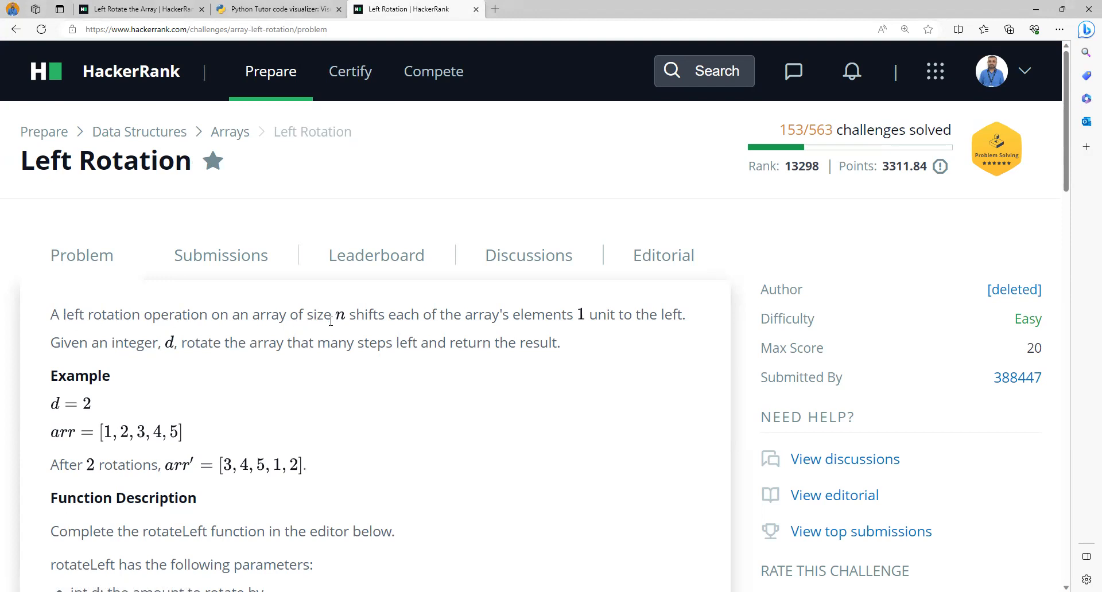
mouse_move(491, 333)
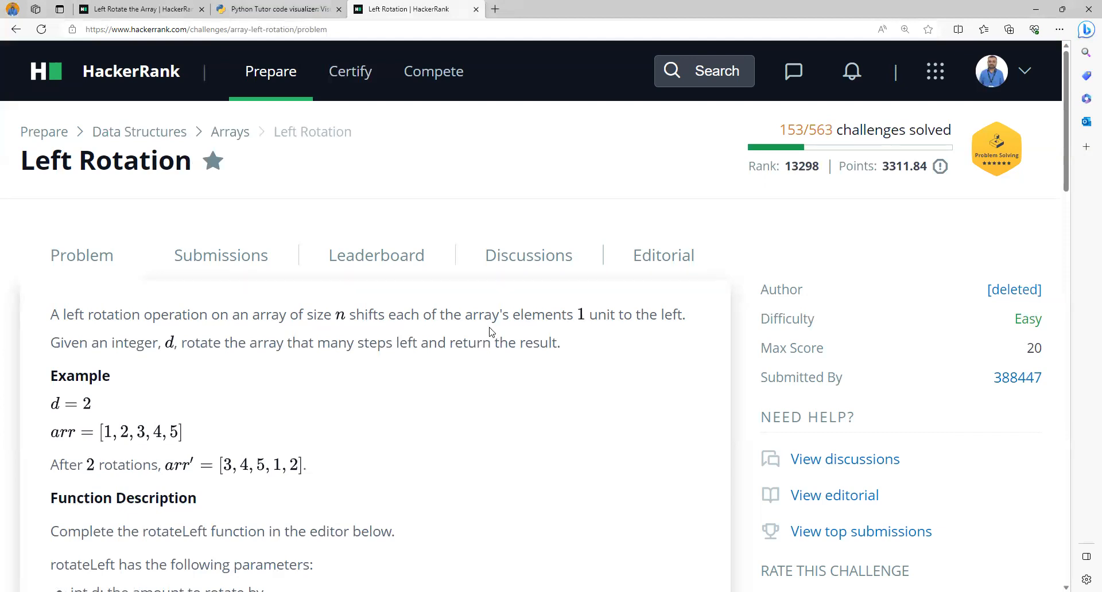
mouse_move(668, 318)
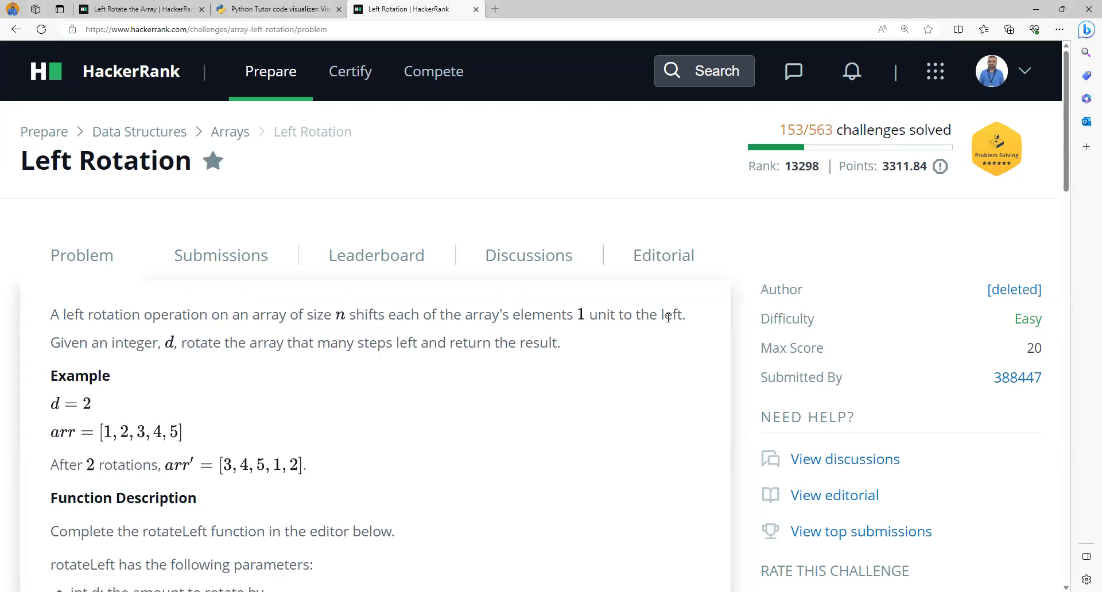
mouse_move(136, 346)
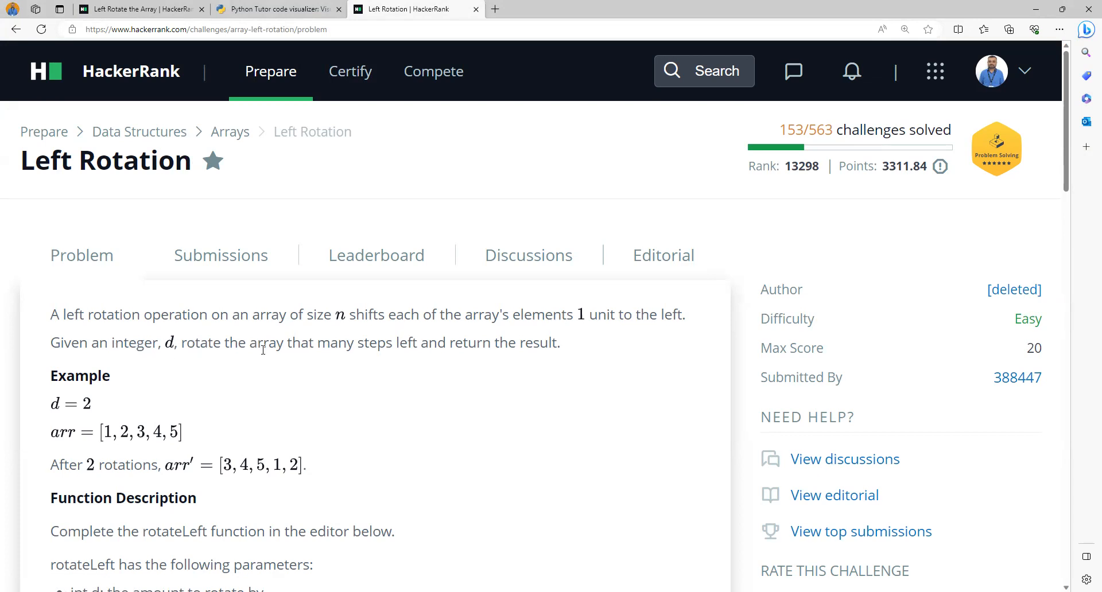
mouse_move(385, 346)
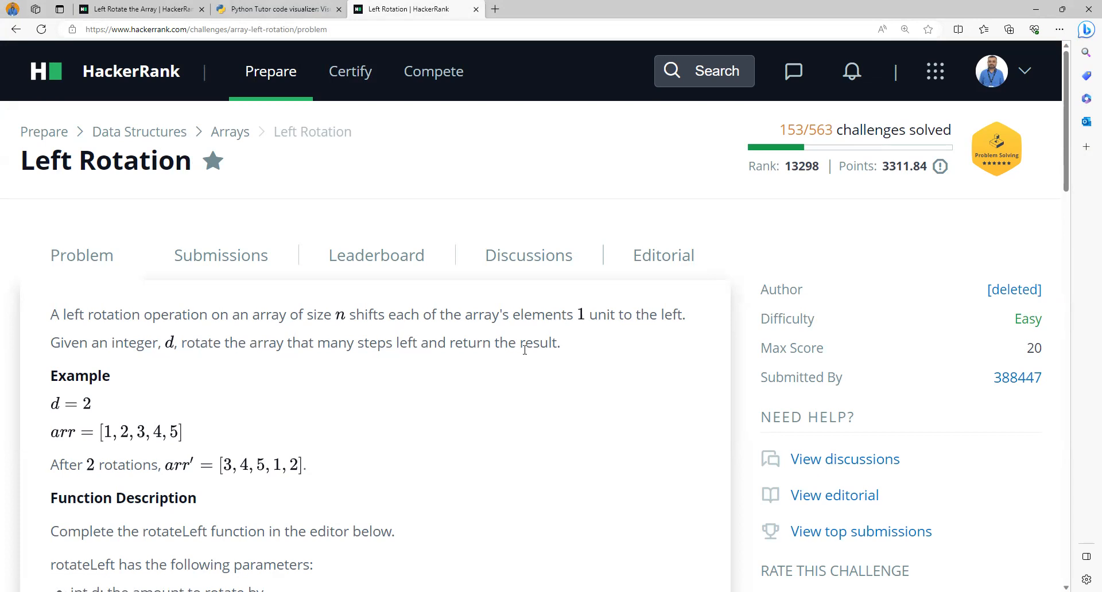
mouse_move(68, 409)
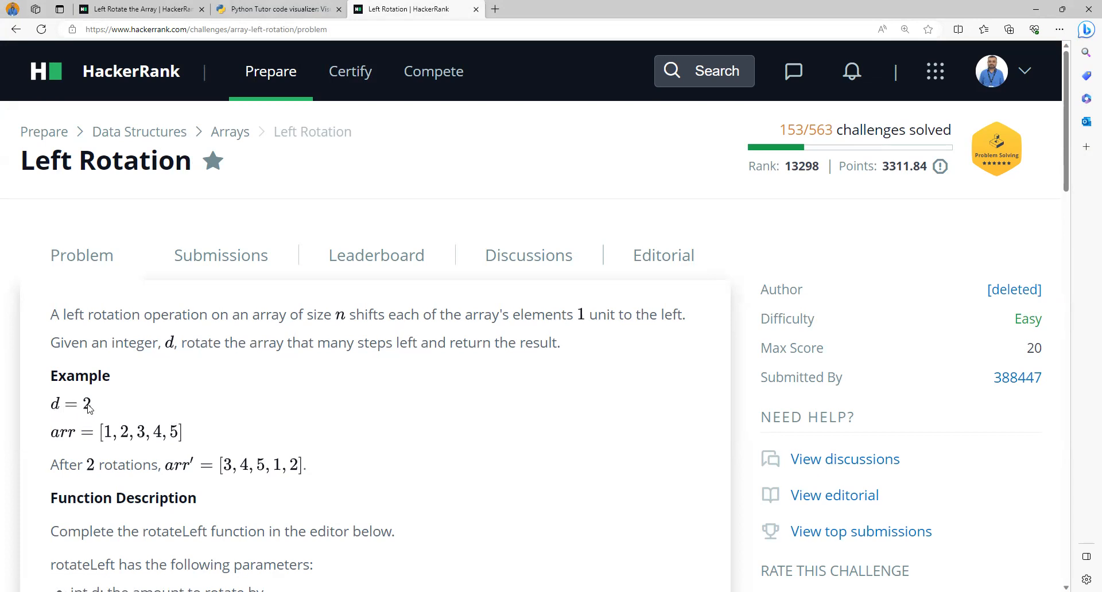
mouse_move(173, 450)
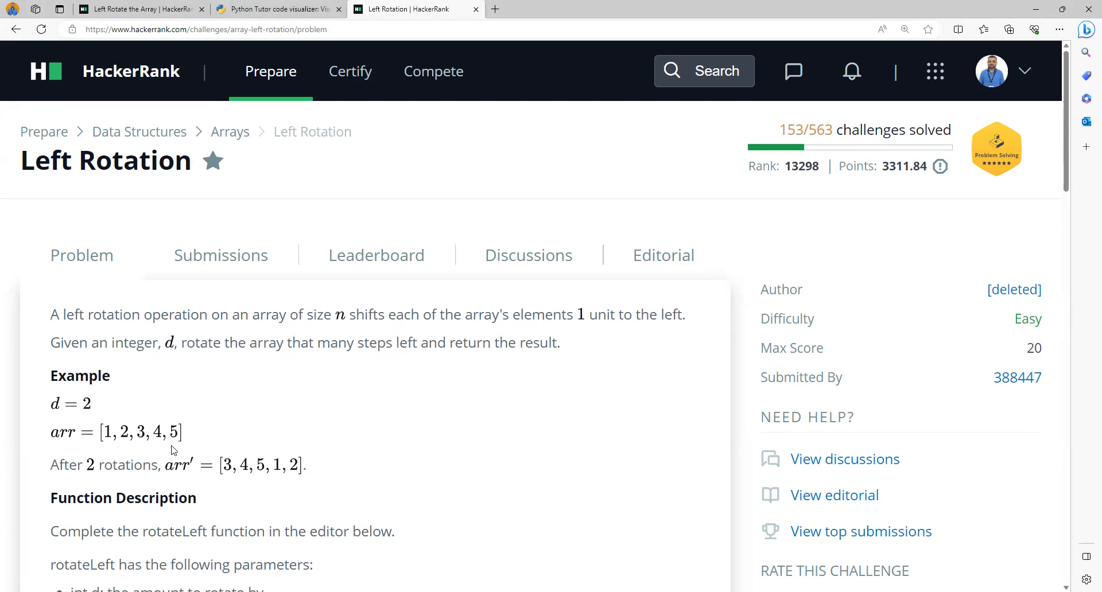
mouse_move(113, 437)
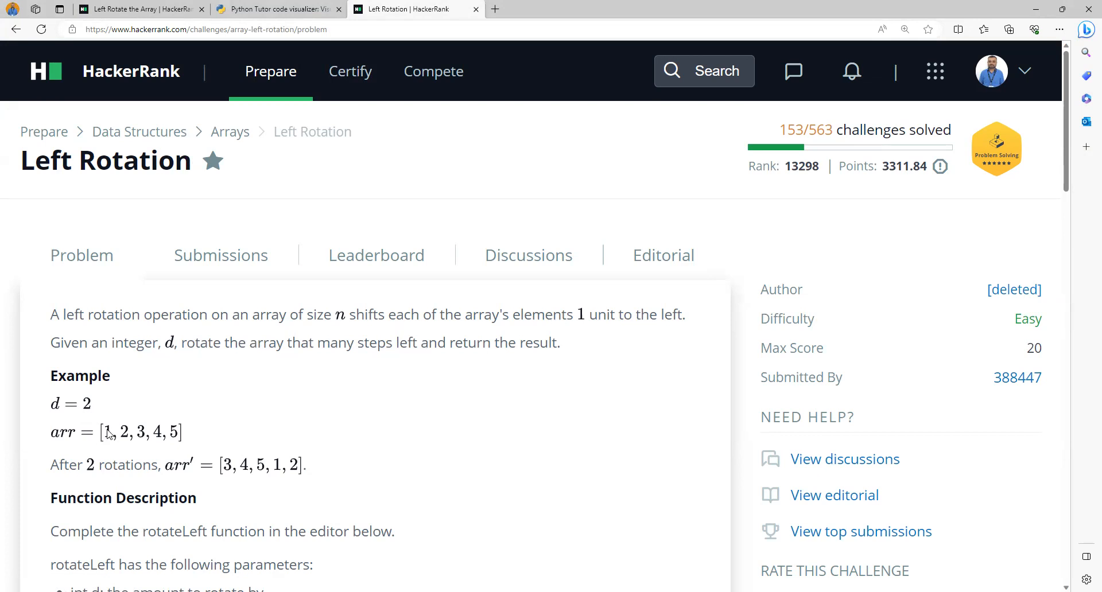
mouse_move(128, 439)
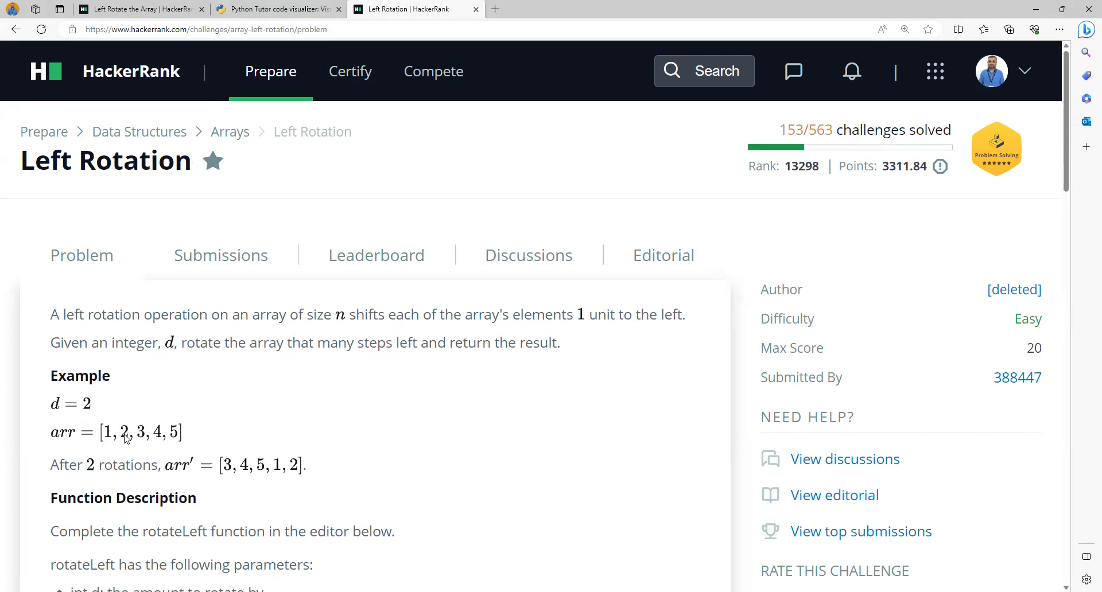
mouse_move(226, 474)
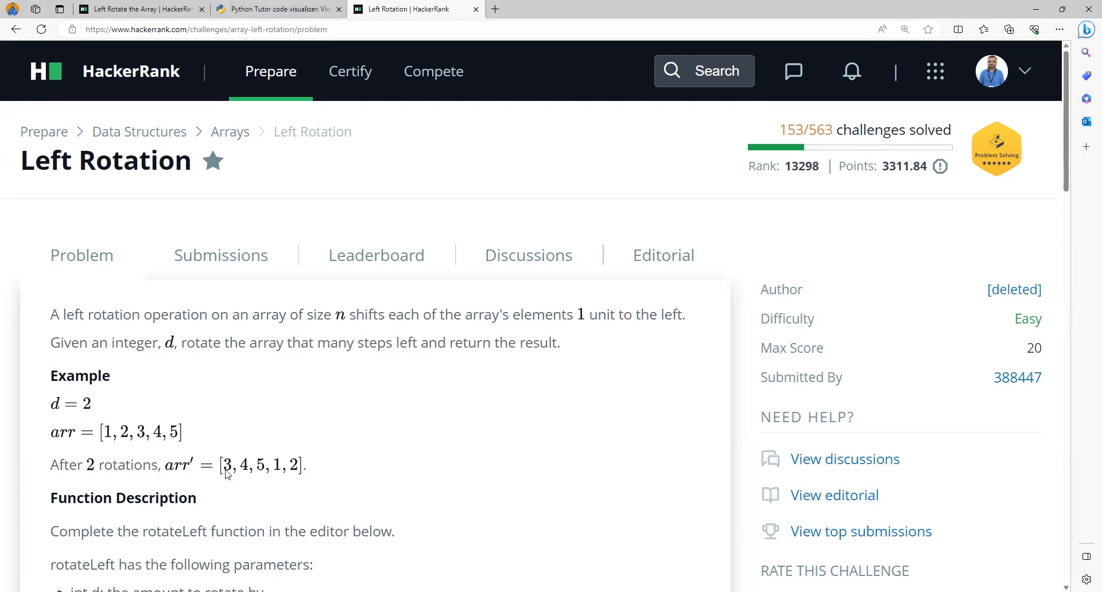
mouse_move(262, 475)
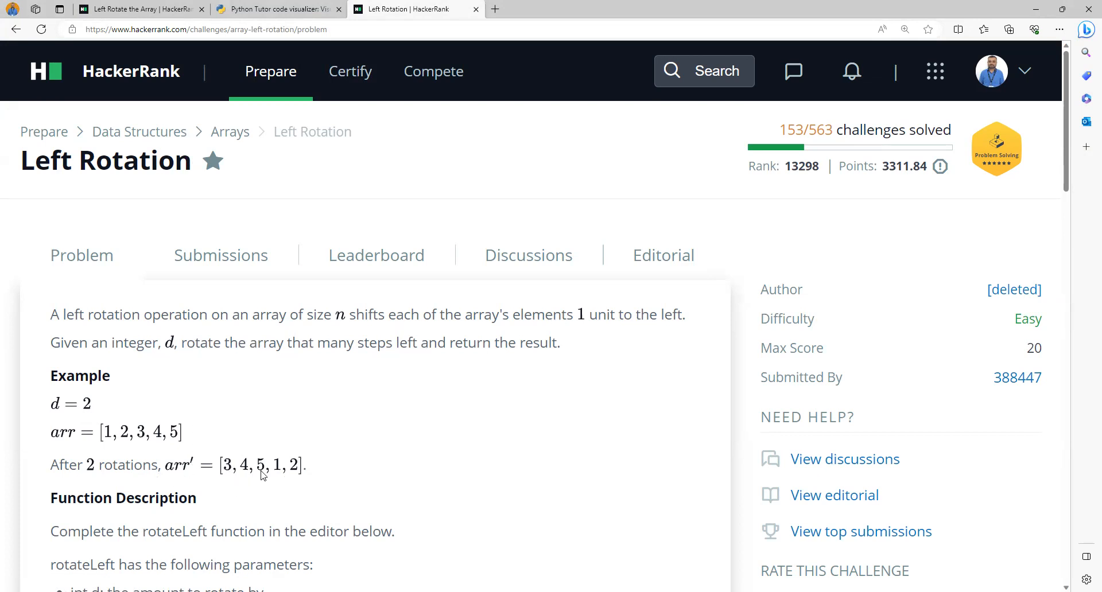
mouse_move(281, 500)
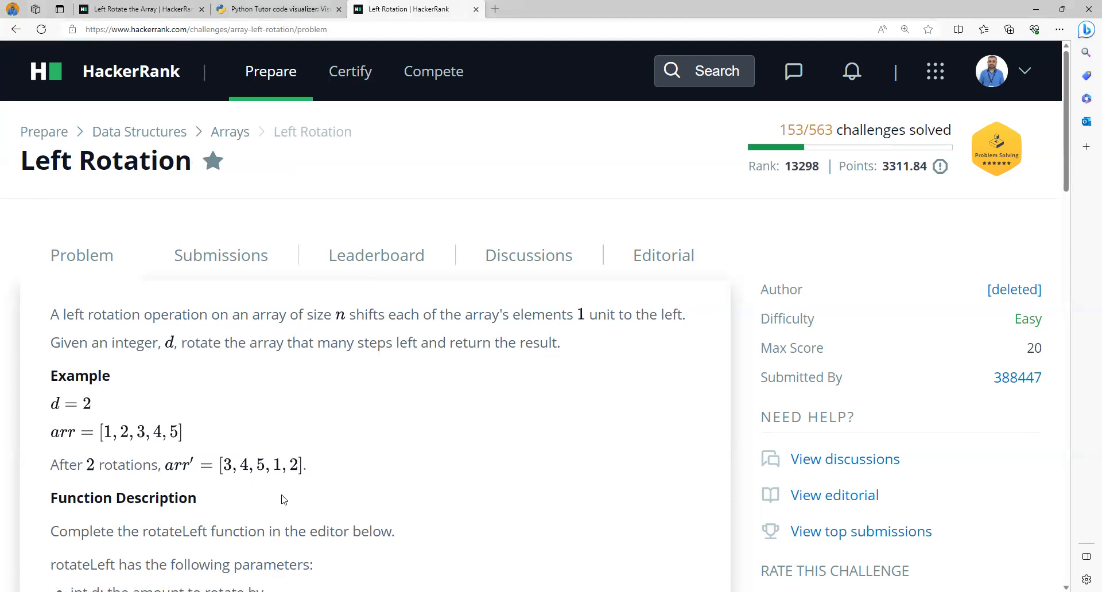
Step: Scroll down to the Sample Input and highlight the n and d values 5 4
scroll("down", 3)
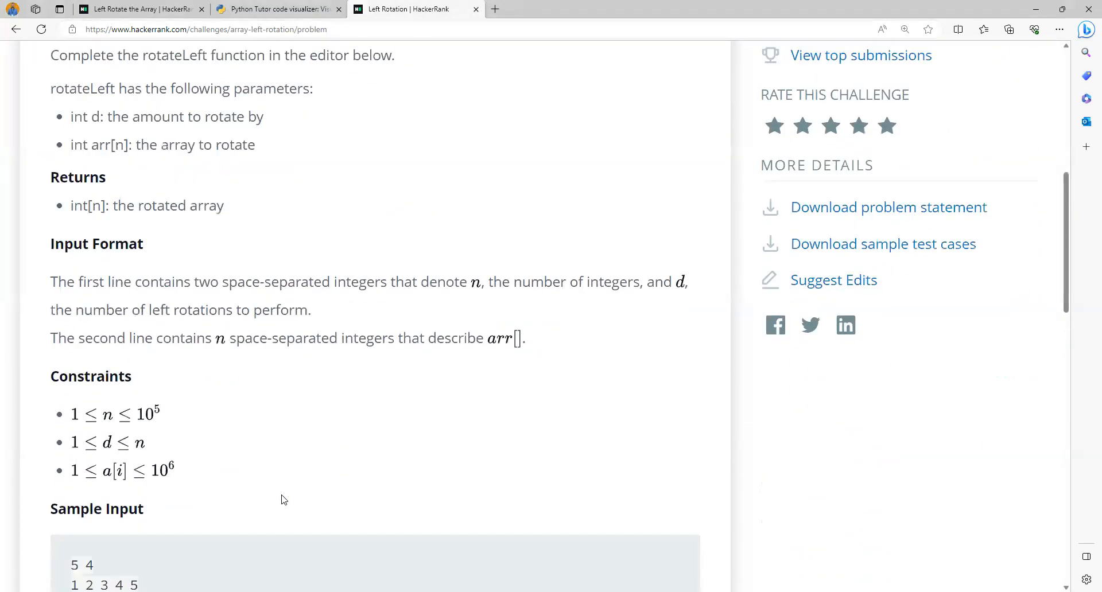
scroll("down", 3)
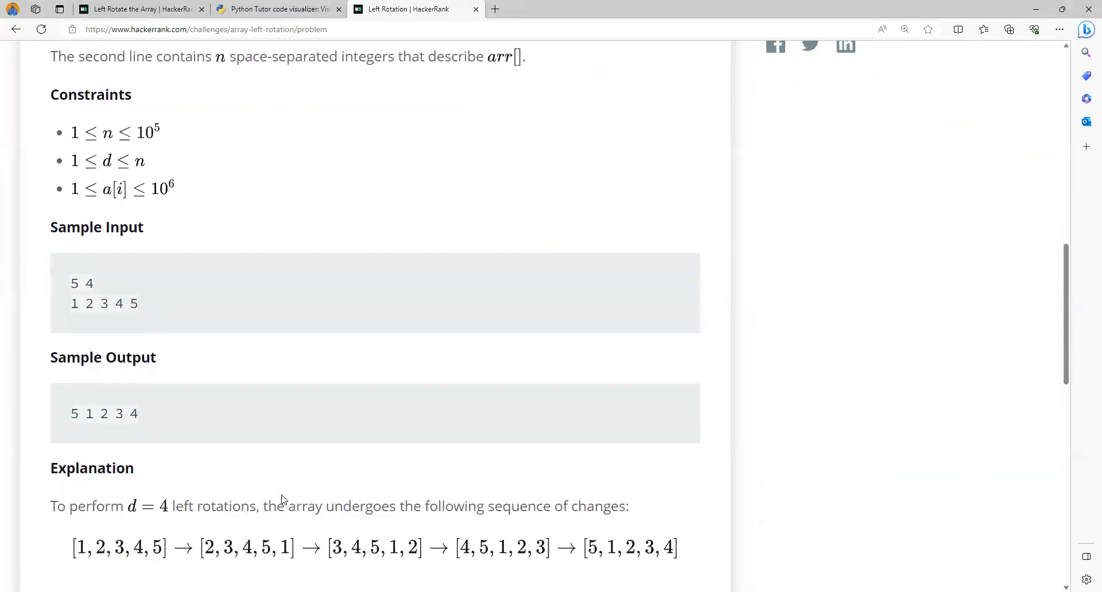
scroll("down", 3)
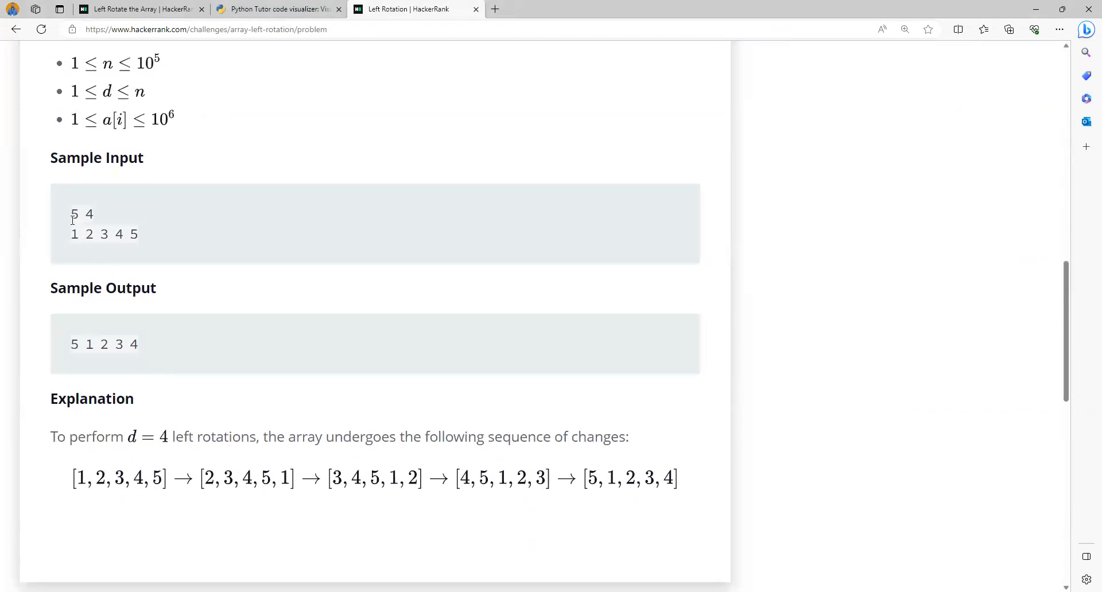
double_click(76, 213)
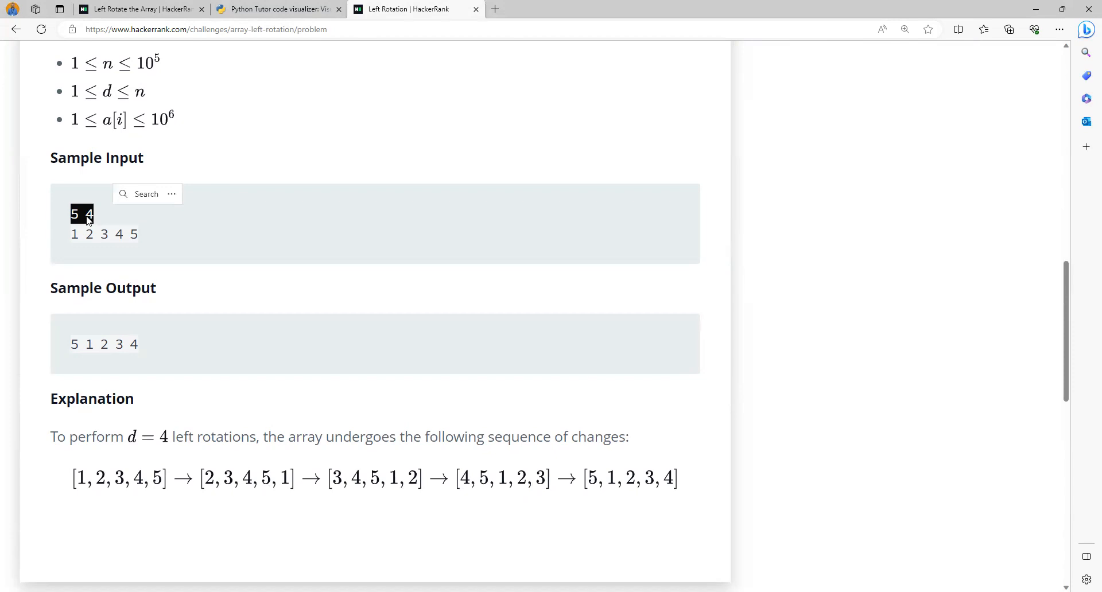
mouse_move(96, 220)
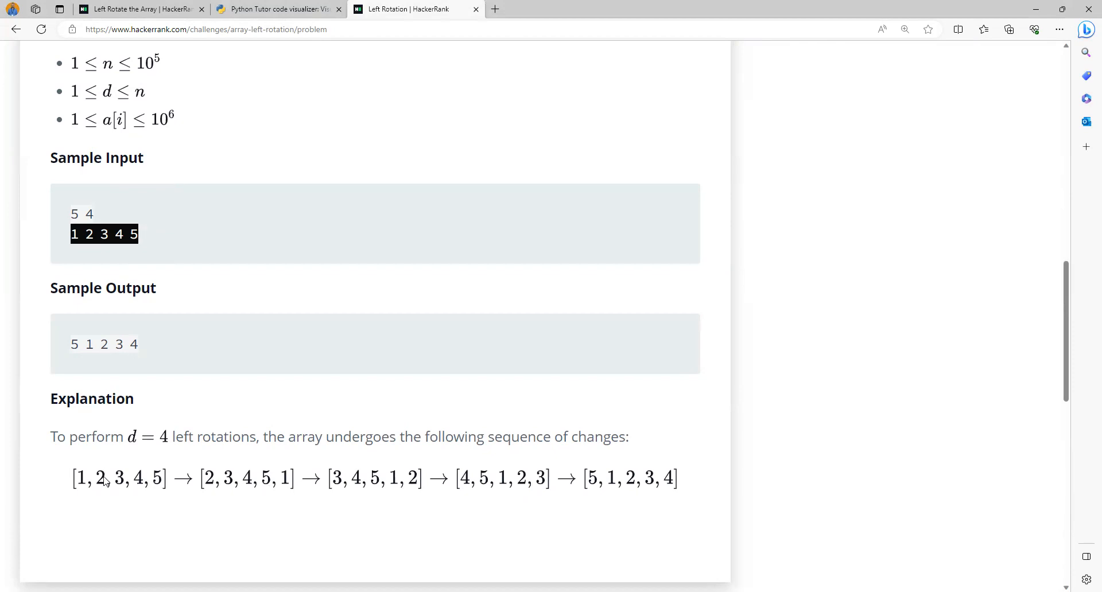
mouse_move(196, 491)
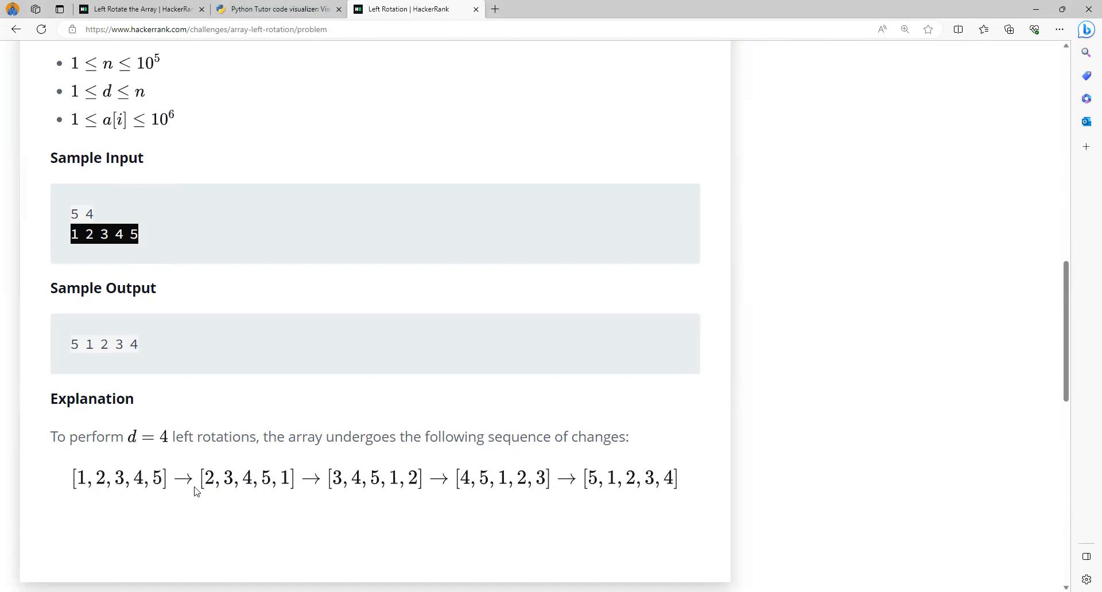
mouse_move(82, 487)
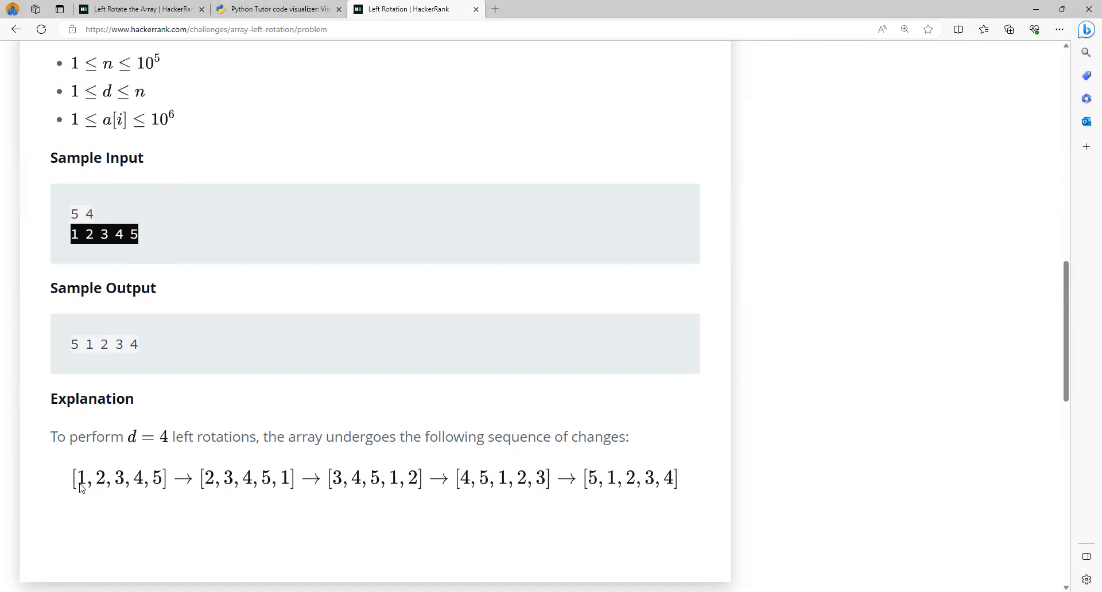
mouse_move(188, 520)
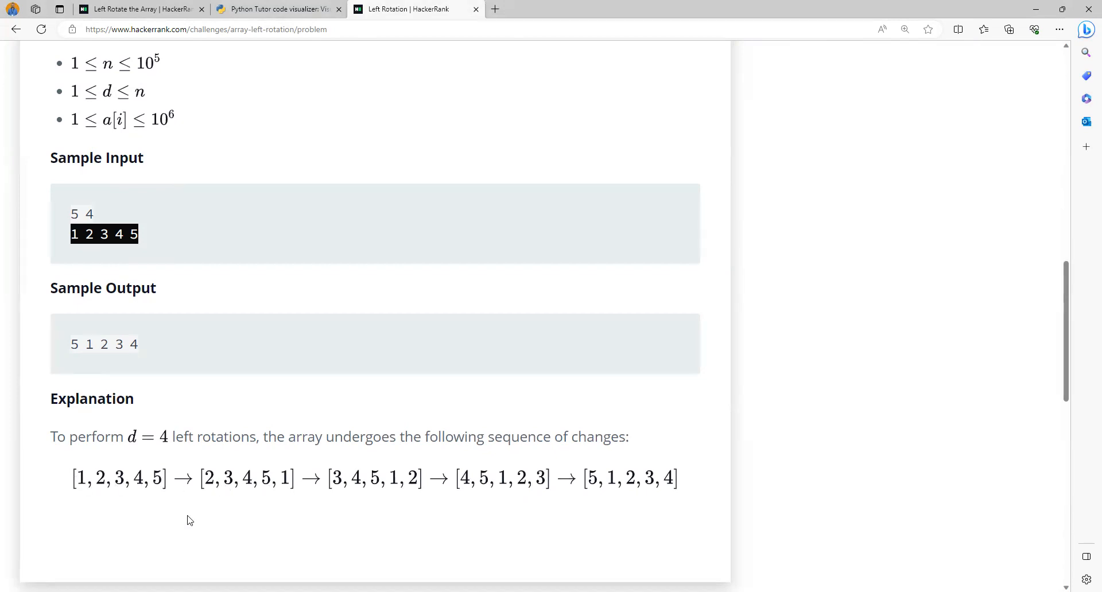
mouse_move(286, 487)
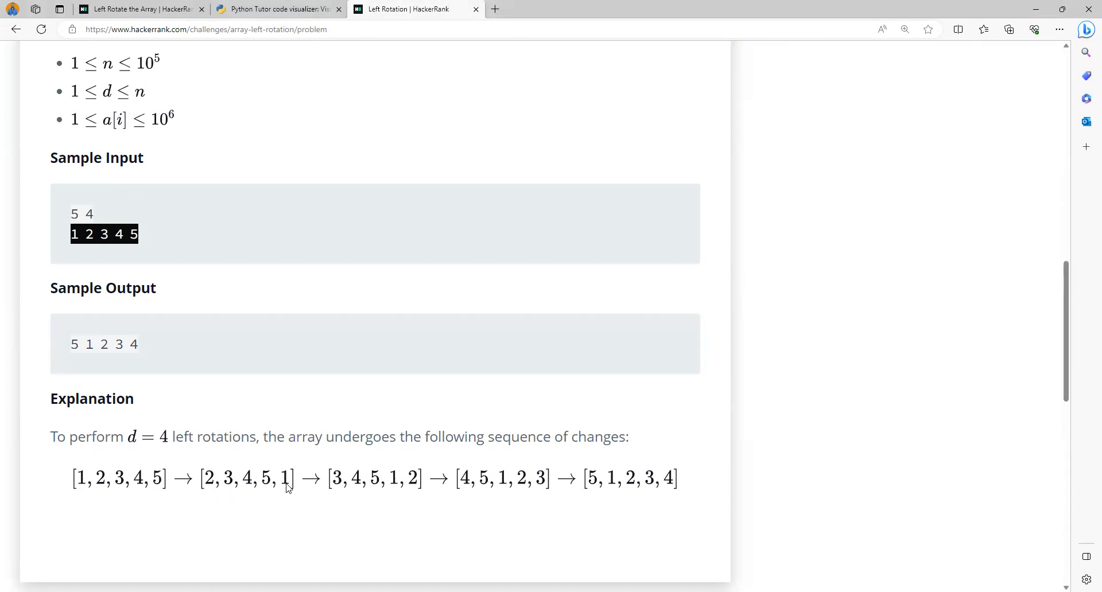
mouse_move(214, 490)
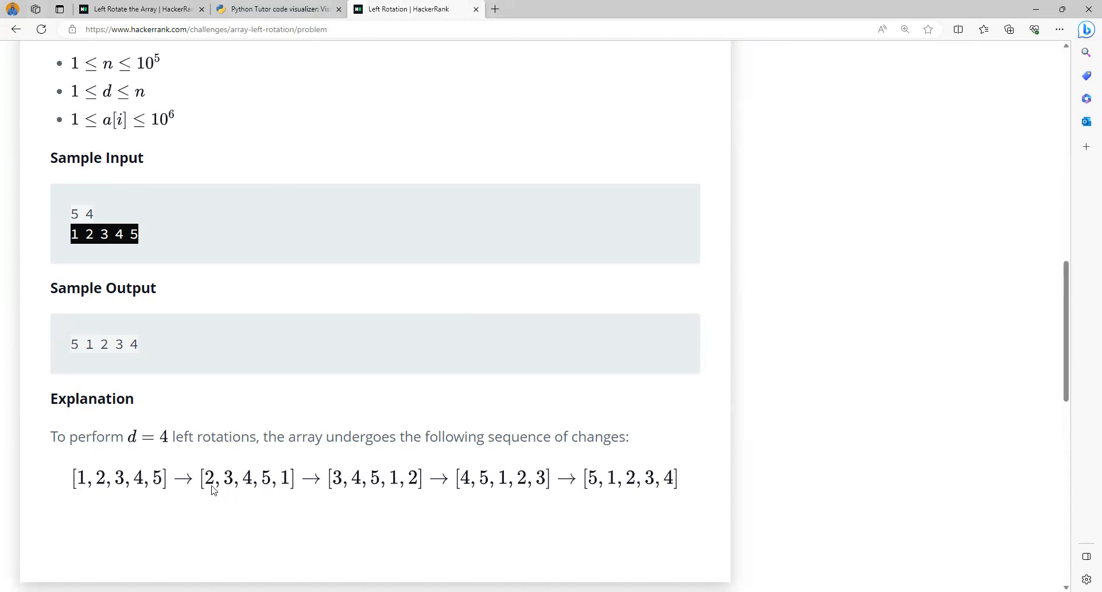
mouse_move(381, 490)
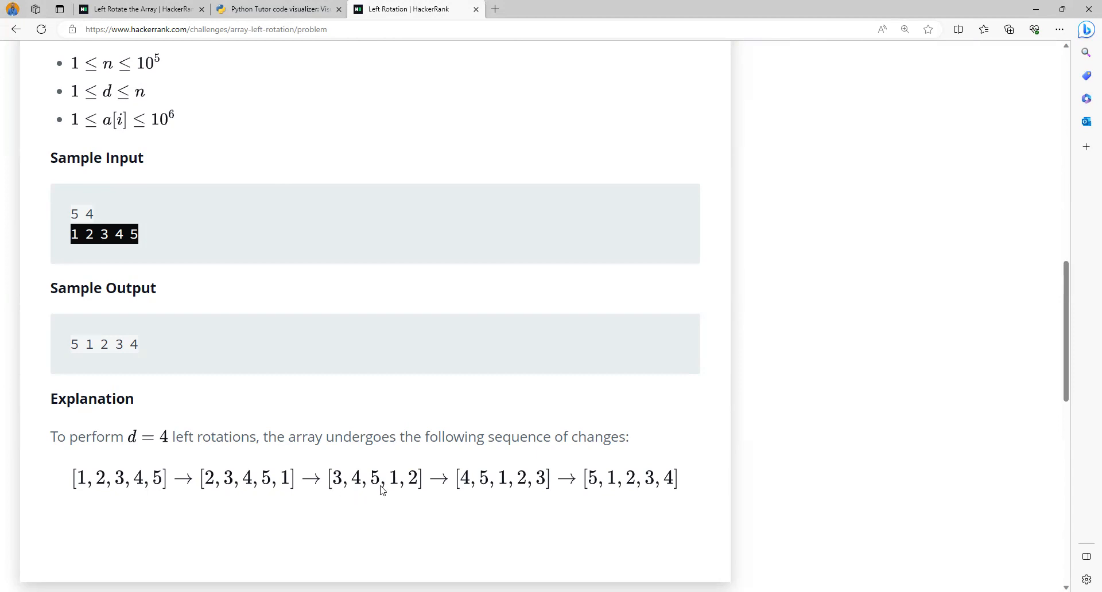
mouse_move(337, 485)
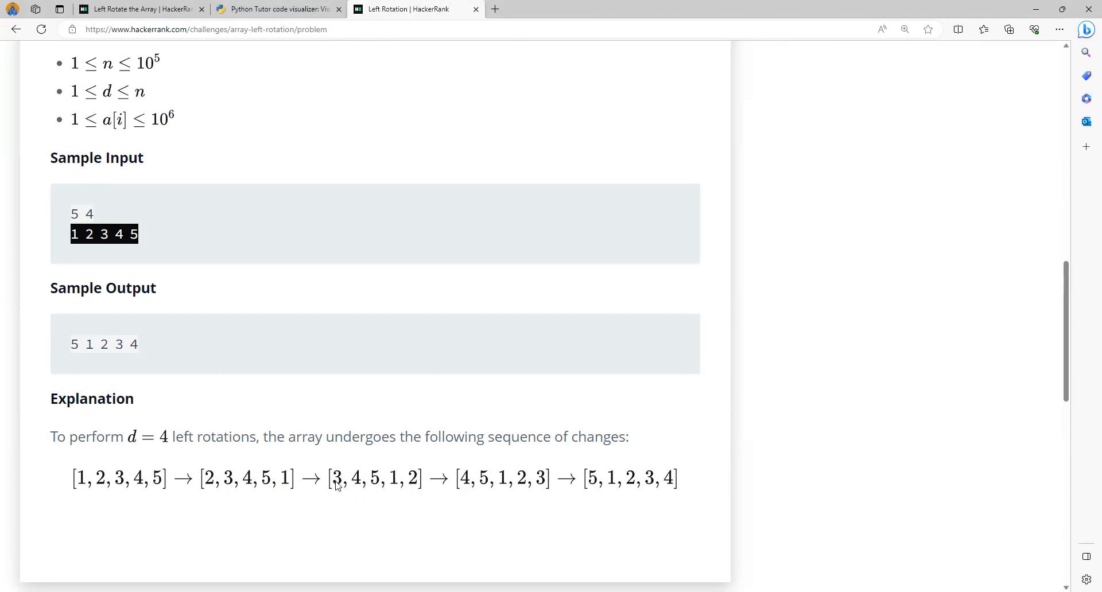
mouse_move(531, 489)
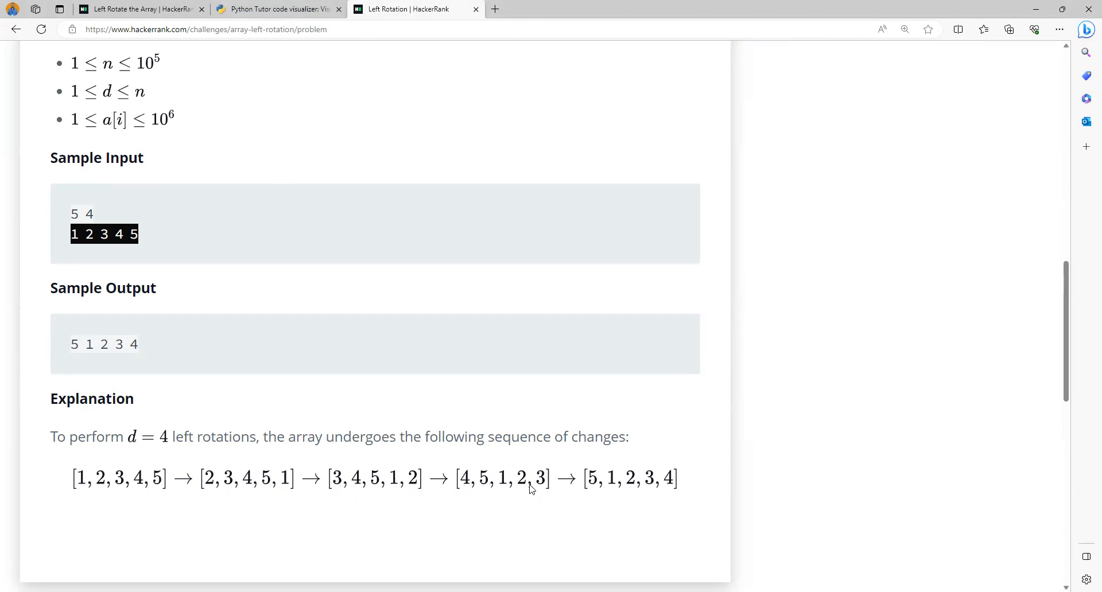
mouse_move(613, 560)
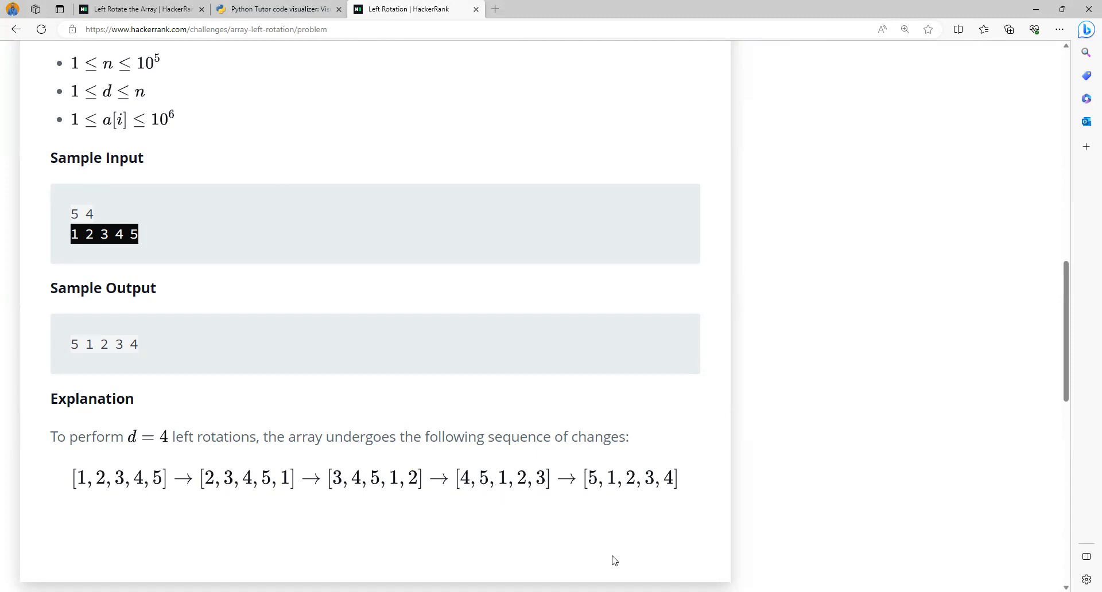
mouse_move(635, 491)
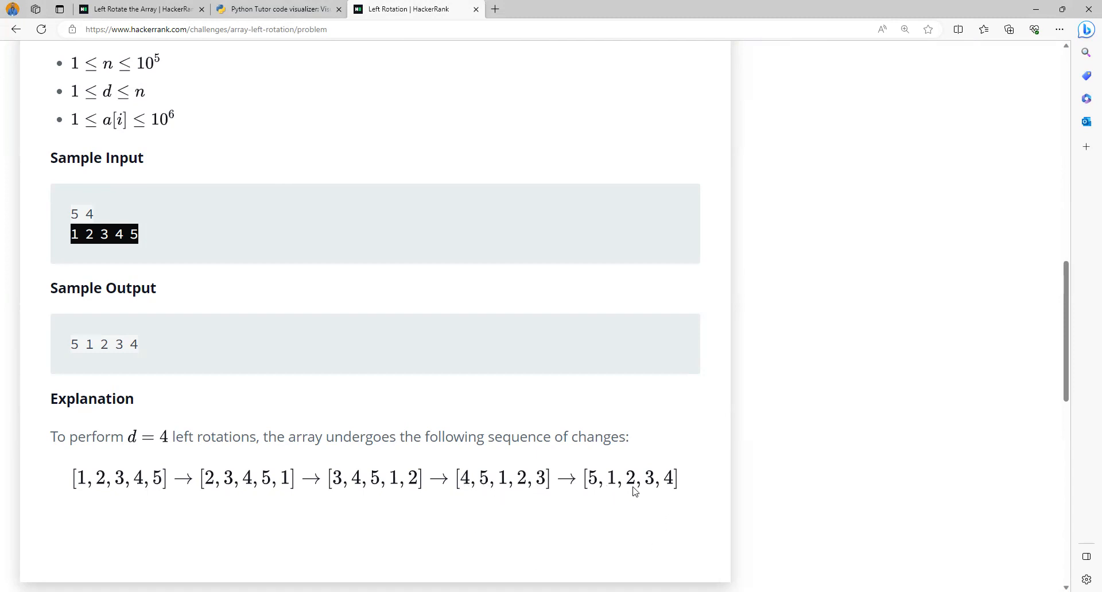
mouse_move(681, 488)
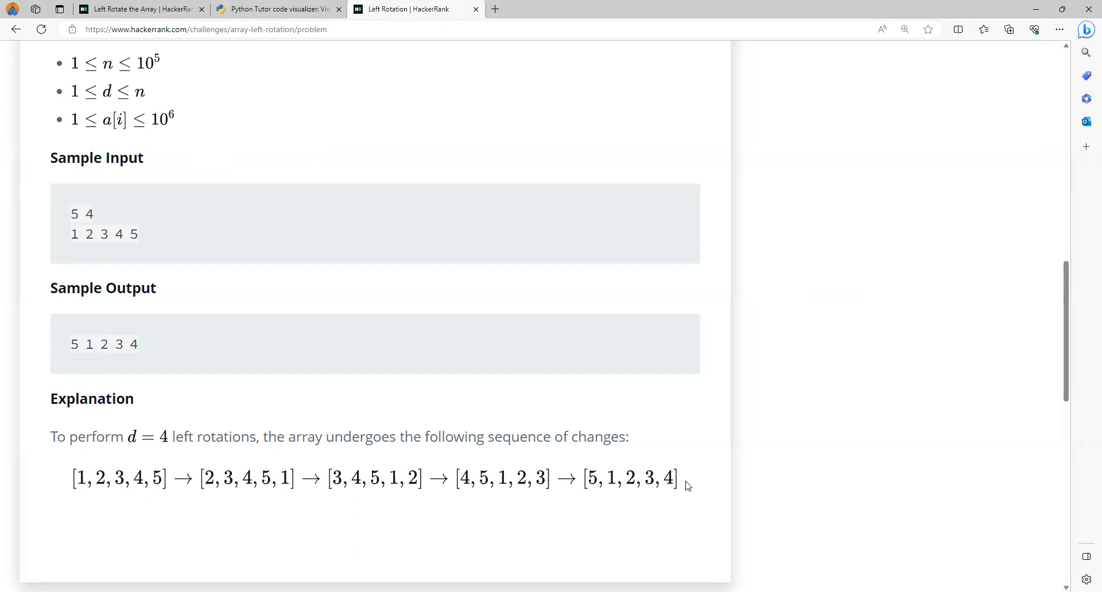
Step: Switch to Python Tutor and place the cursor at the end of the a = [1,2,3,4,5] line
left_click(277, 8)
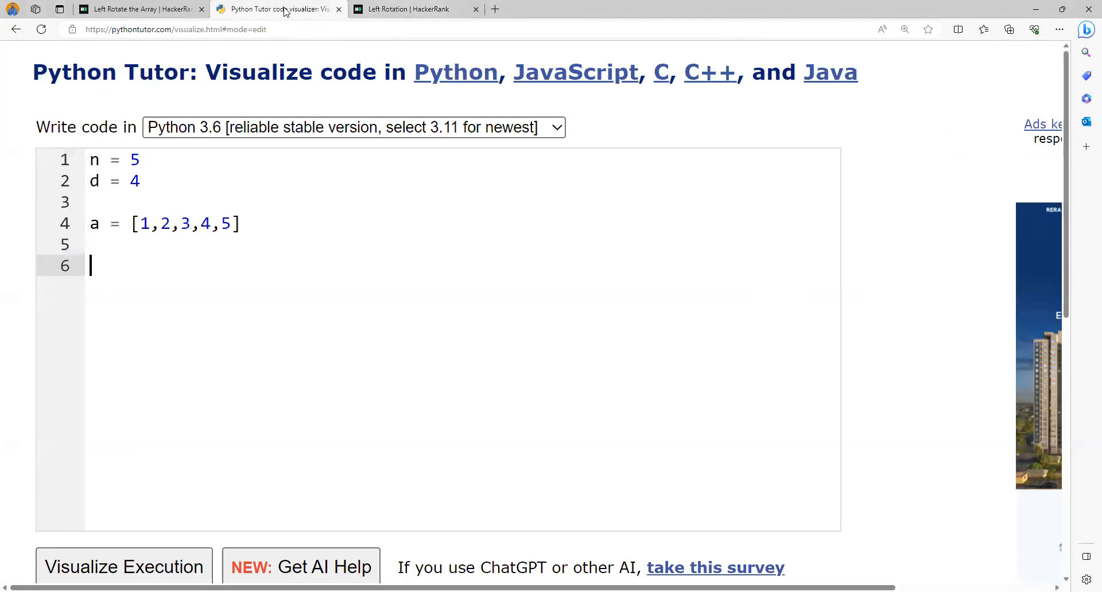
left_click(91, 182)
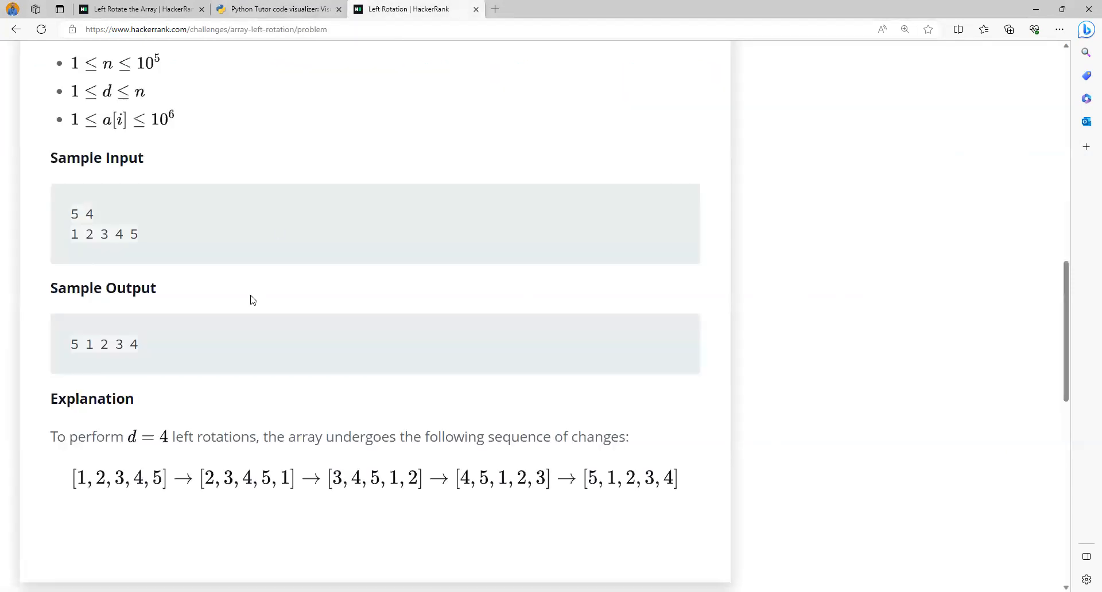
left_click(276, 9)
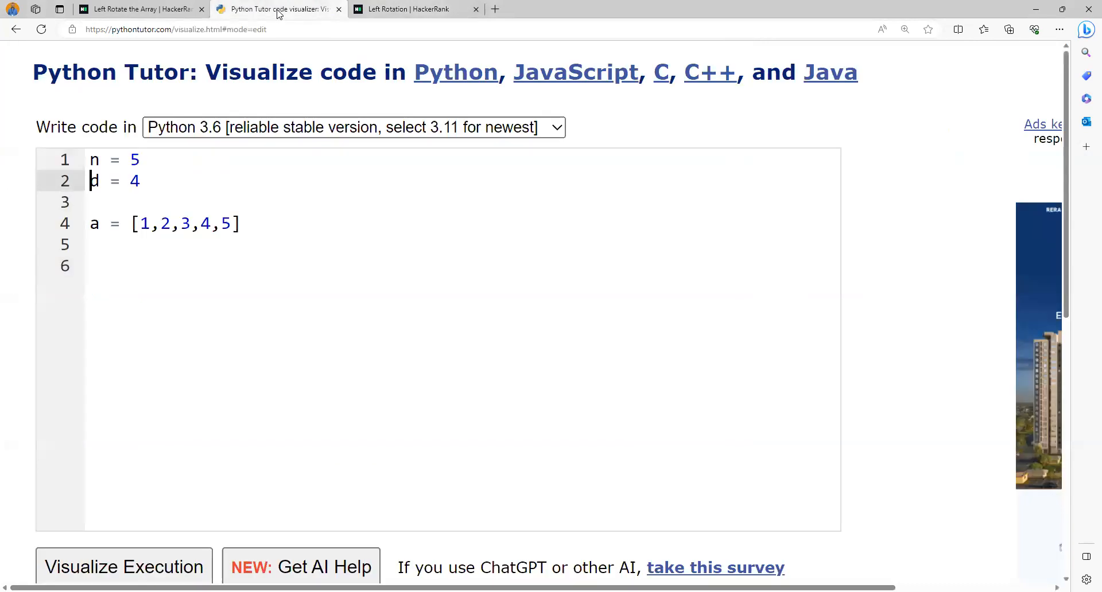
left_click(93, 224)
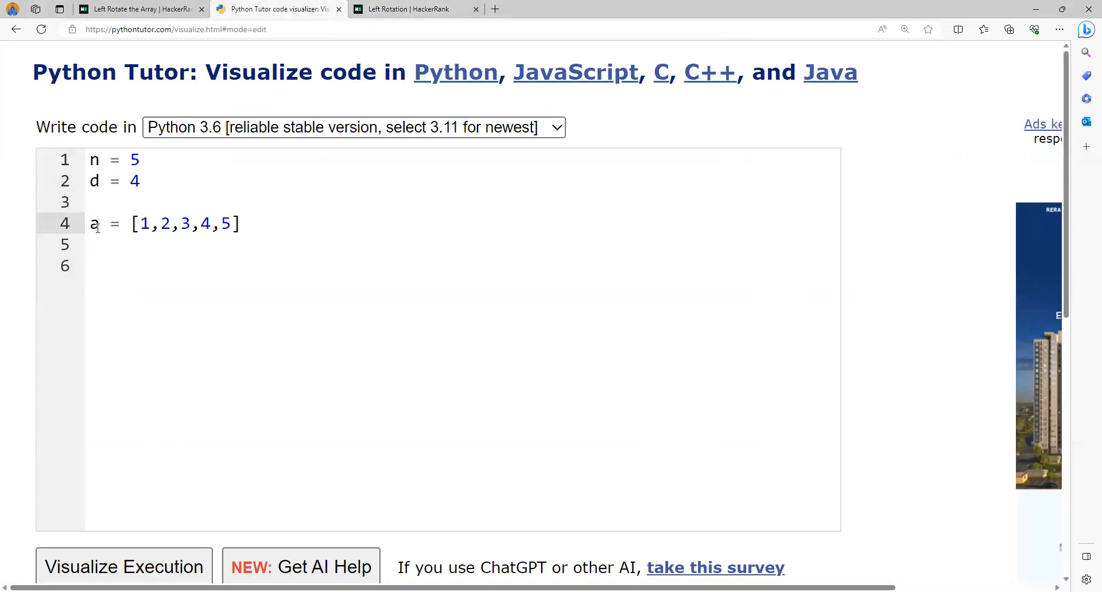
left_click(242, 224)
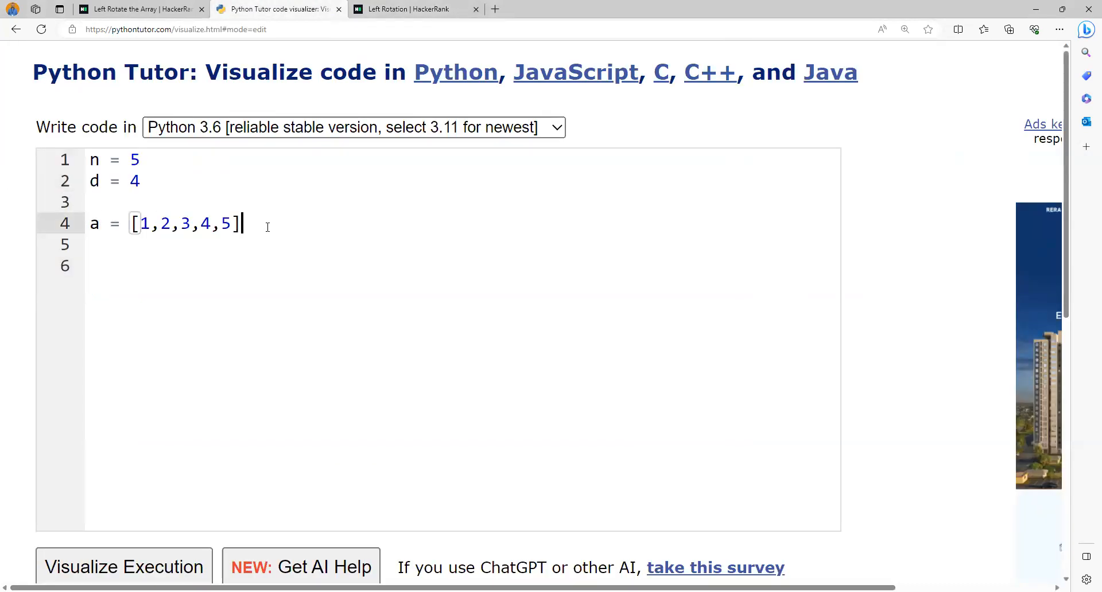
Step: Below the list, write x = a.pop(0) followed by a.append(x)
key("Return")
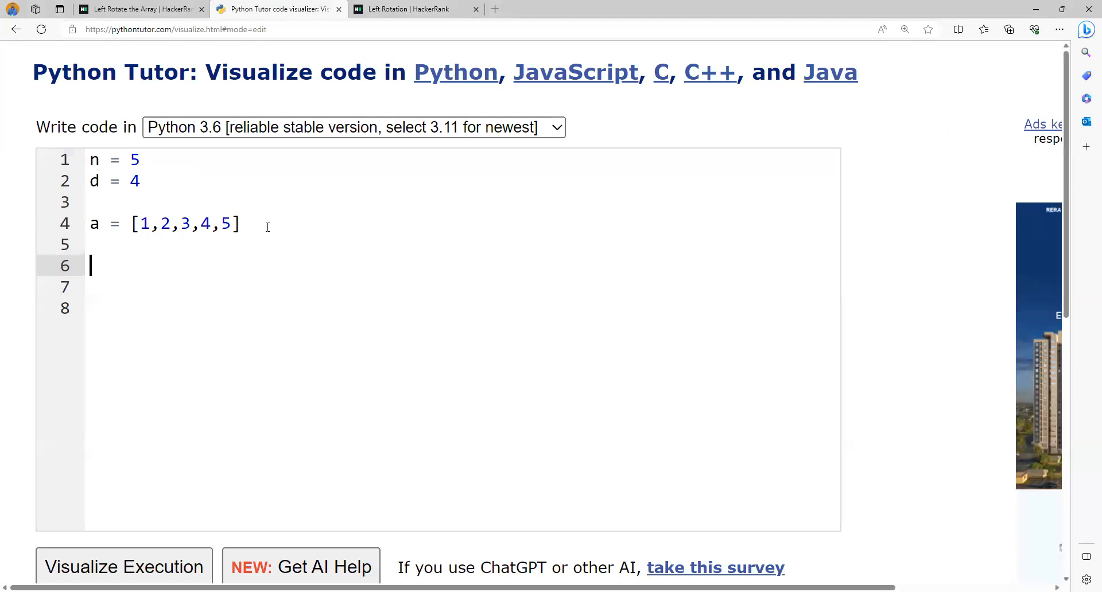
mouse_move(143, 225)
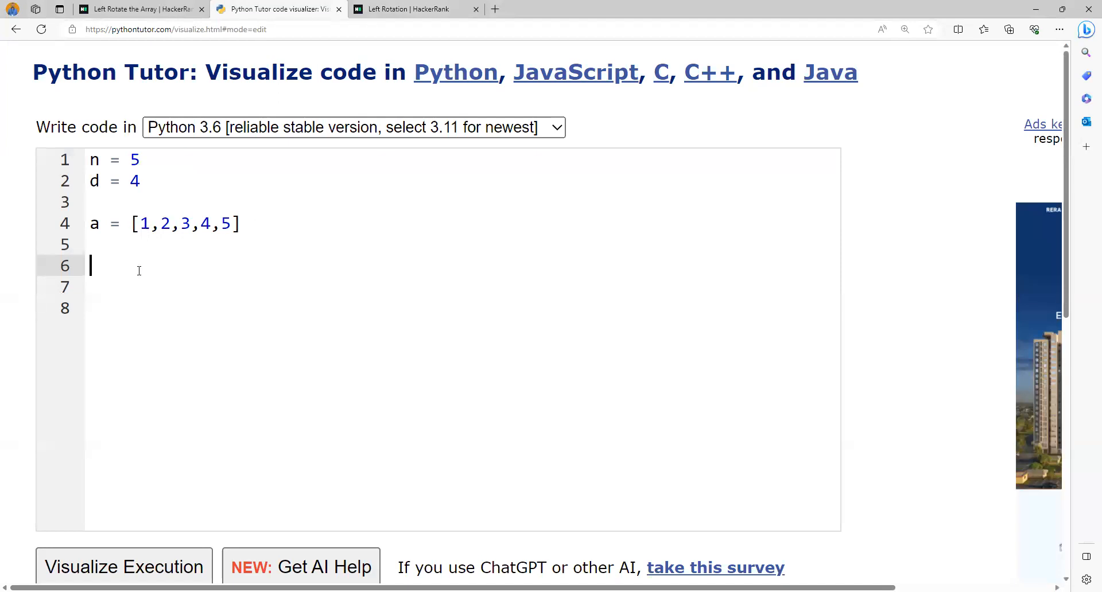
type("a.pop")
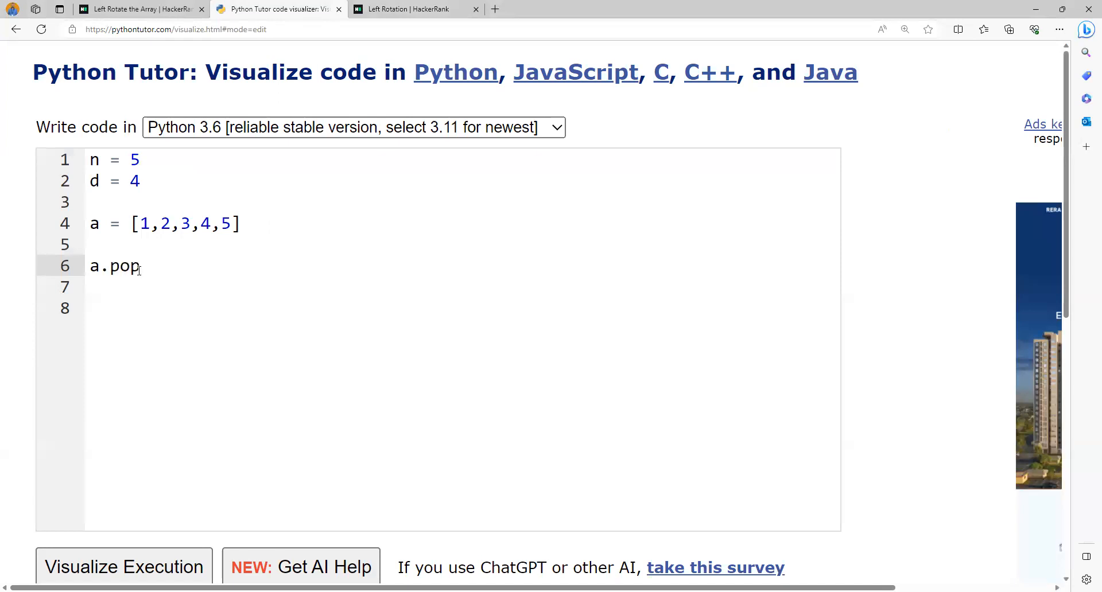
type("(0)")
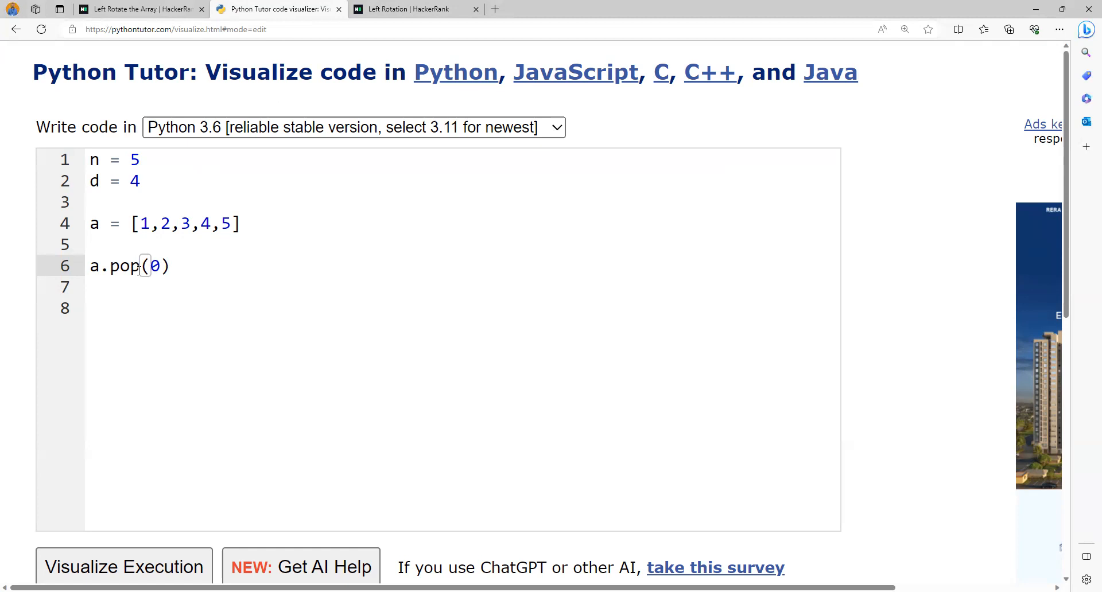
type("x =")
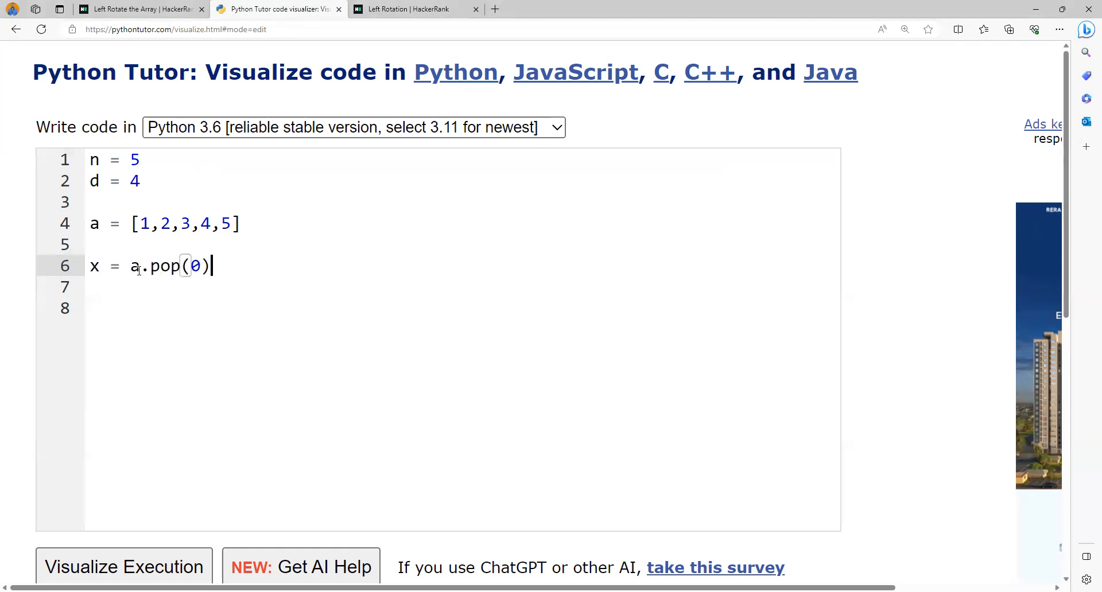
key("Return")
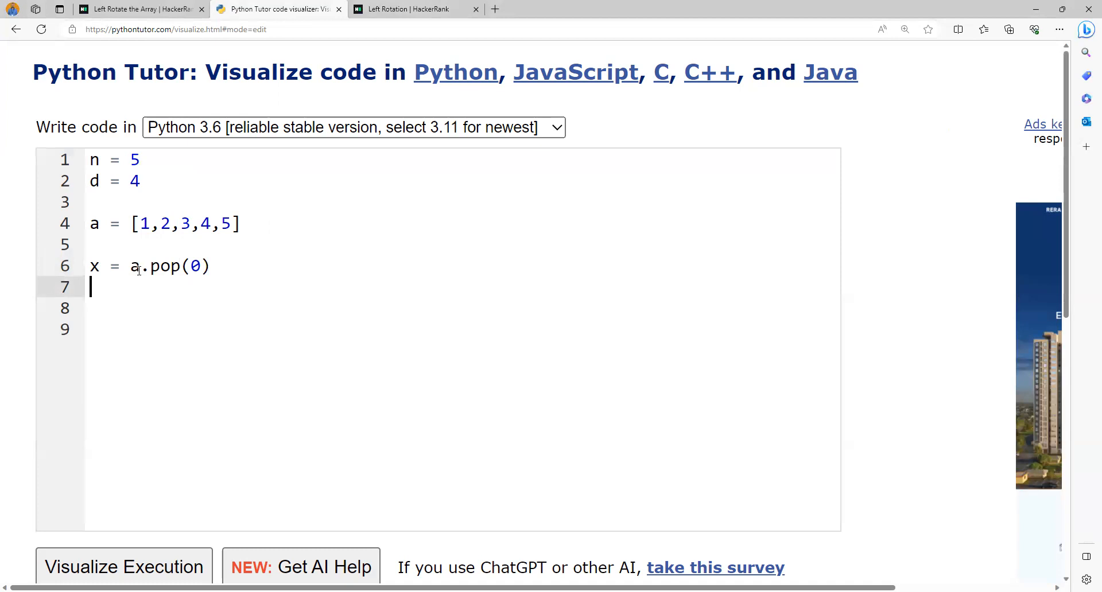
type("a")
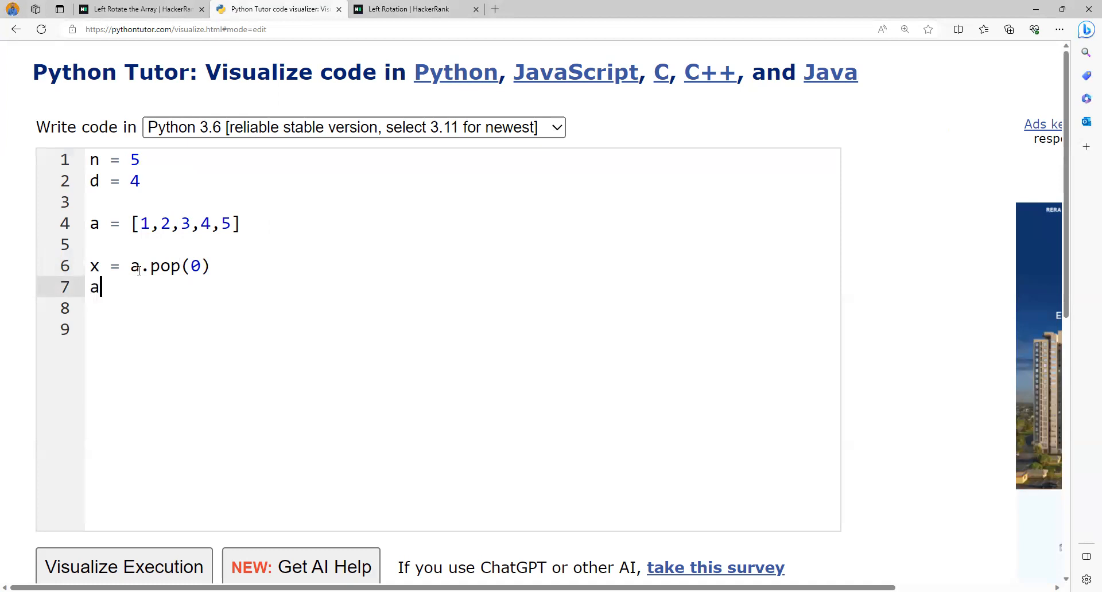
type(".append(")
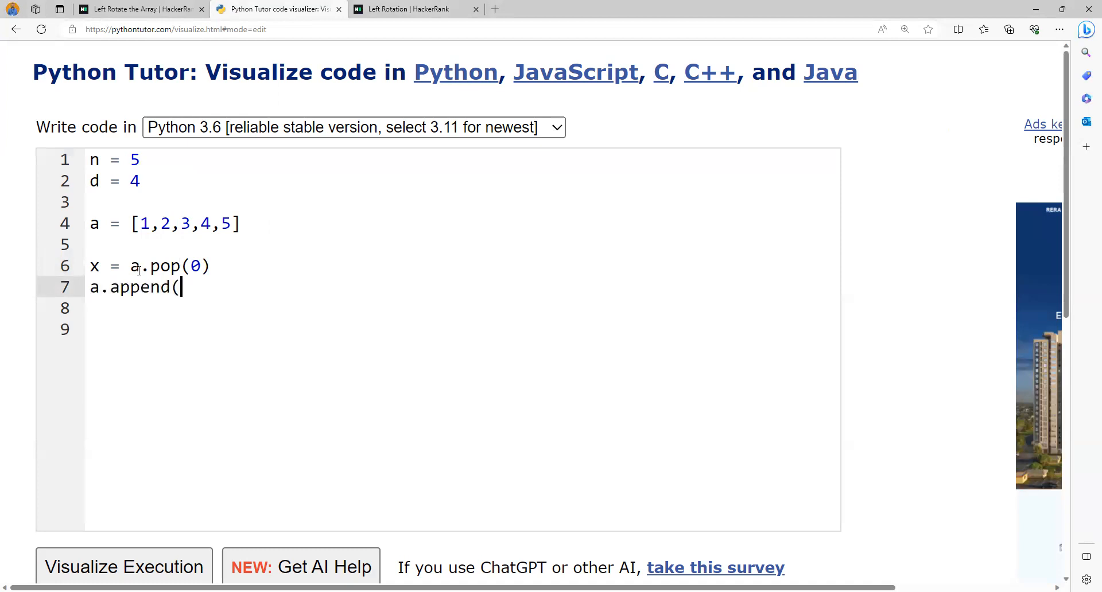
type("x)")
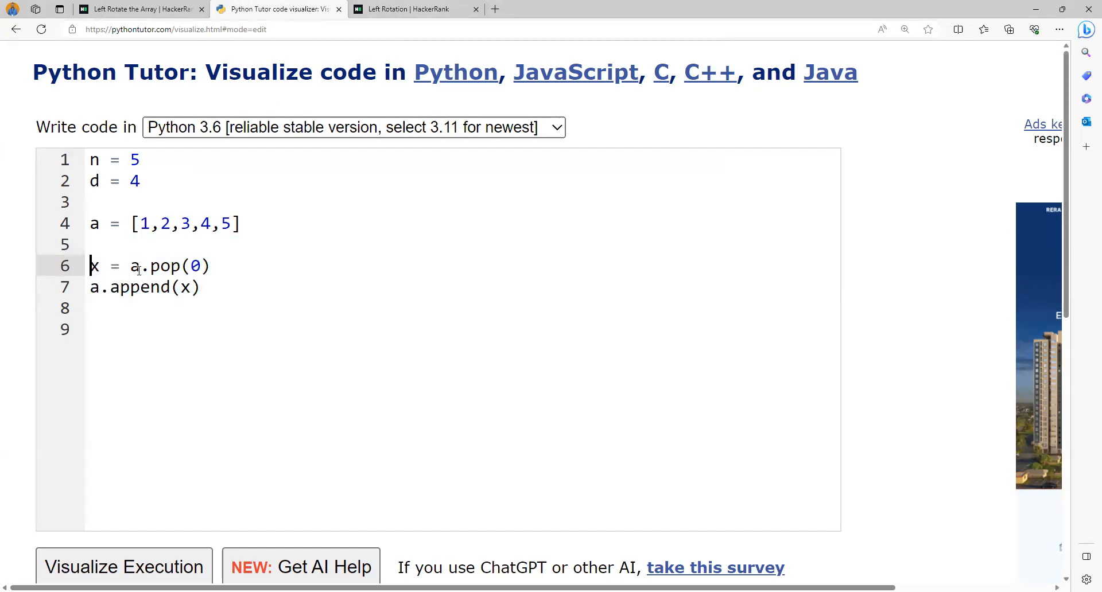
Step: Wrap the two lines in for i in range(d) and add print(a) after the loop
type("for")
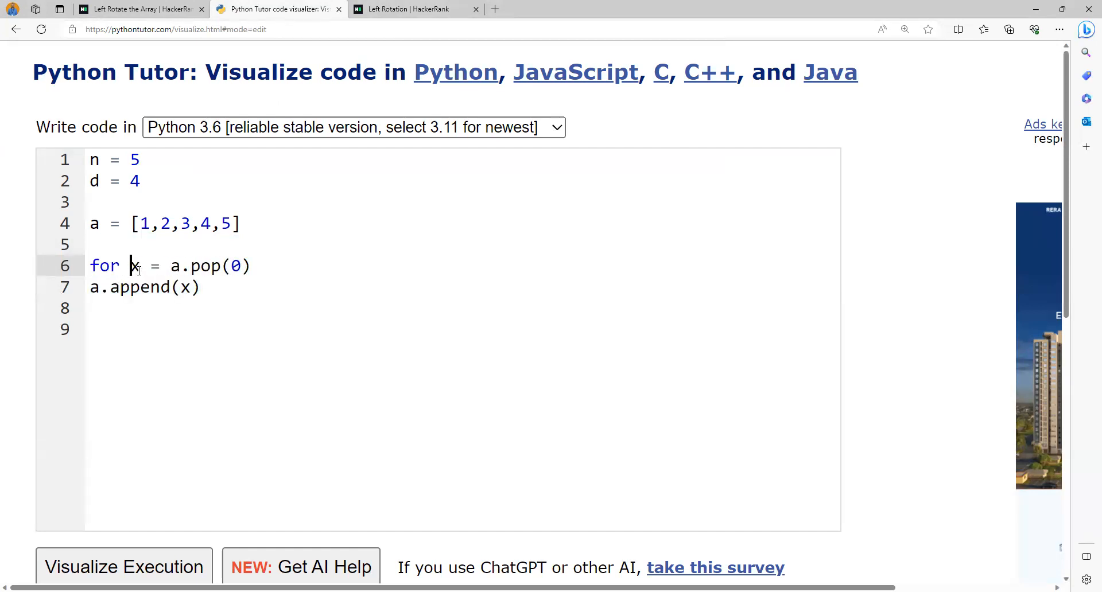
type("i in range")
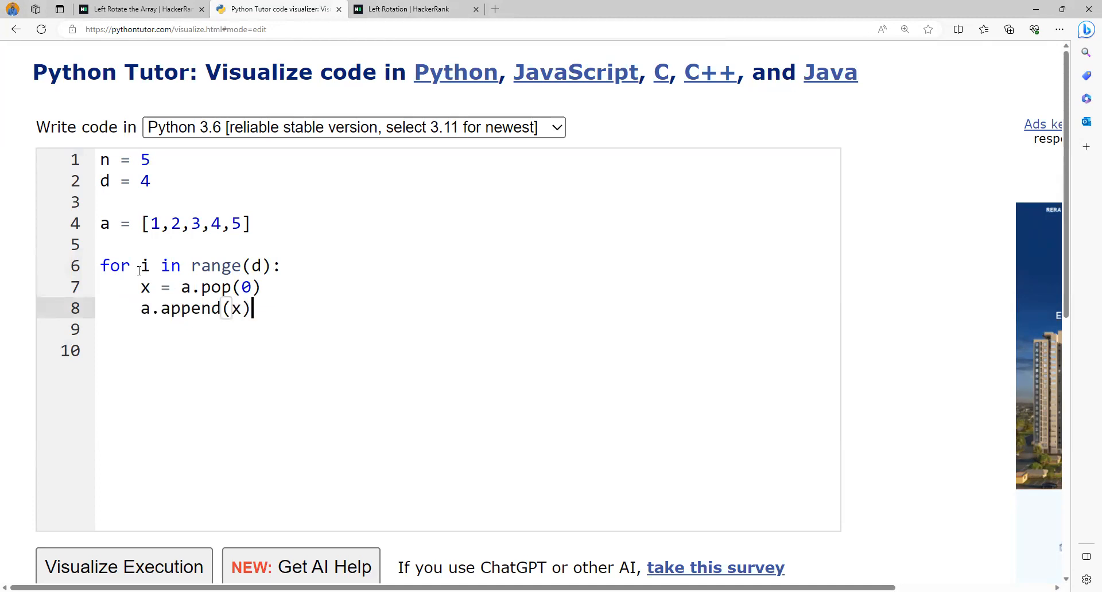
key("enter")
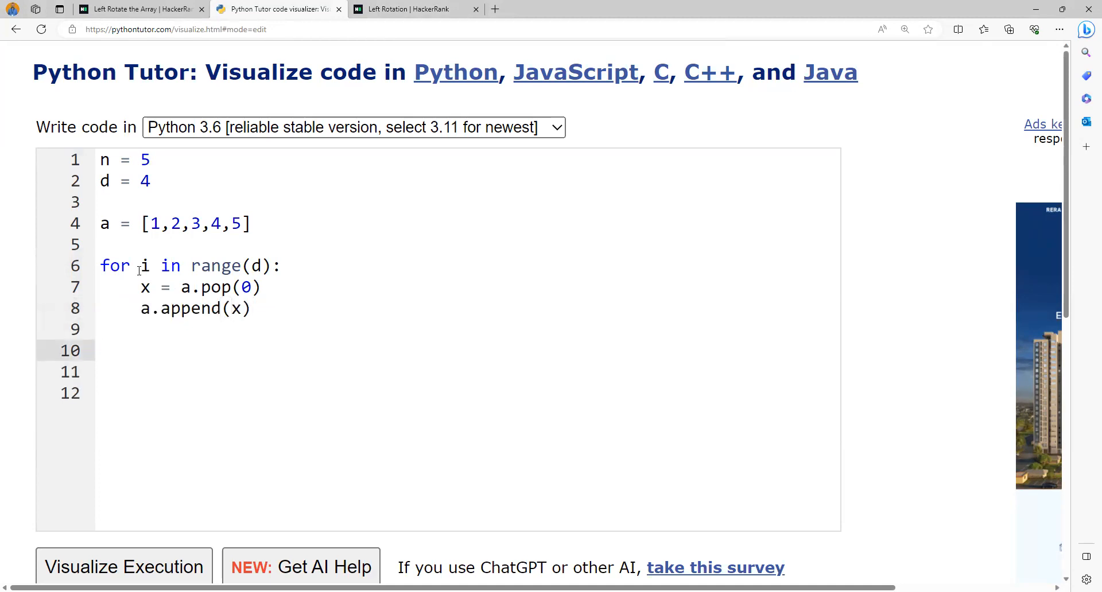
type("print(a")
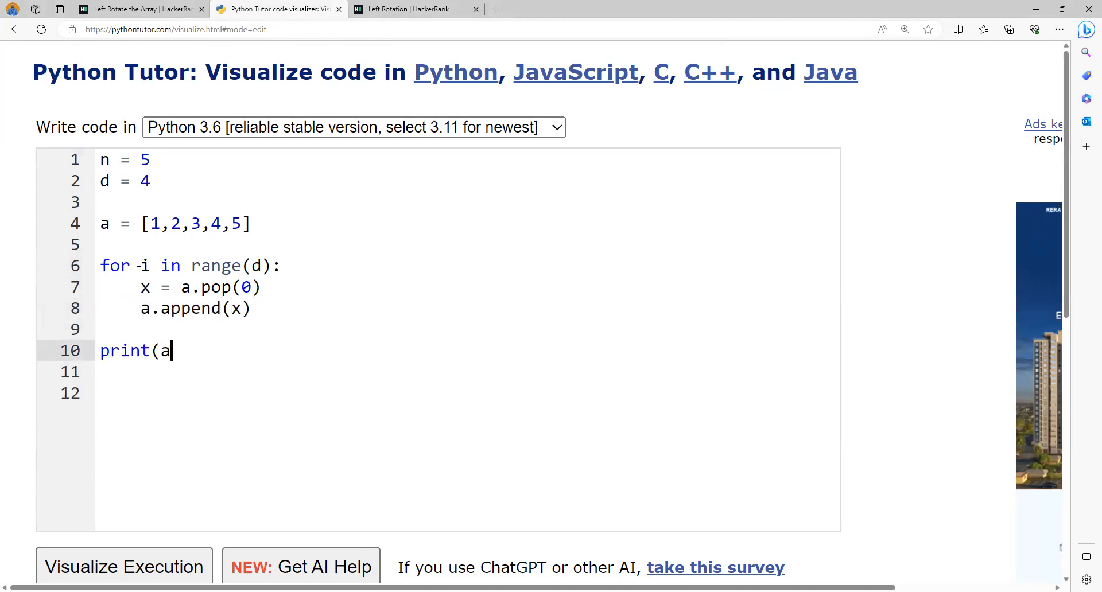
type(")")
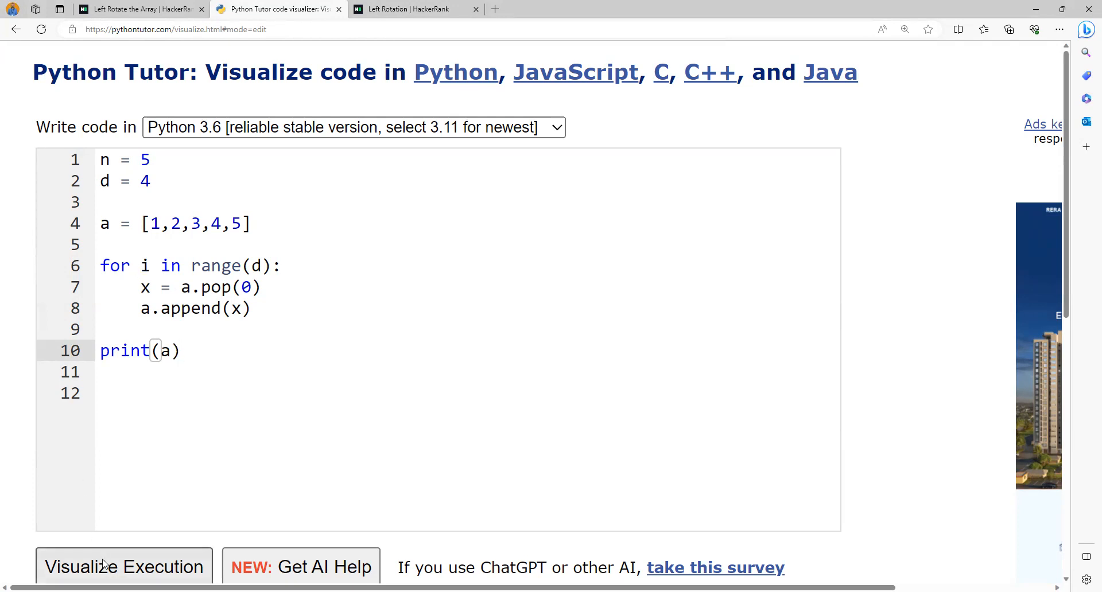
Step: Visualize execution and step through n, d, a and the first pop/append iteration
left_click(124, 567)
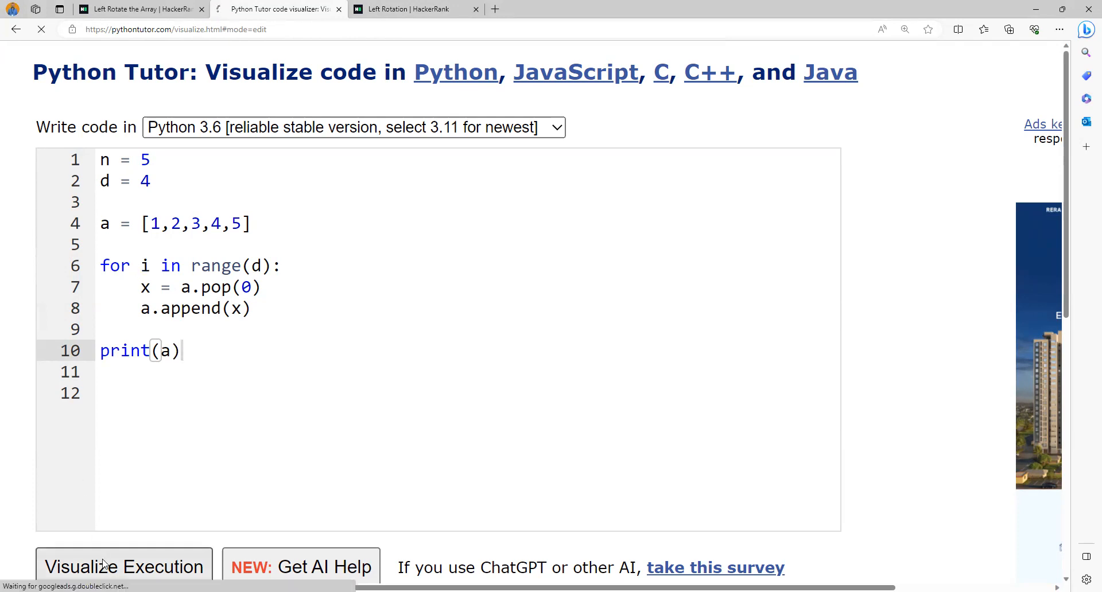
left_click(123, 567)
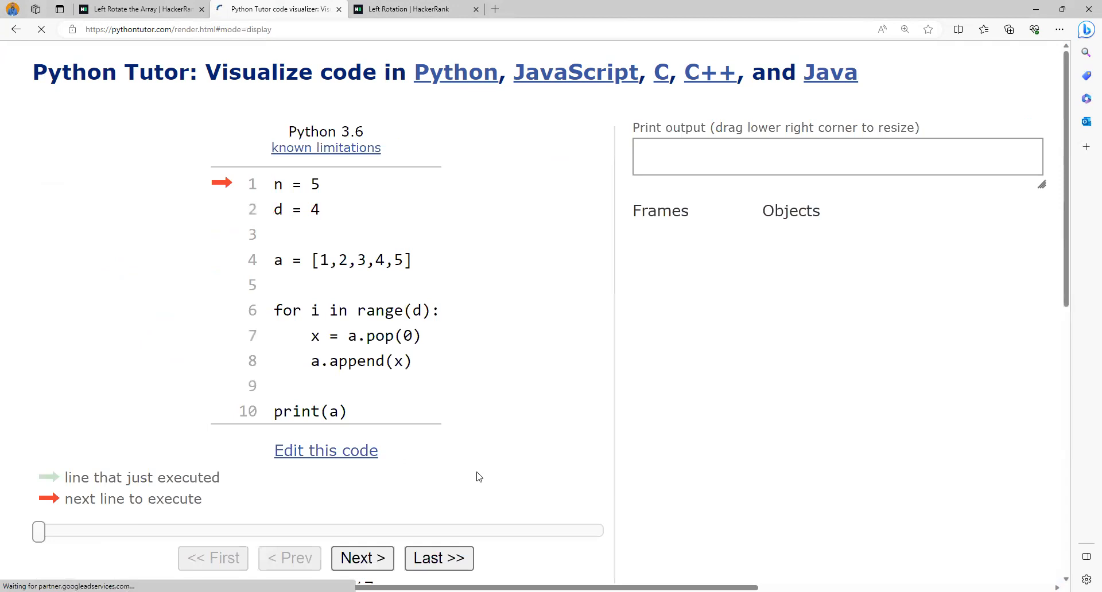
left_click(361, 558)
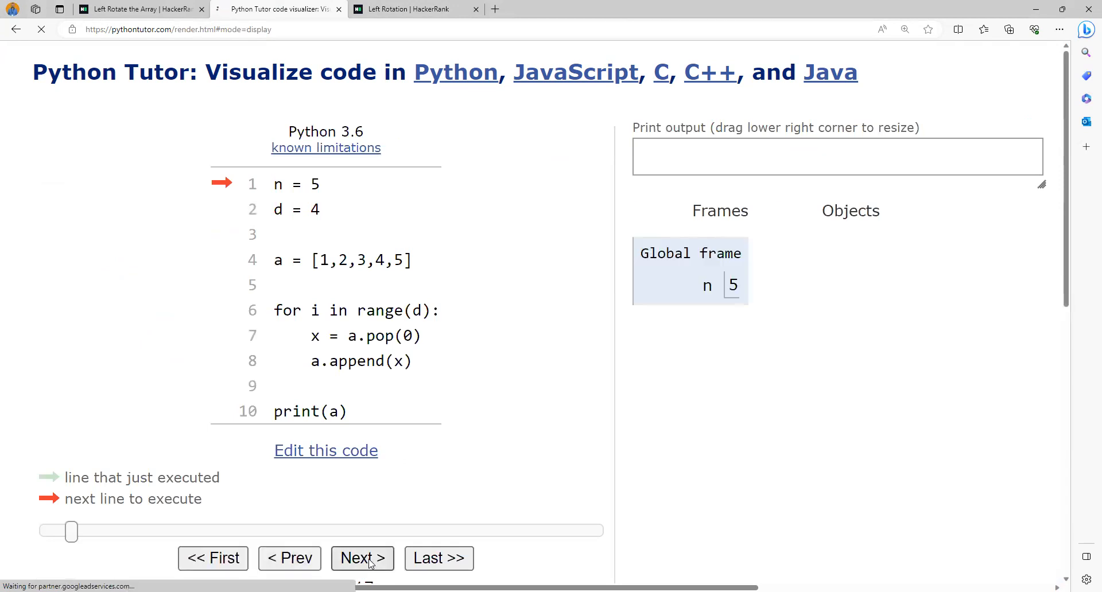
left_click(362, 558)
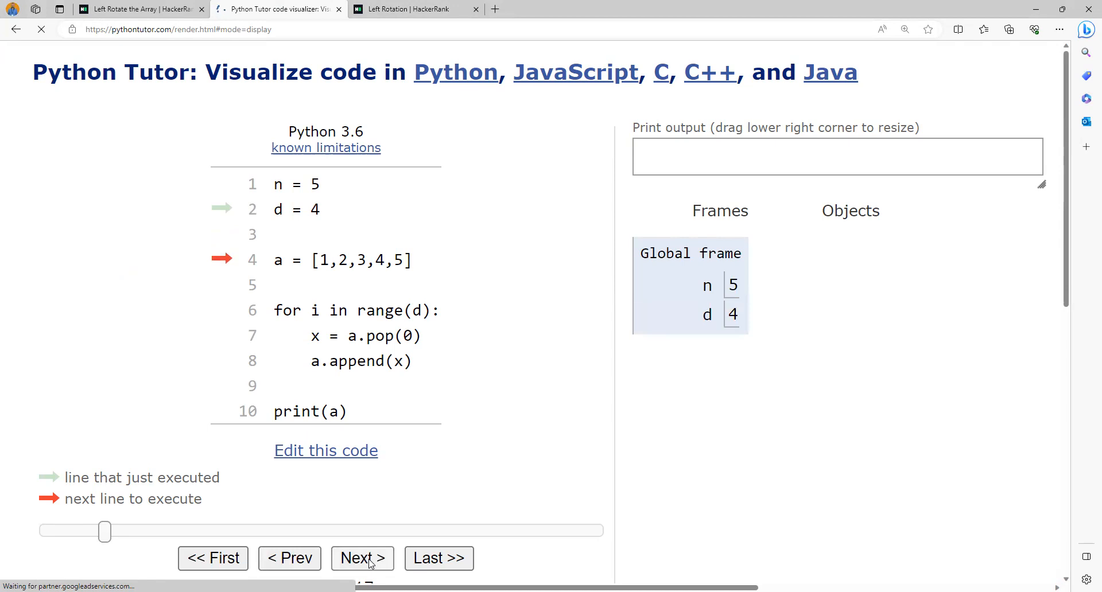
left_click(362, 558)
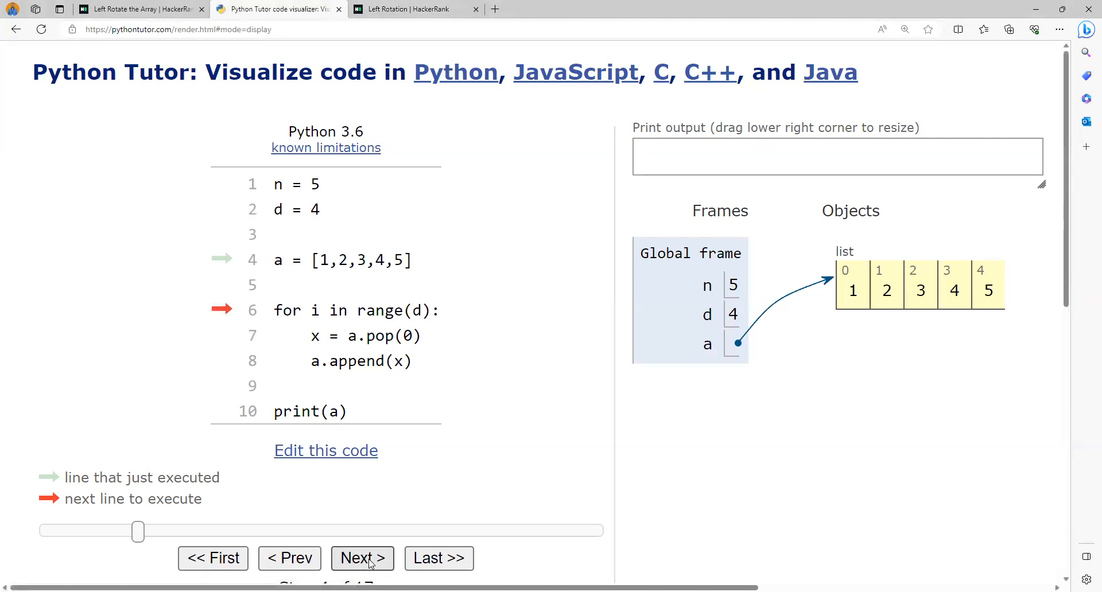
left_click(361, 557)
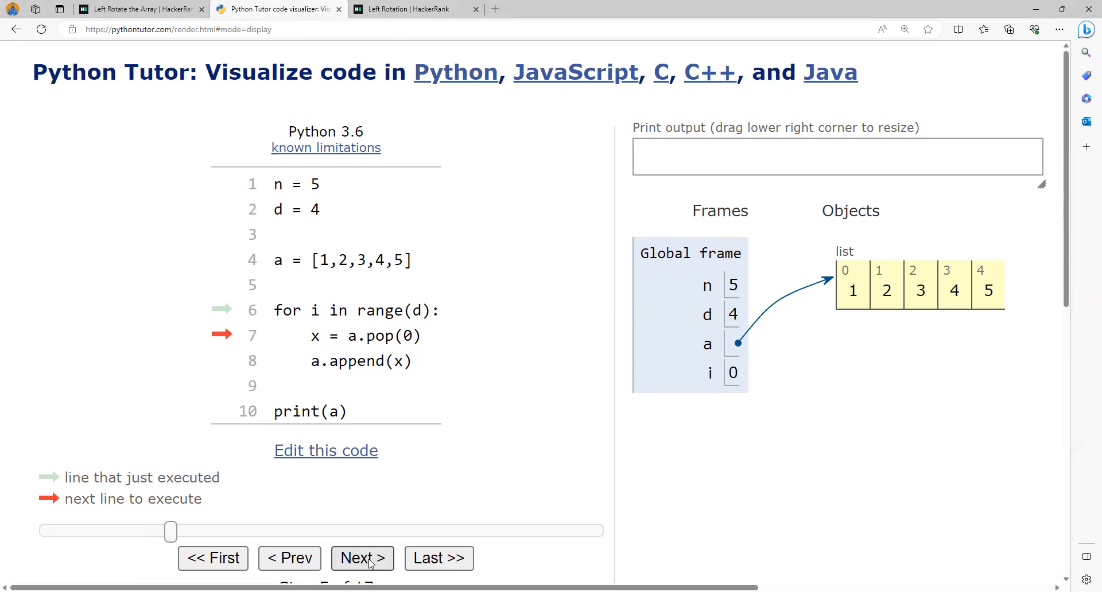
left_click(361, 557)
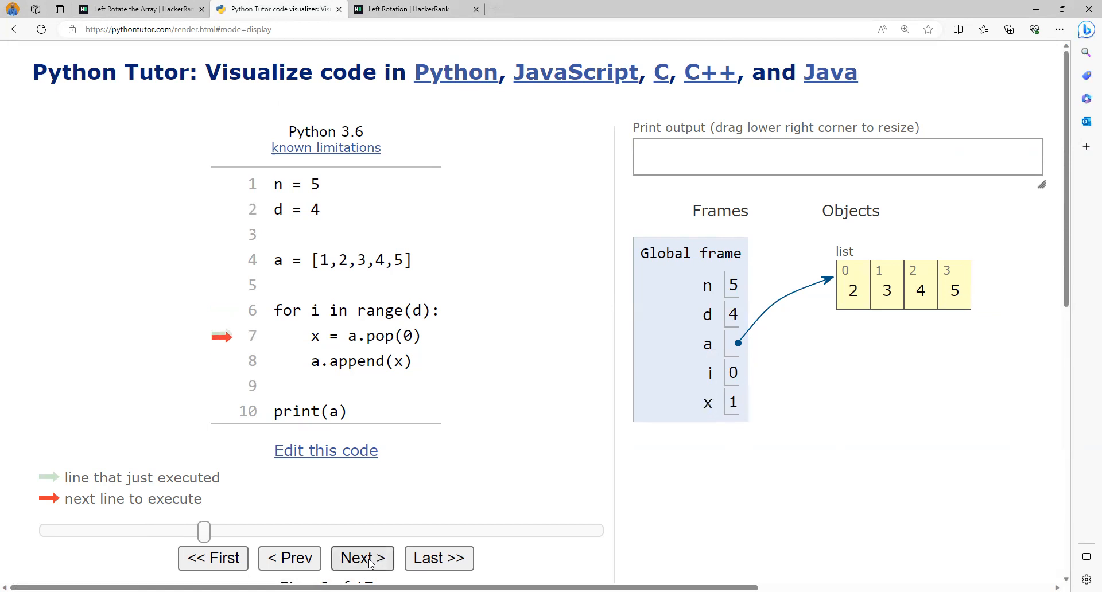
left_click(362, 558)
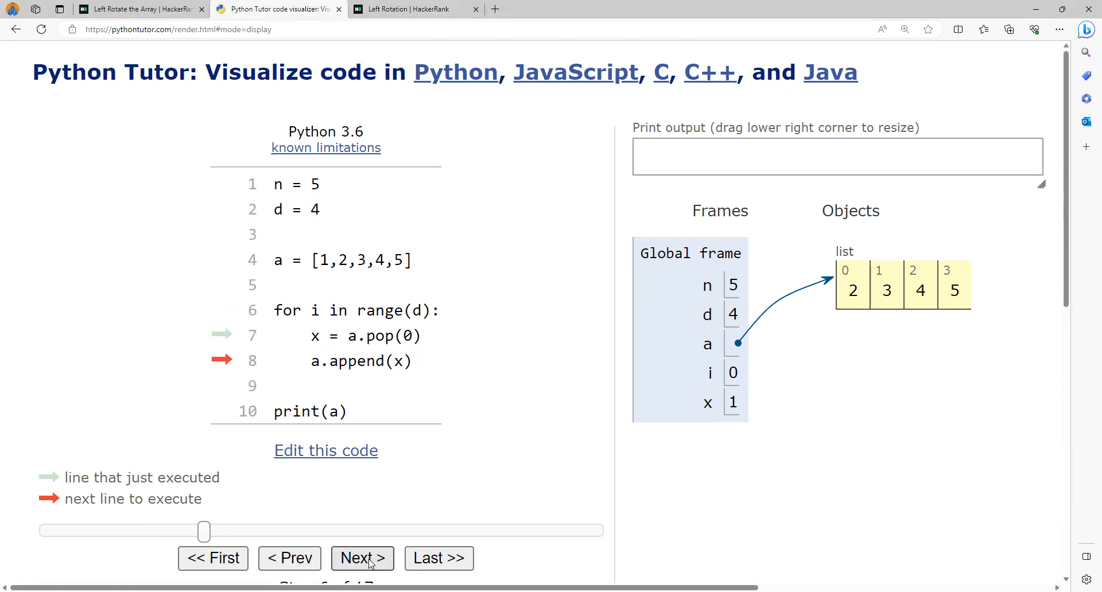
left_click(362, 558)
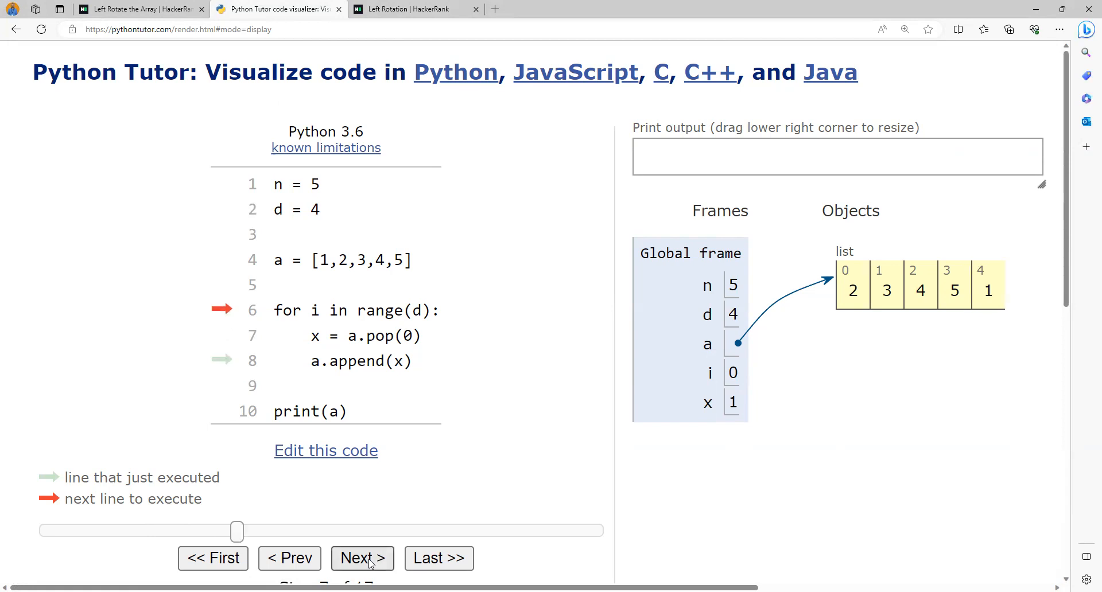
Step: Step through the remaining iterations until the run ends printing [5, 1, 2, 3, 4]
left_click(362, 558)
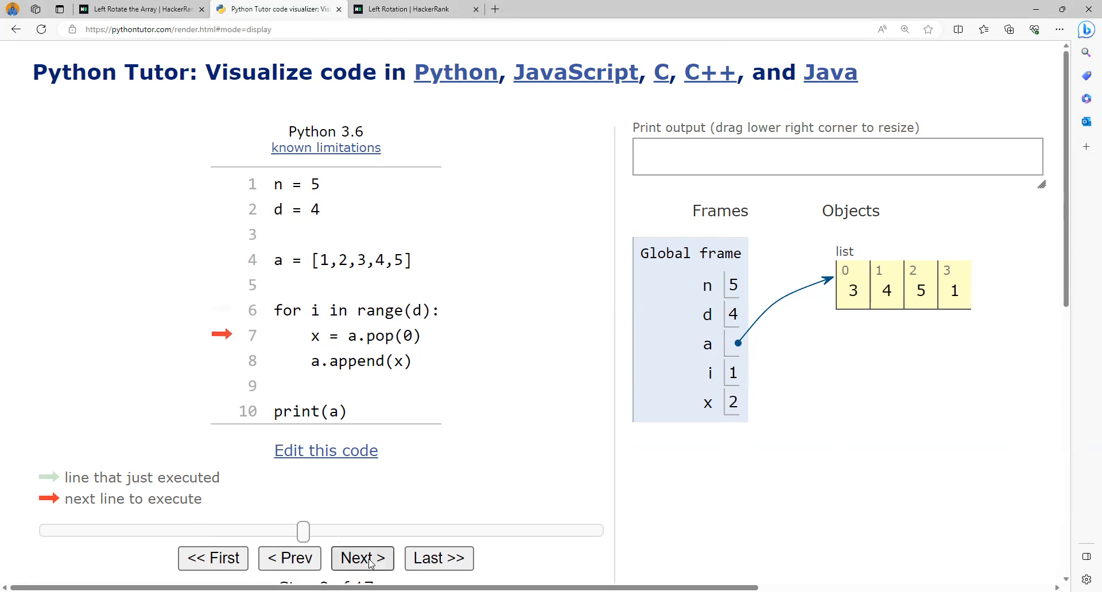
left_click(362, 557)
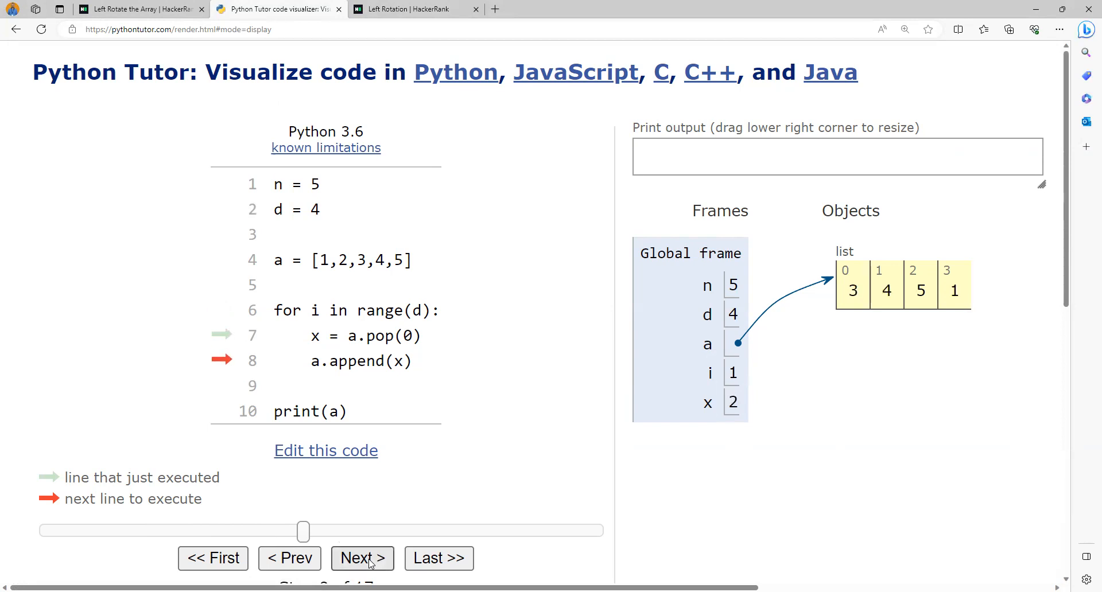
left_click(361, 558)
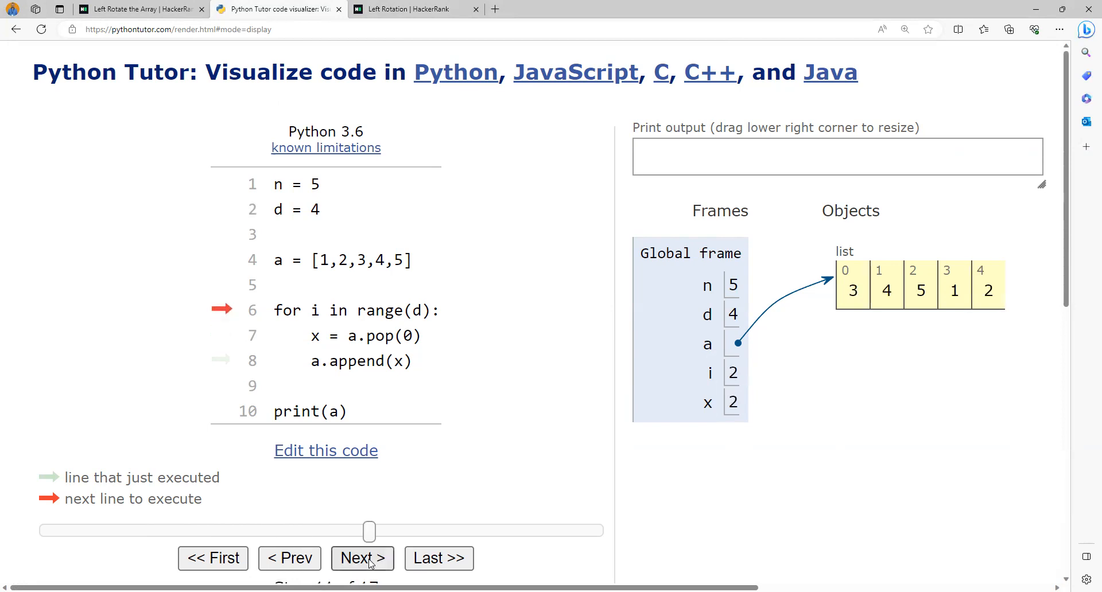
left_click(361, 557)
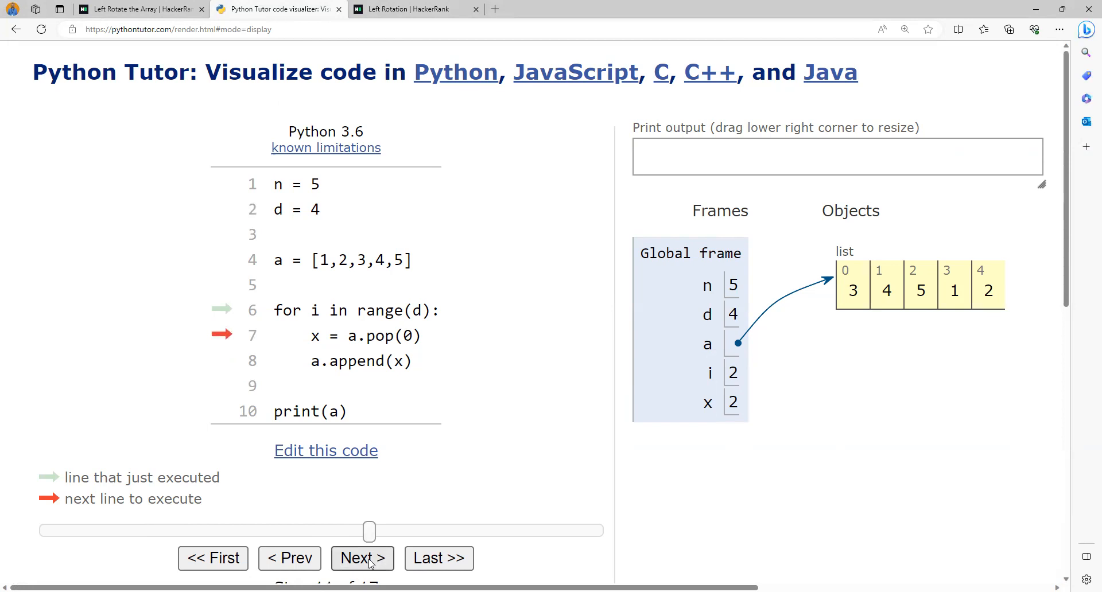
left_click(361, 557)
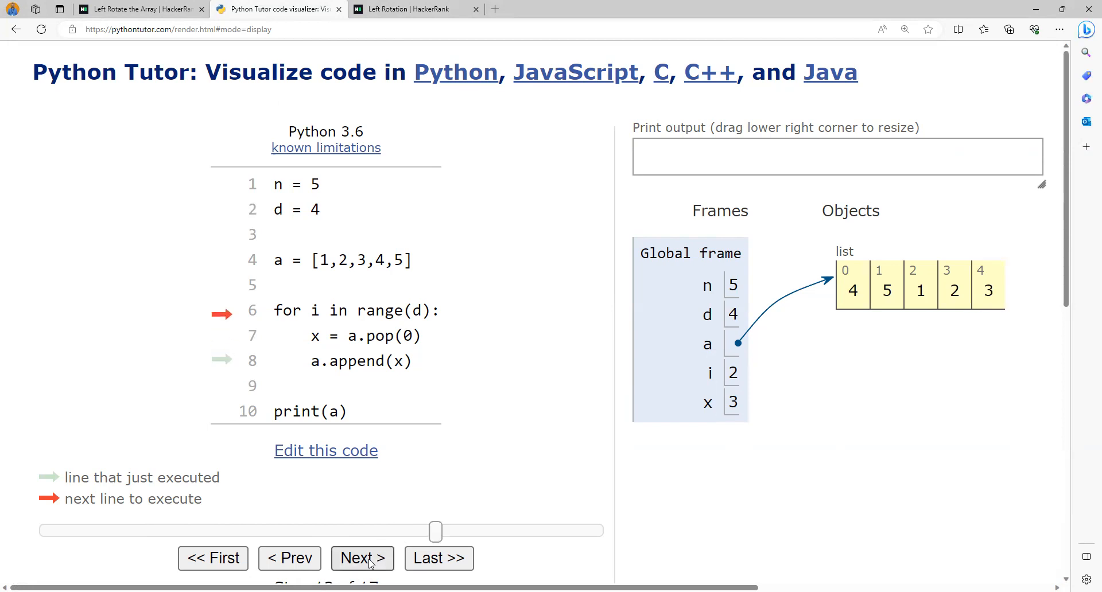
left_click(362, 557)
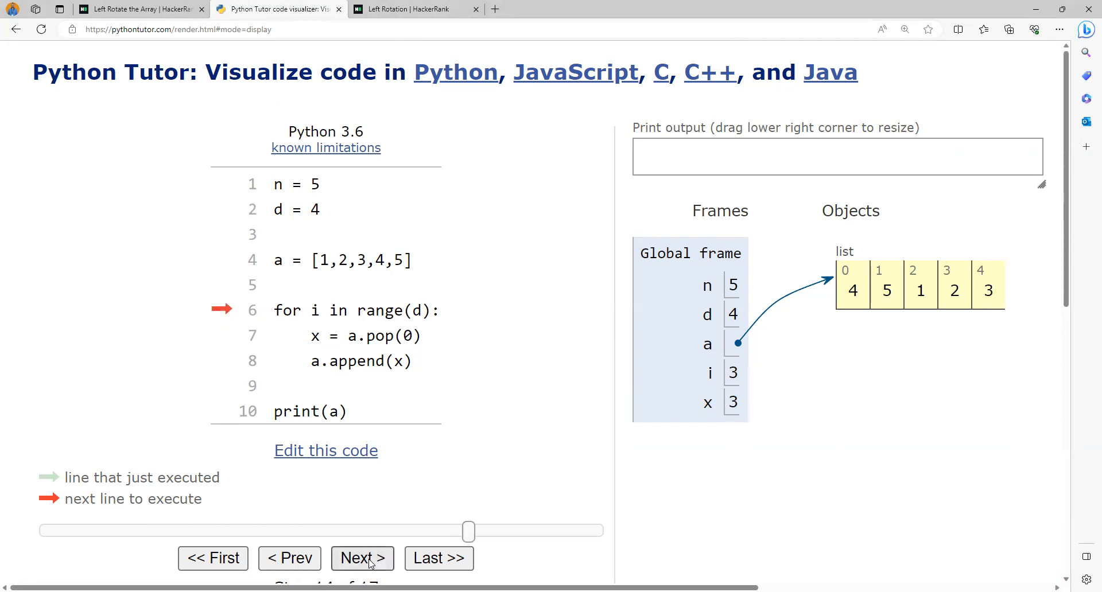
left_click(361, 557)
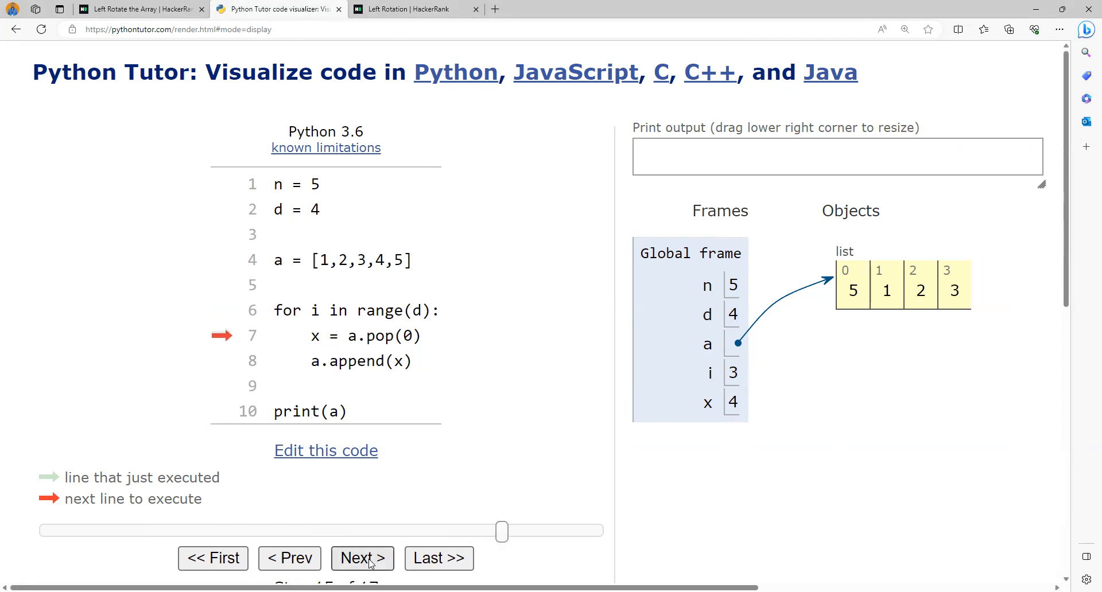
left_click(361, 558)
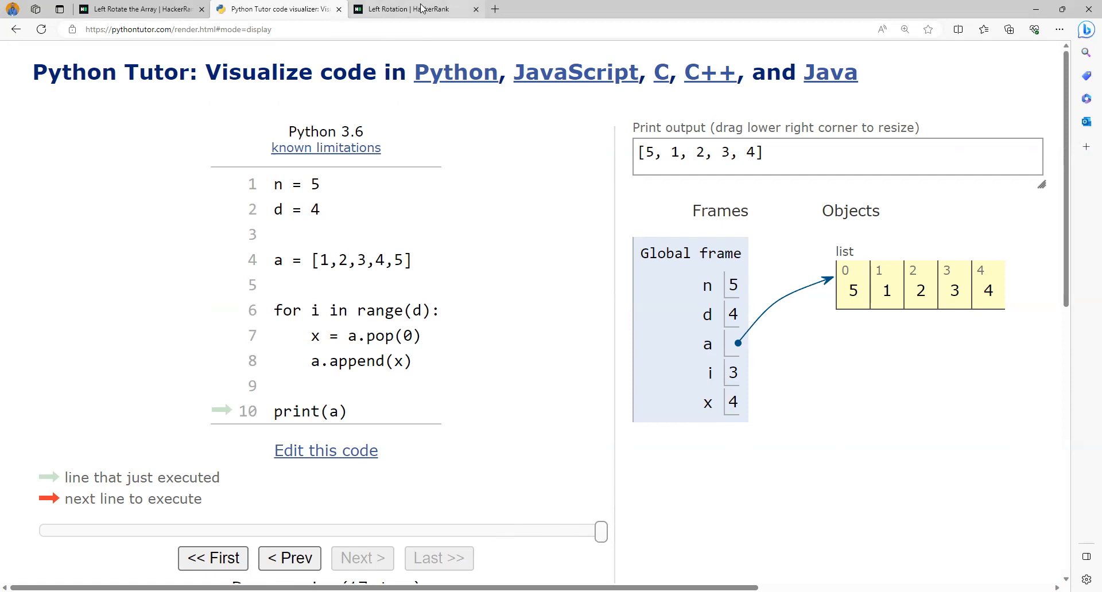
Step: Compare with HackerRank's sample output 5 1 2 3 4, then reopen the Python Tutor code for editing
left_click(414, 9)
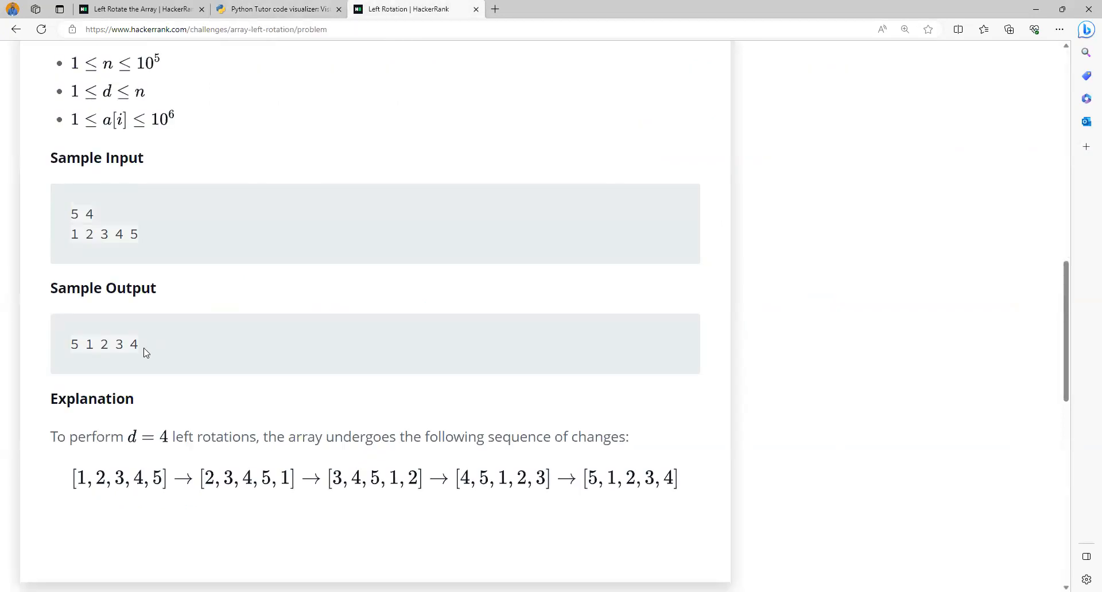
mouse_move(110, 359)
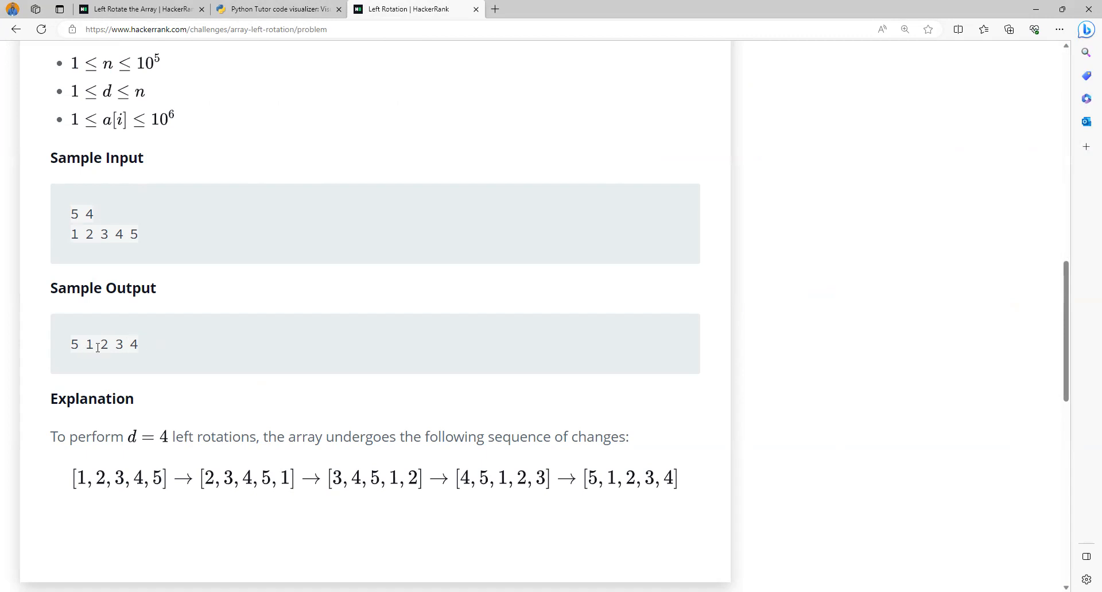
left_click(278, 9)
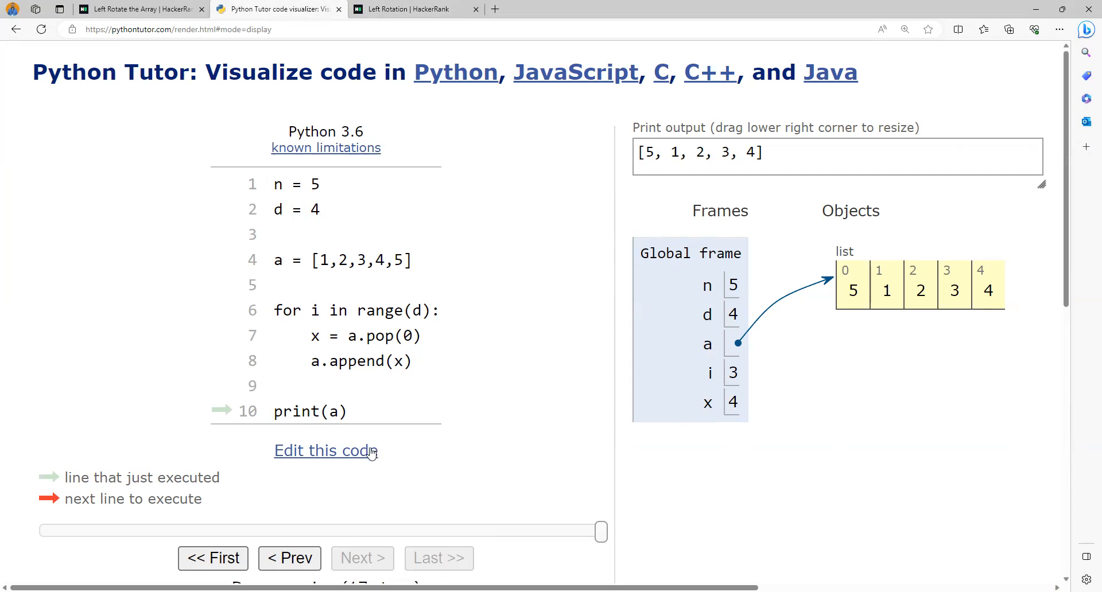
left_click(324, 450)
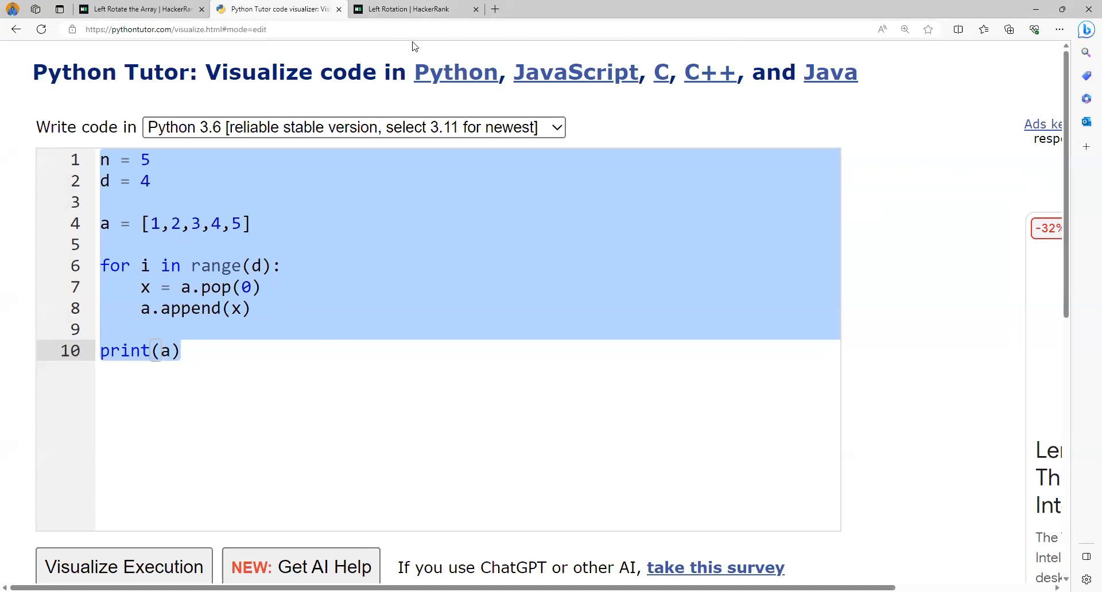
Step: In the HackerRank editor write n,d = tuple(map(int, input().split()))
left_click(414, 9)
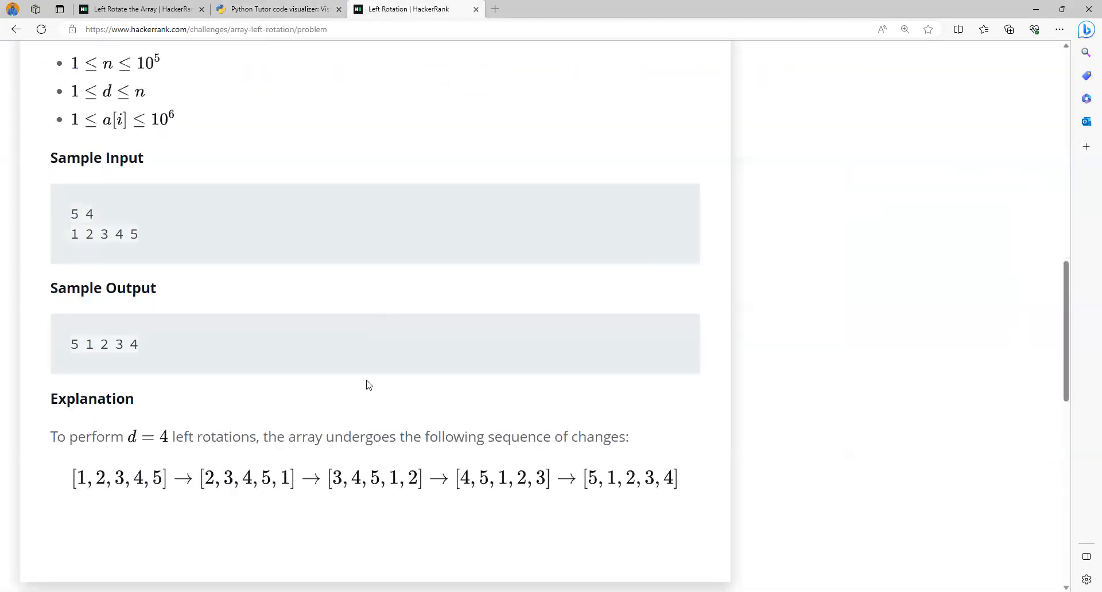
scroll("down", 3)
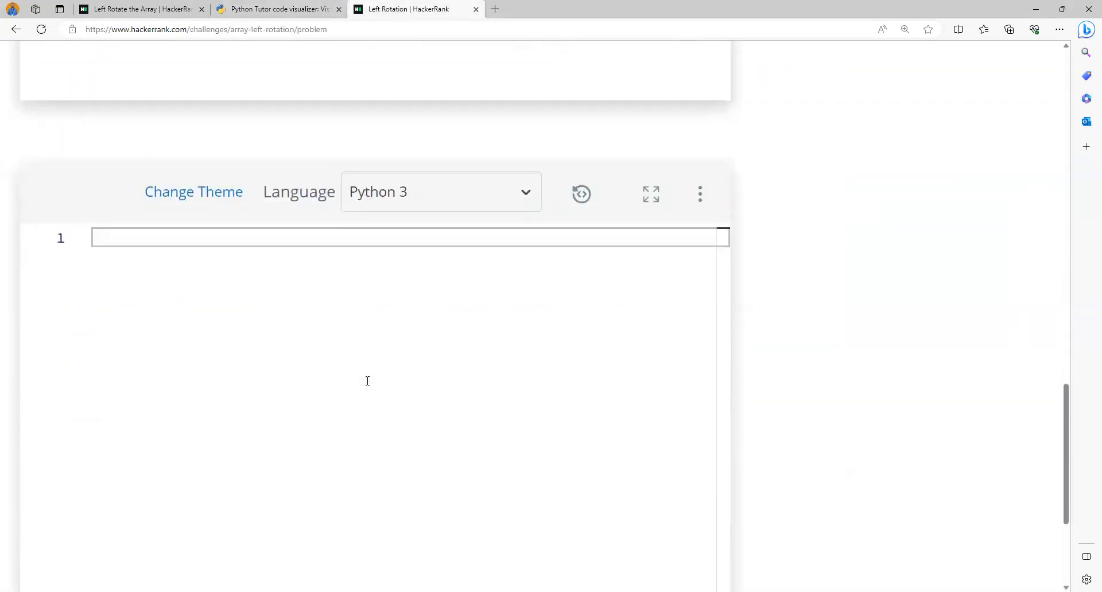
type("n")
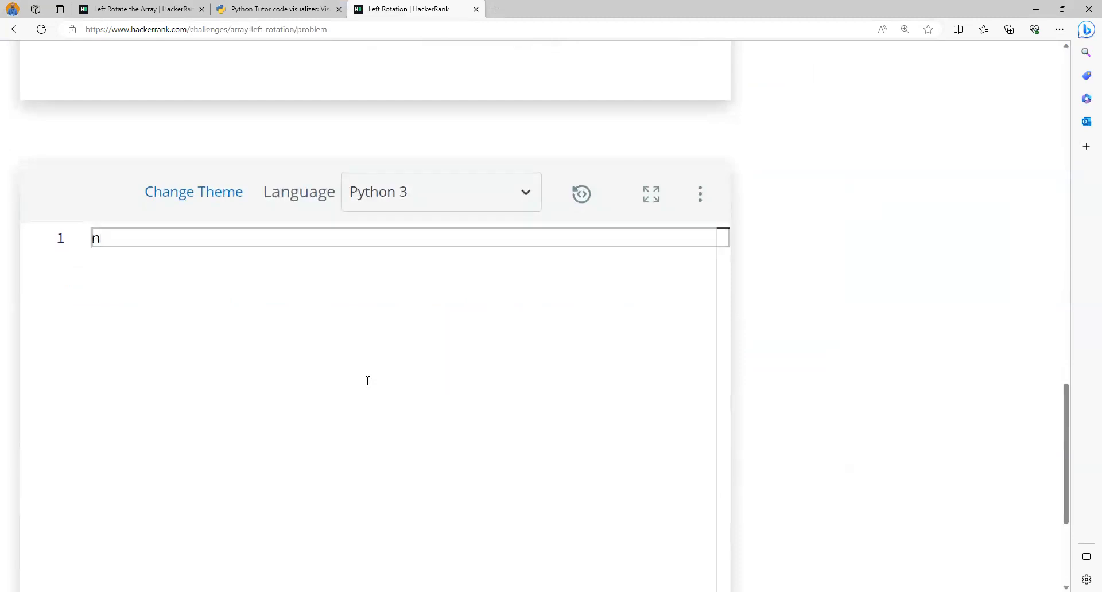
type(",")
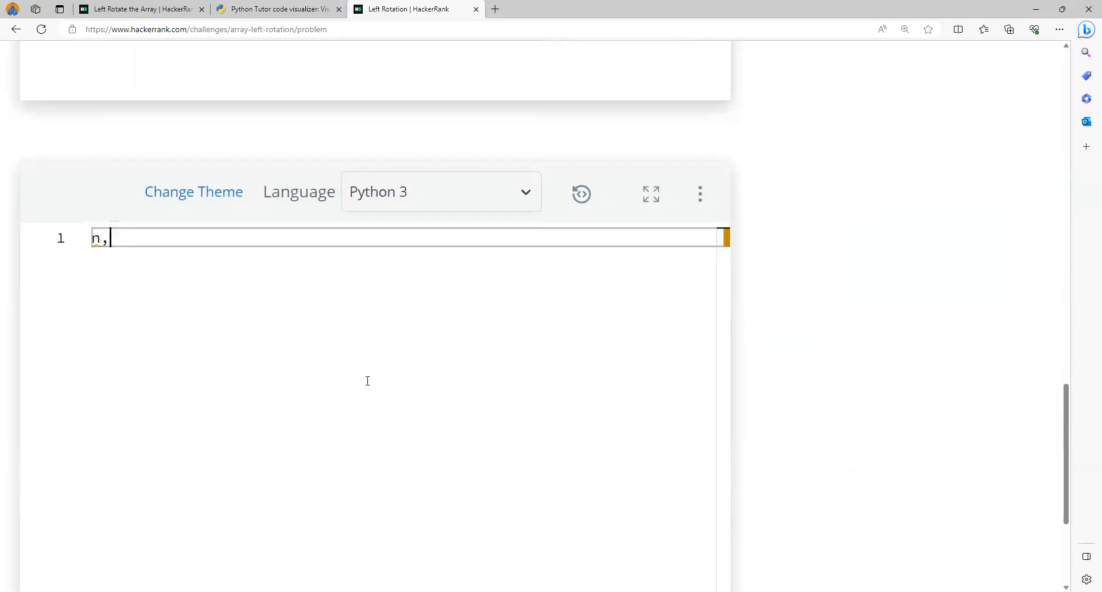
type("d =")
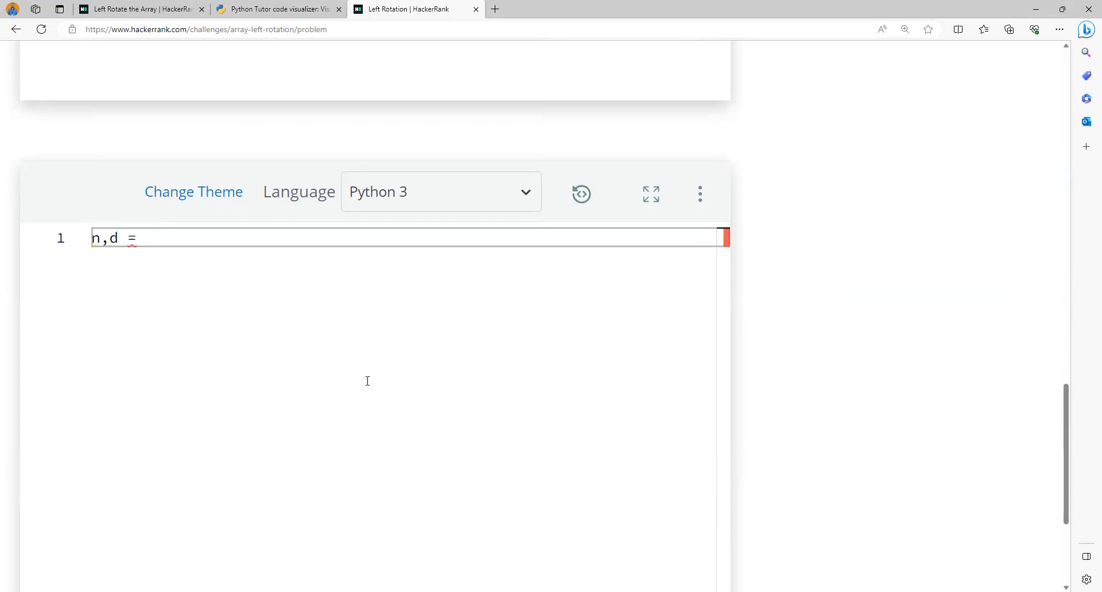
type("inpu")
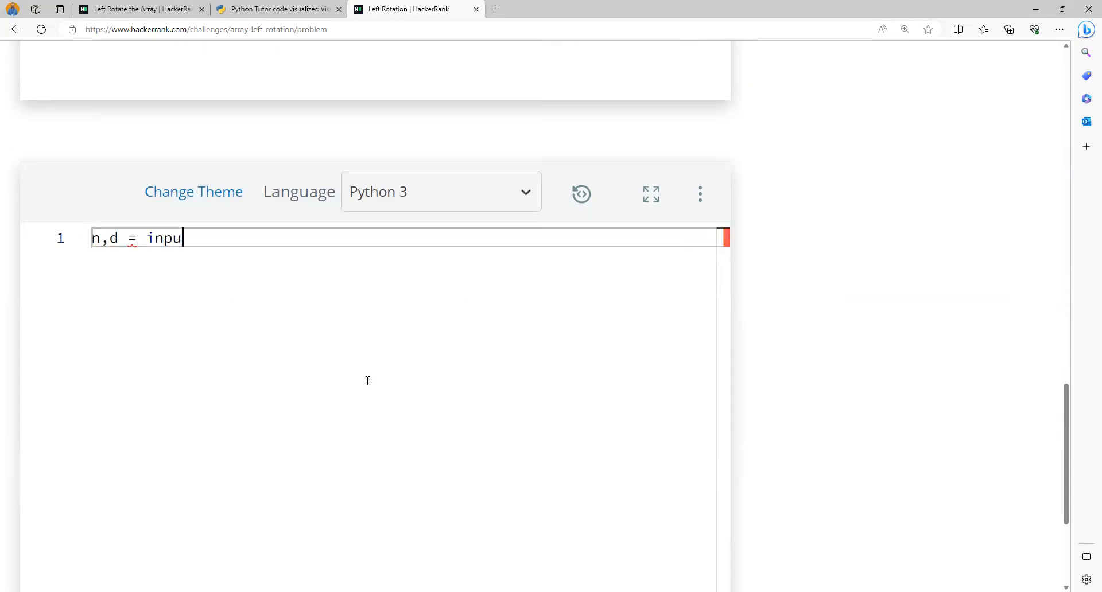
type("t().split(")
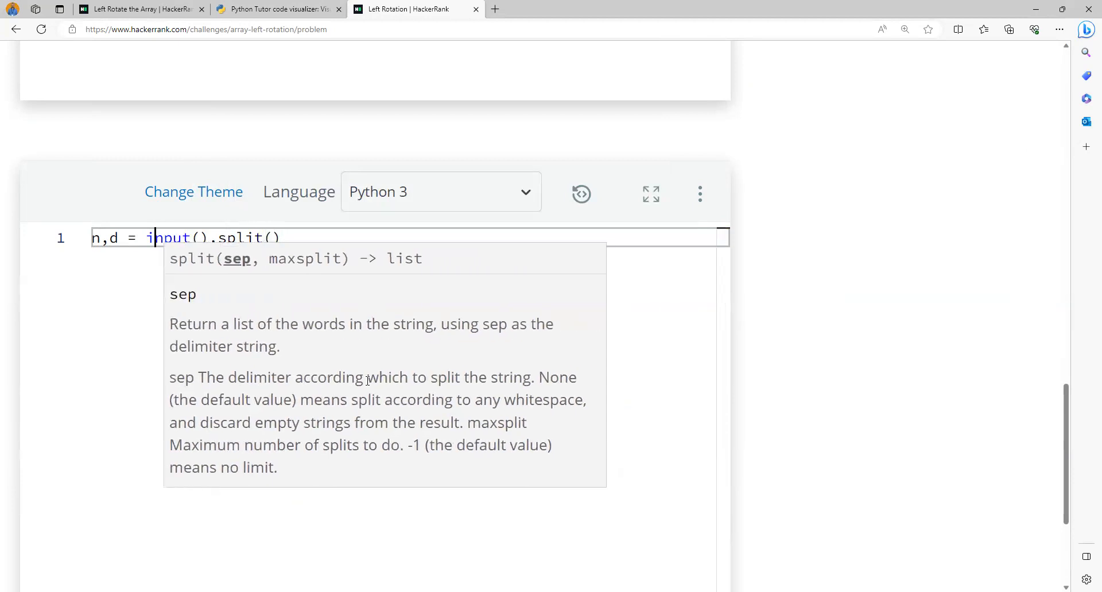
type("map(int,")
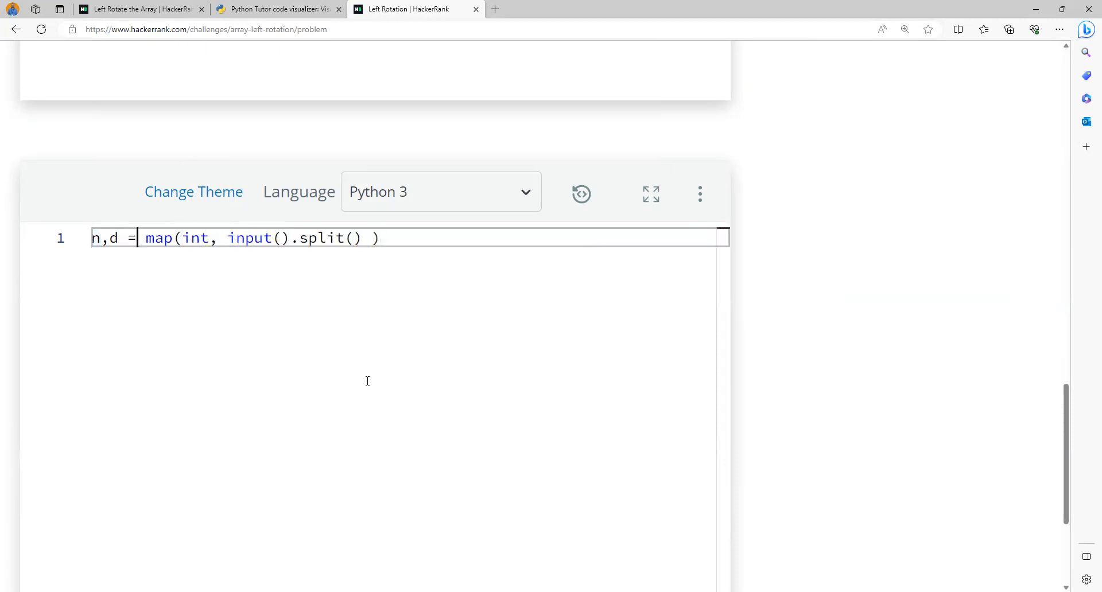
type("tuple(")
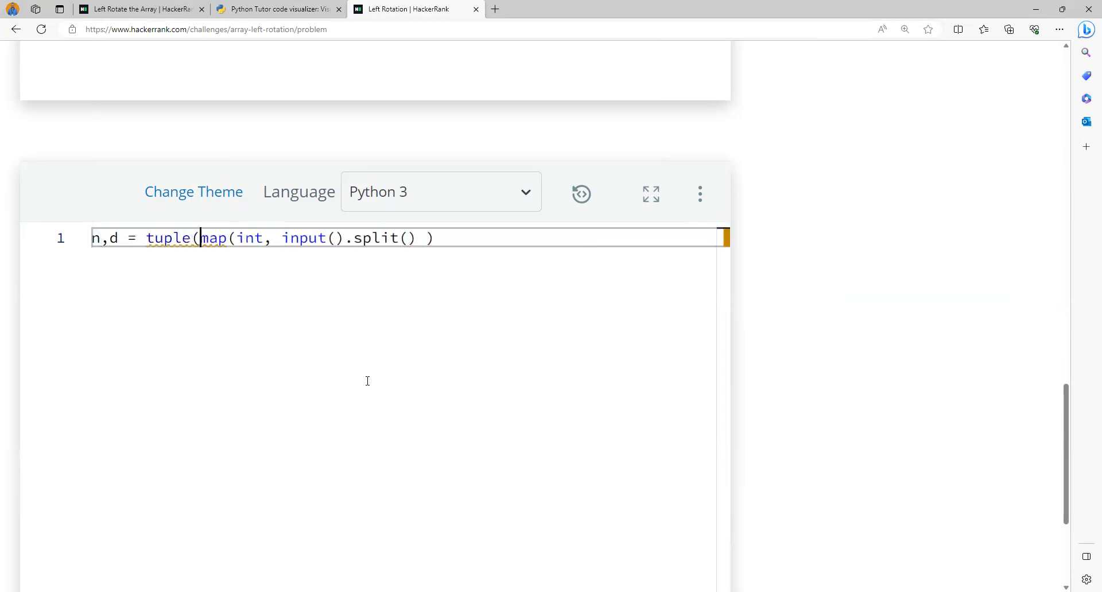
type(")")
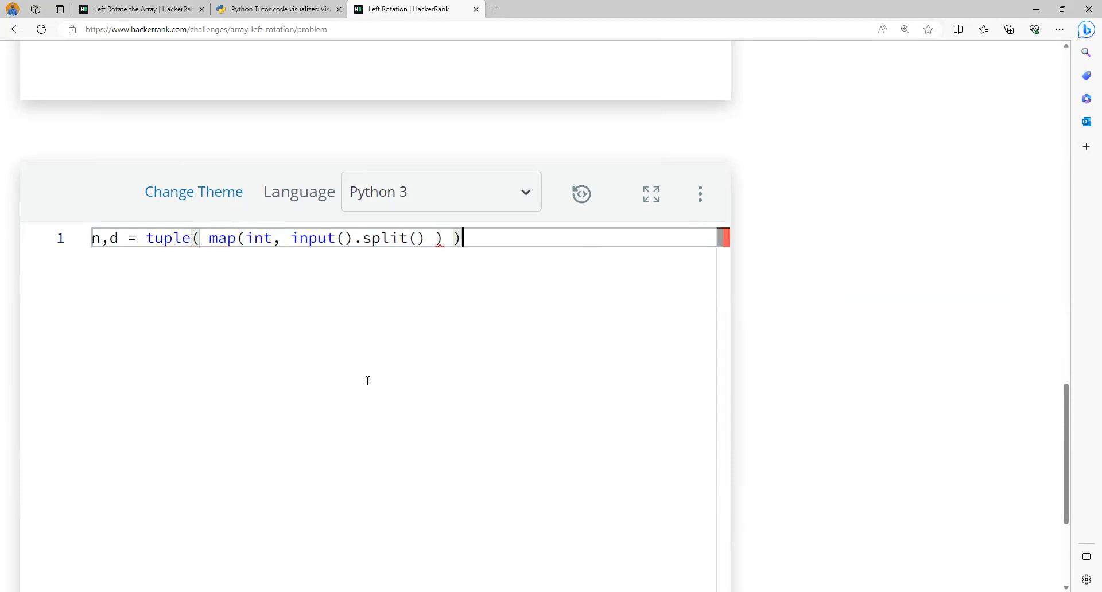
Step: On the next line write a = list(map(int, input().split()))
key("Return")
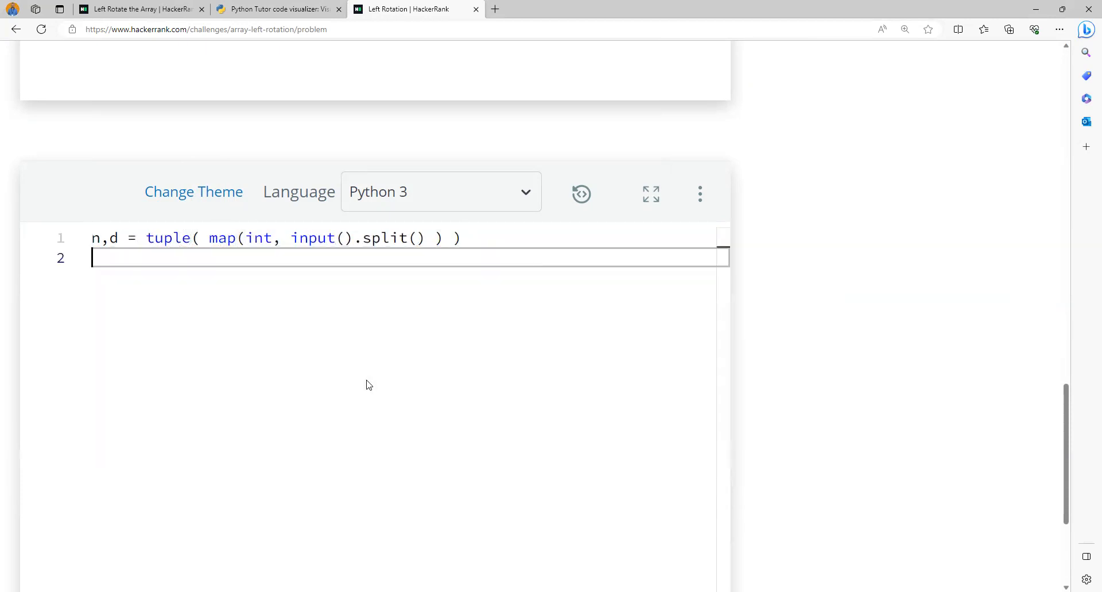
type("a =")
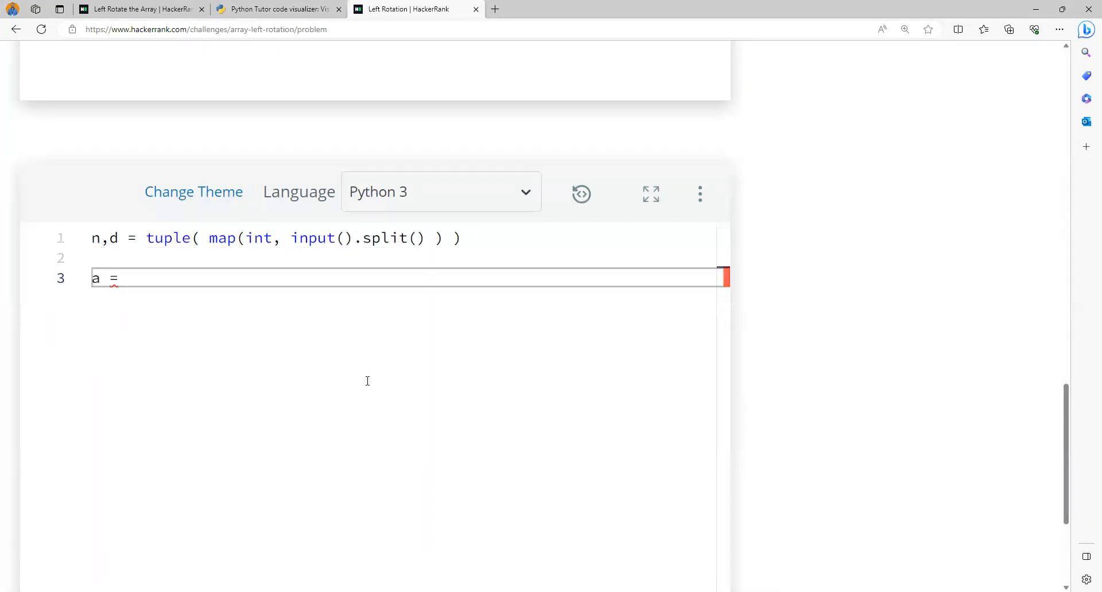
type("input")
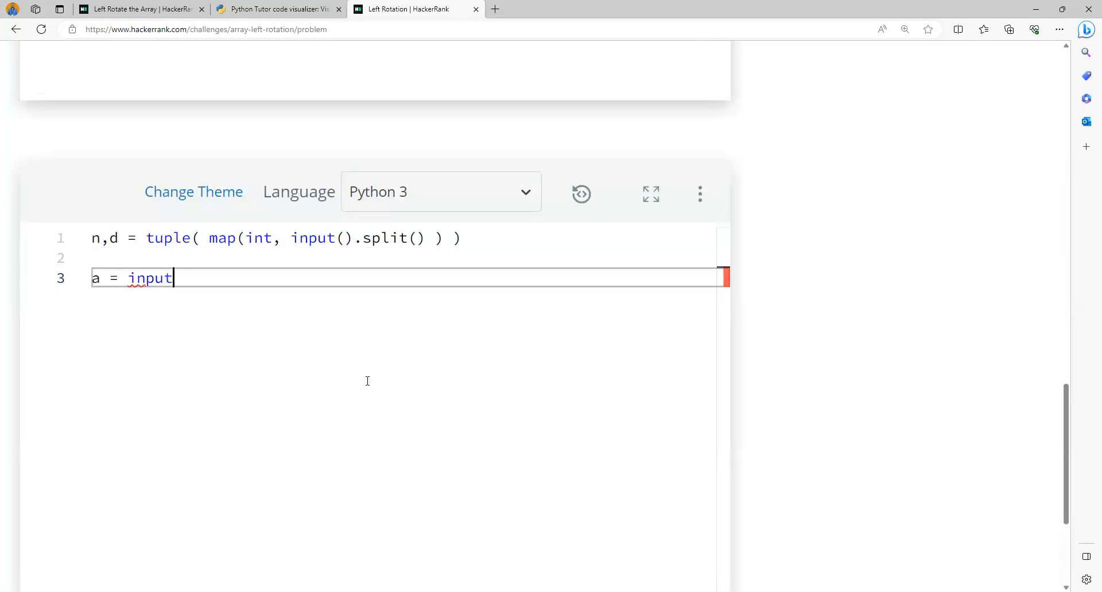
type("().split()")
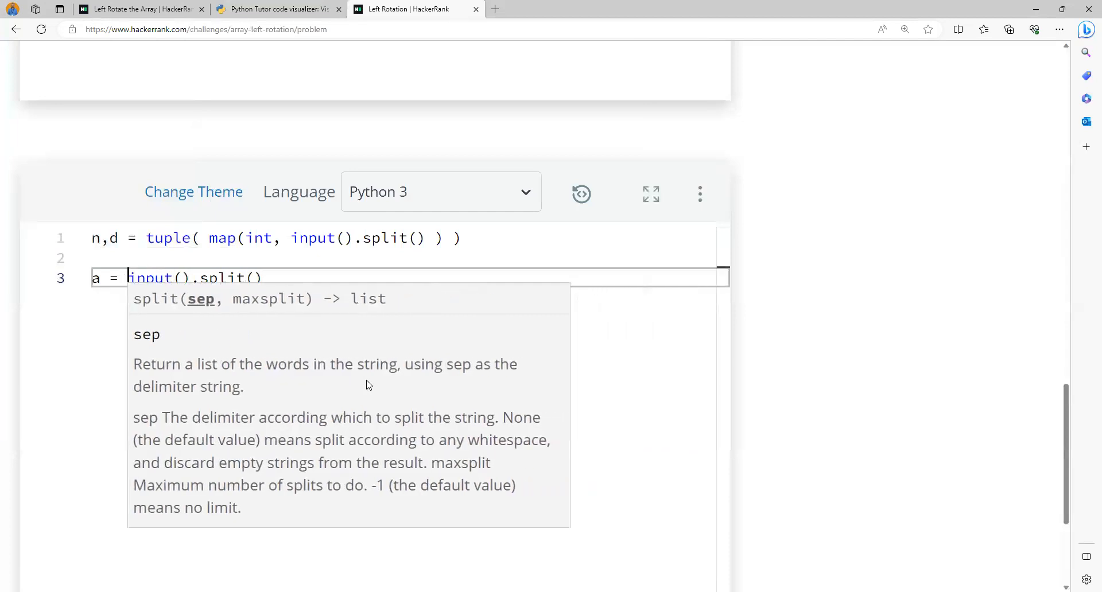
type("map(int,")
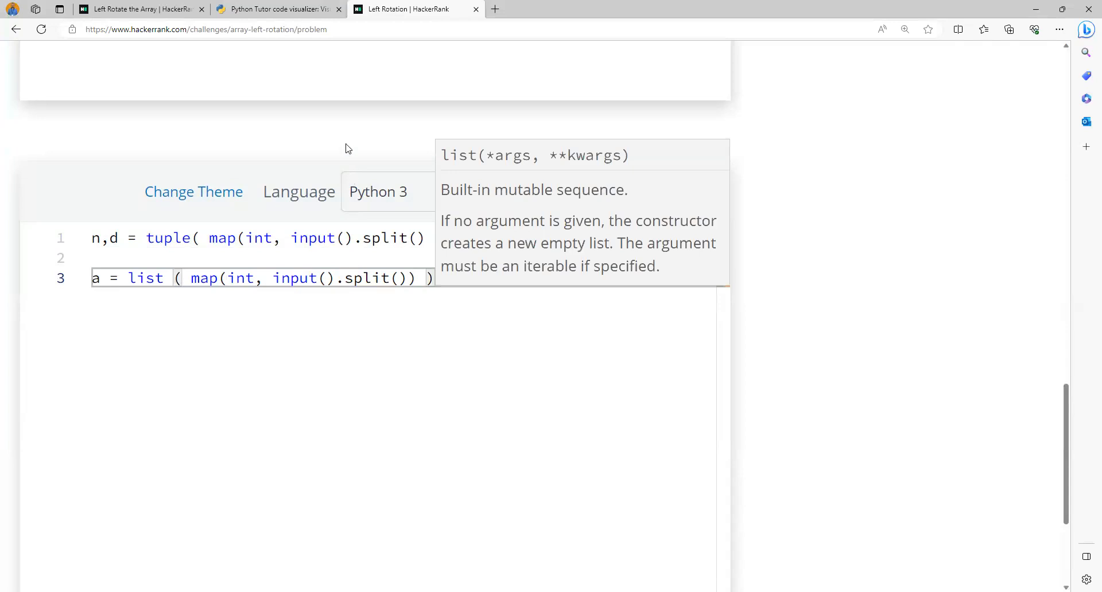
Step: Carry the rotation loop and print over to HackerRank, then change Python Tutor's print(a) to print(*a)
left_click(278, 9)
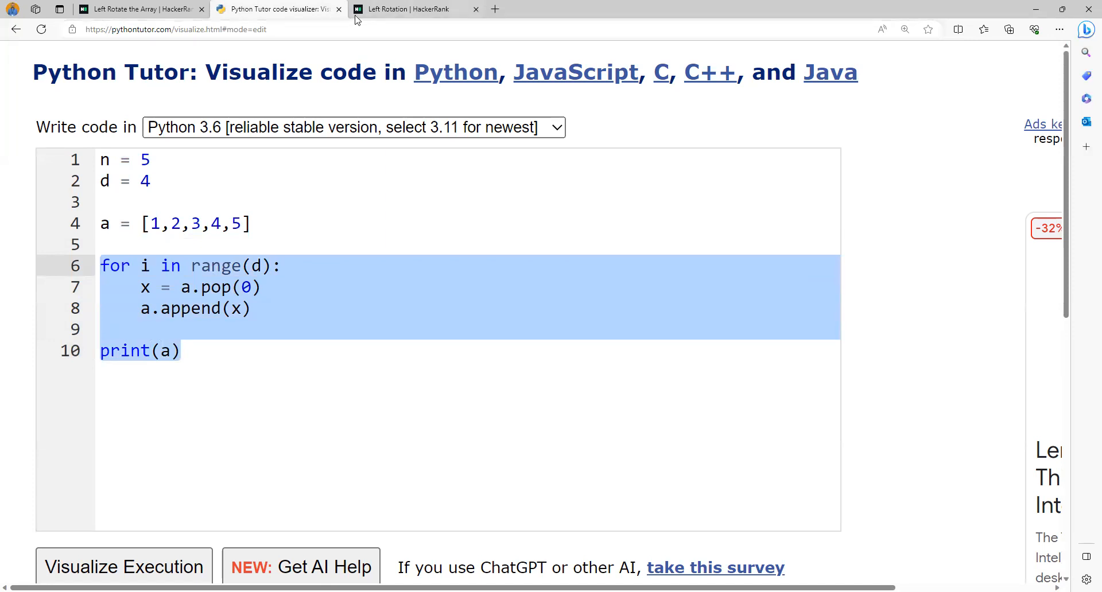
left_click(415, 10)
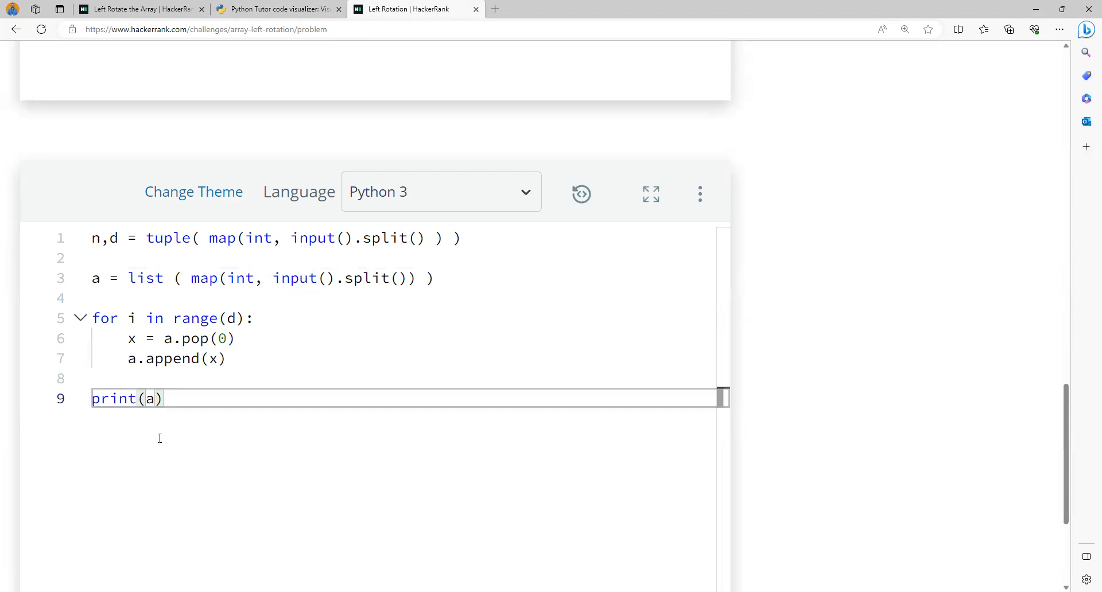
left_click(278, 9)
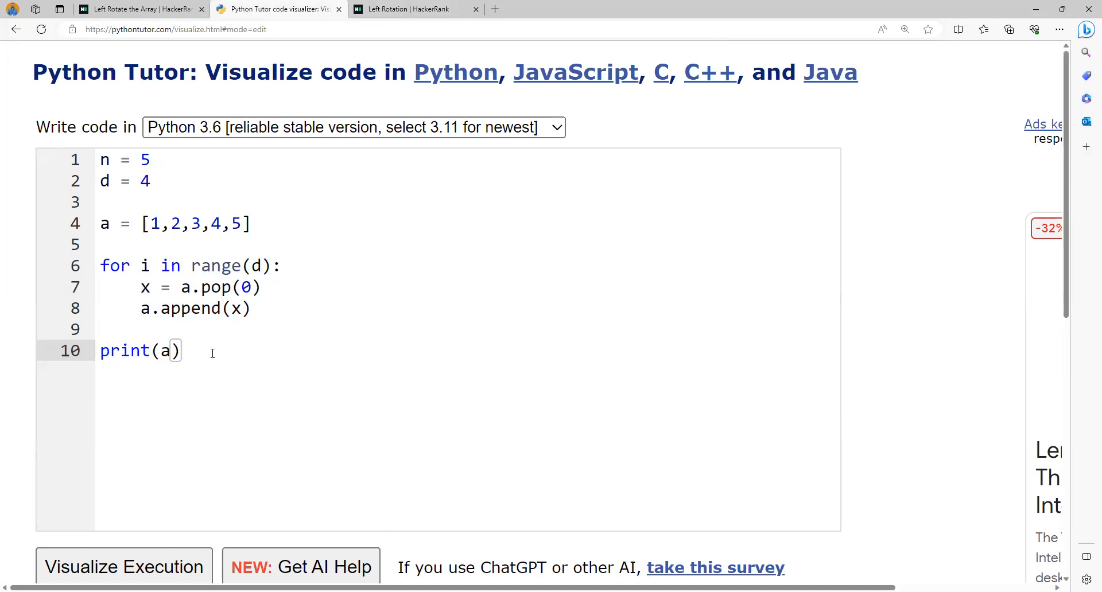
type("*")
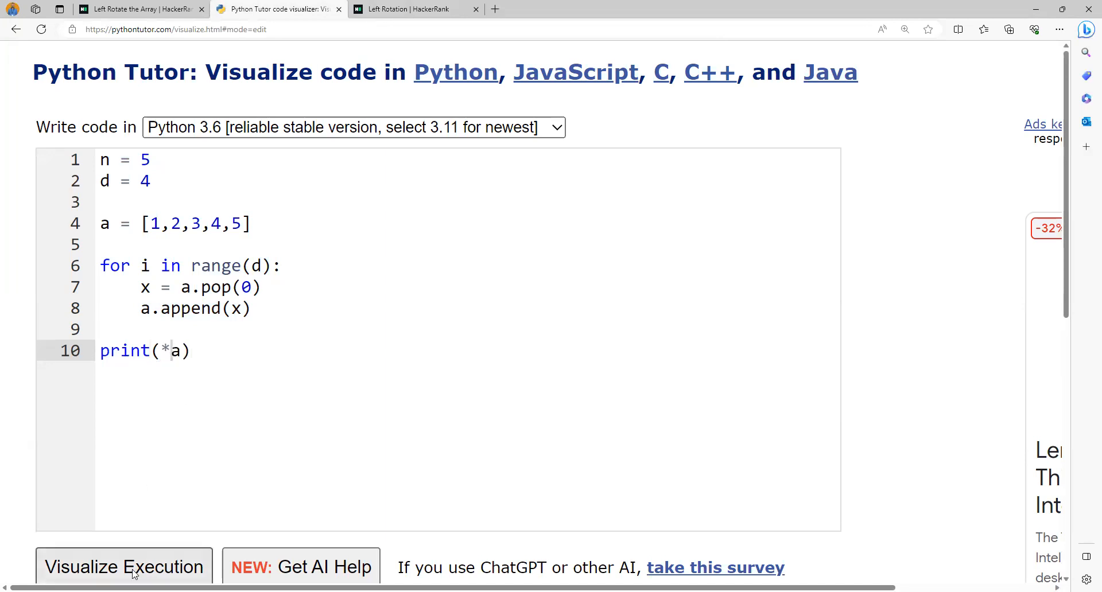
Step: Run print(*a) to the last step to see 5 1 2 3 4 unbracketed, then return to HackerRank
left_click(124, 566)
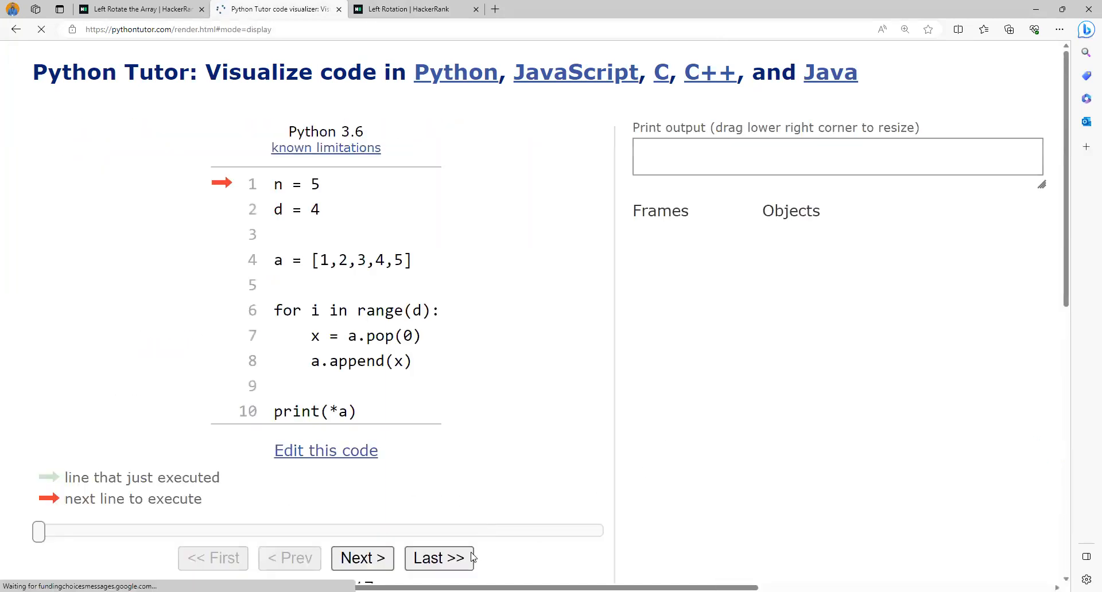
left_click(437, 558)
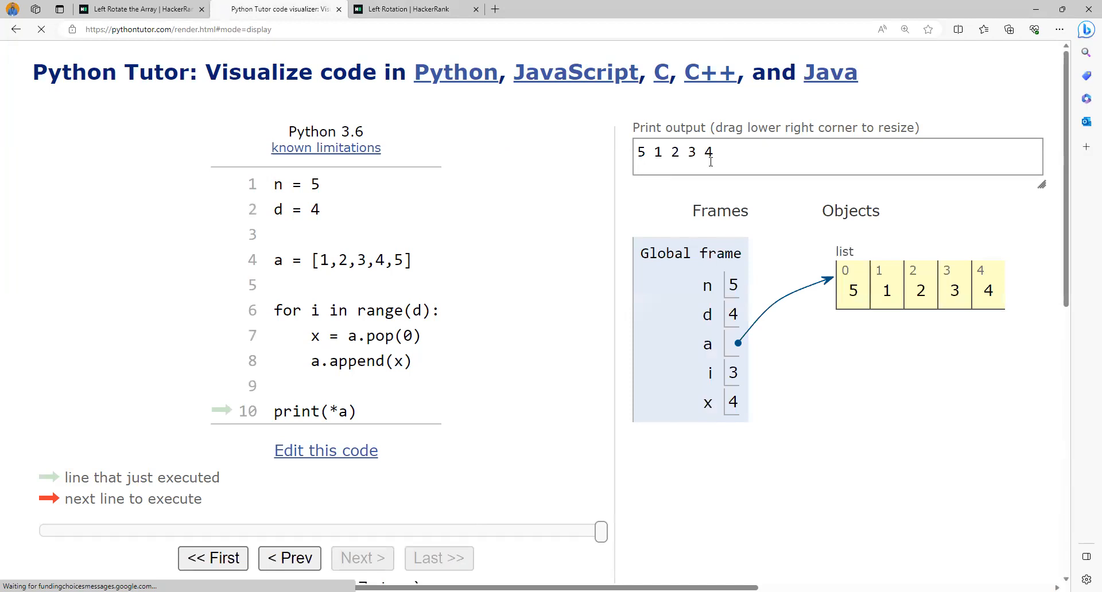
left_click(415, 8)
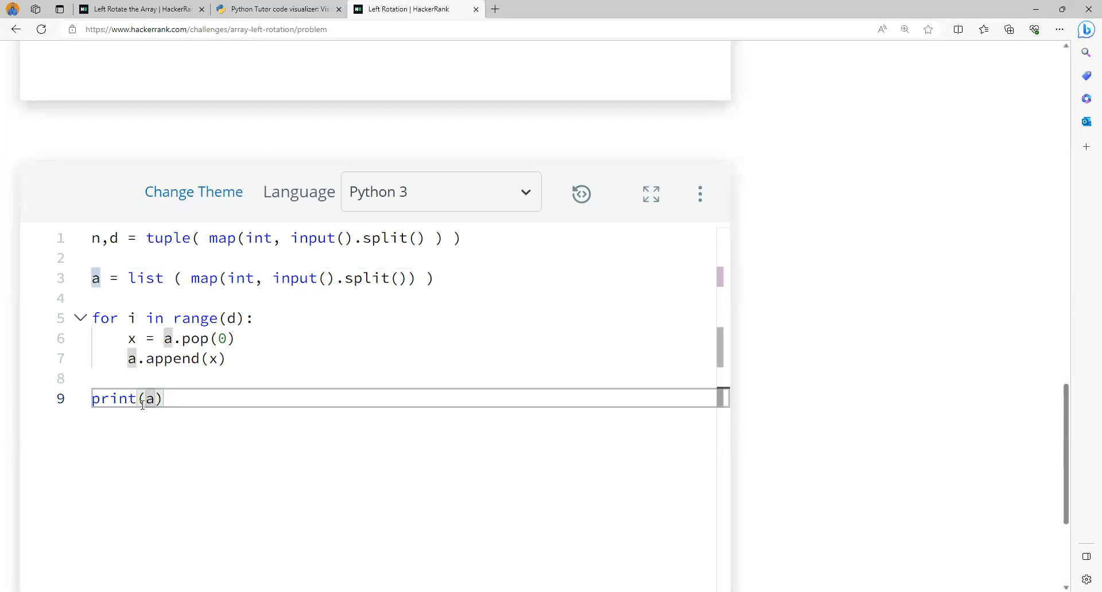
Step: Change HackerRank's print(a) to print(*a) and run the code to pass Sample Test case 0
type("*")
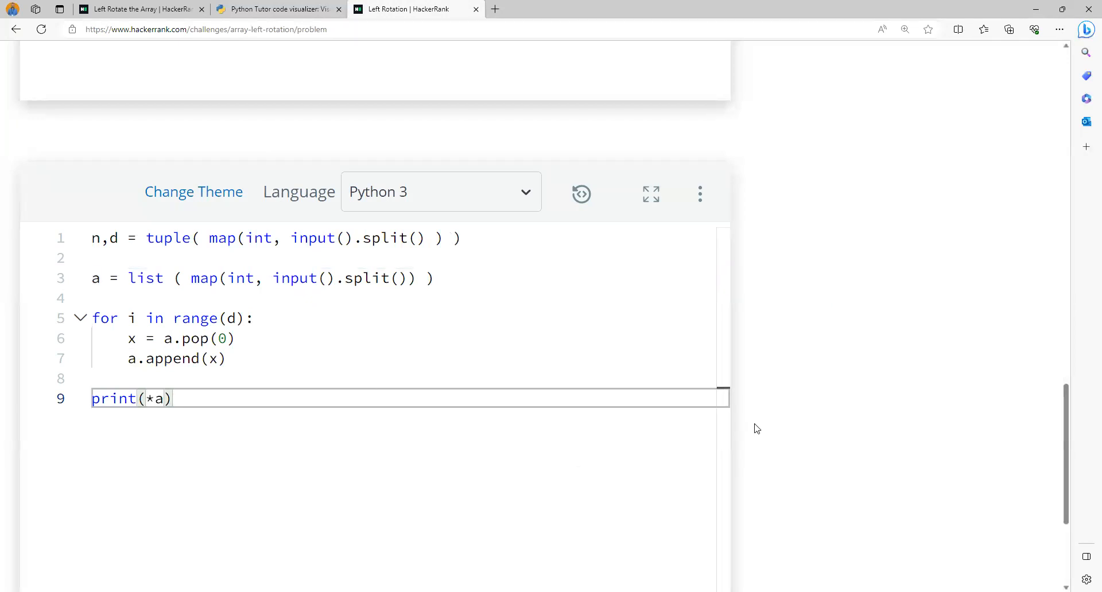
scroll("down", 3)
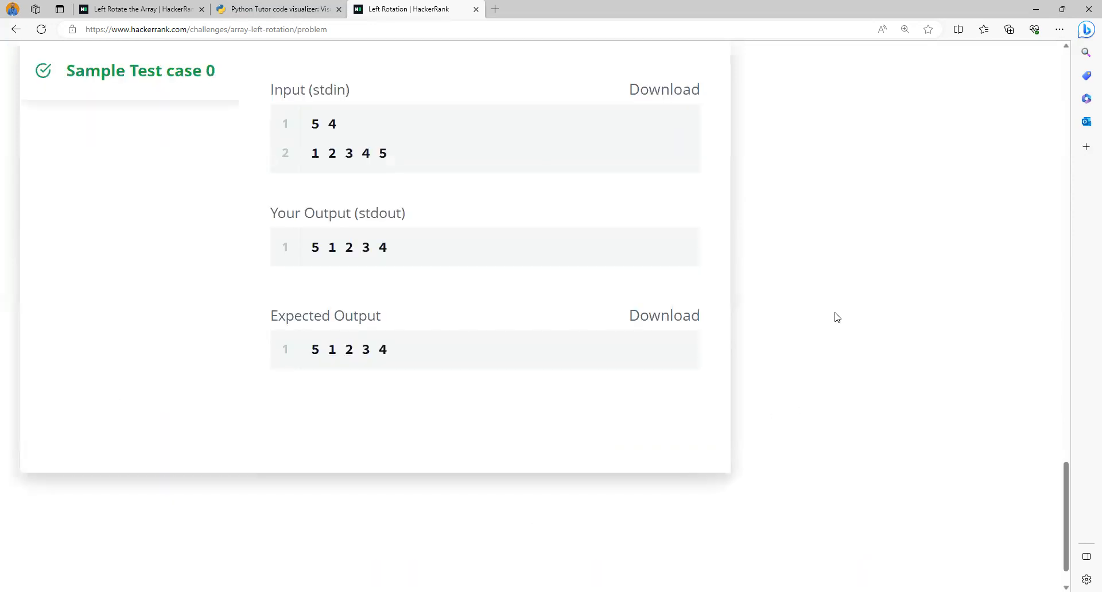
scroll("up", 3)
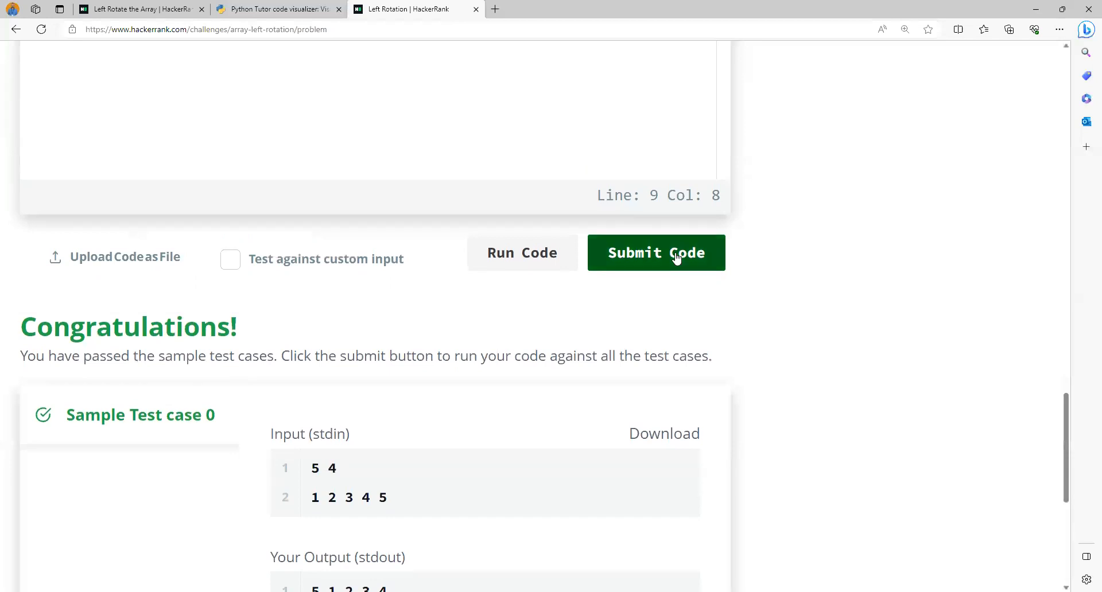
left_click(655, 252)
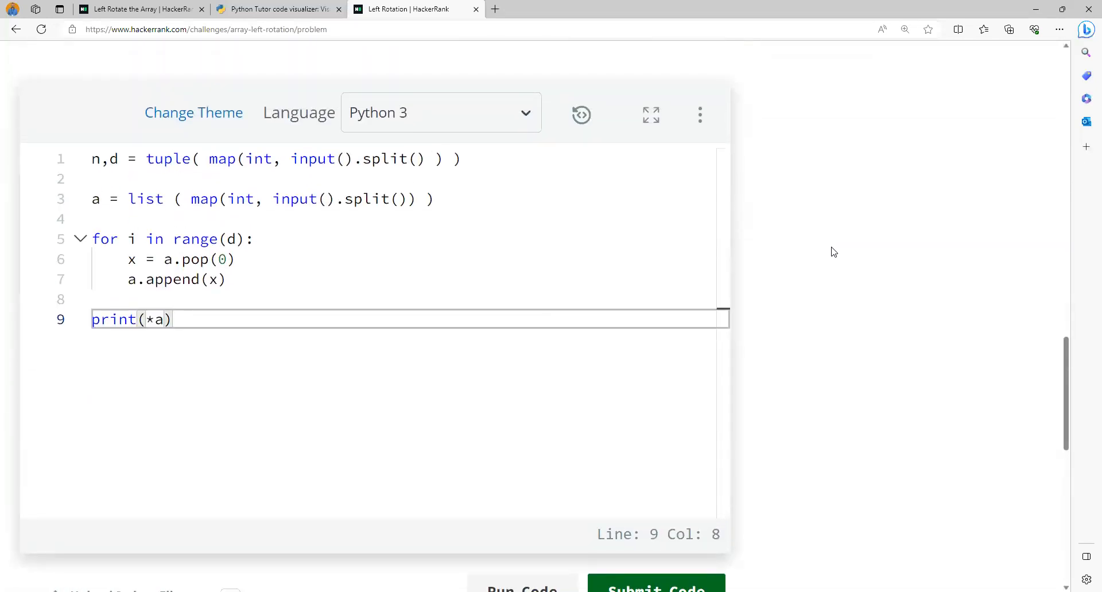
mouse_move(281, 4)
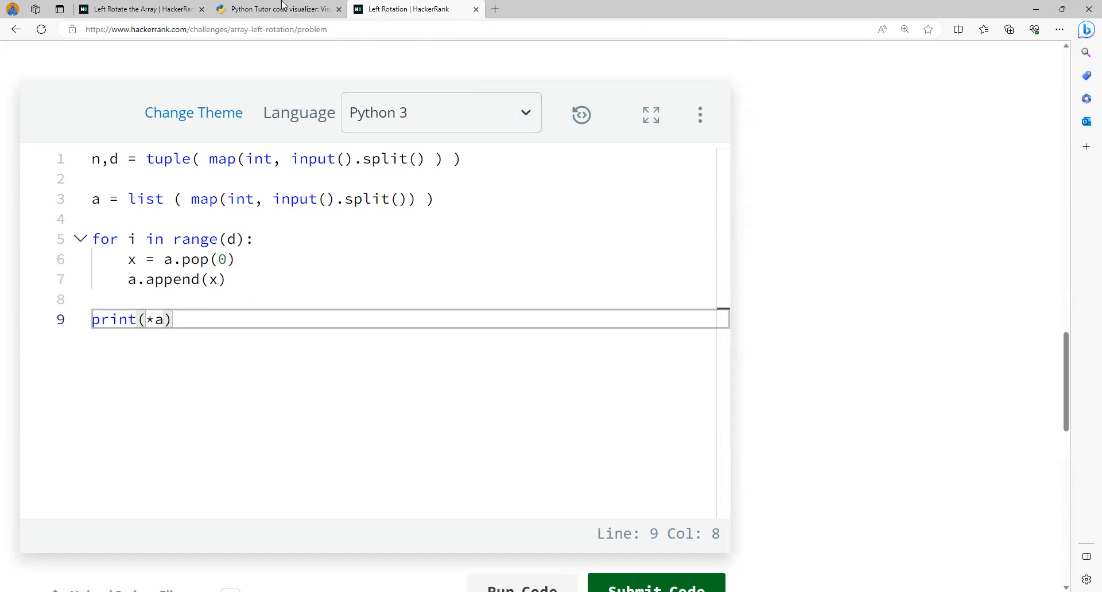
Step: Reopen the Python Tutor code and add the comment # [5] + [1,2,3,4] under the list
left_click(276, 9)
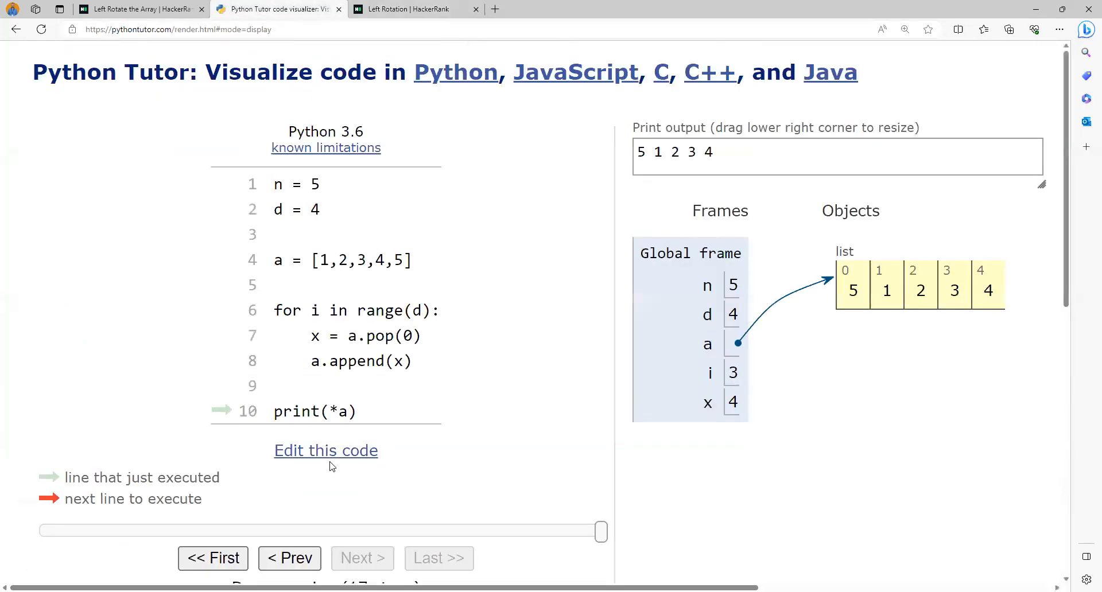
left_click(324, 450)
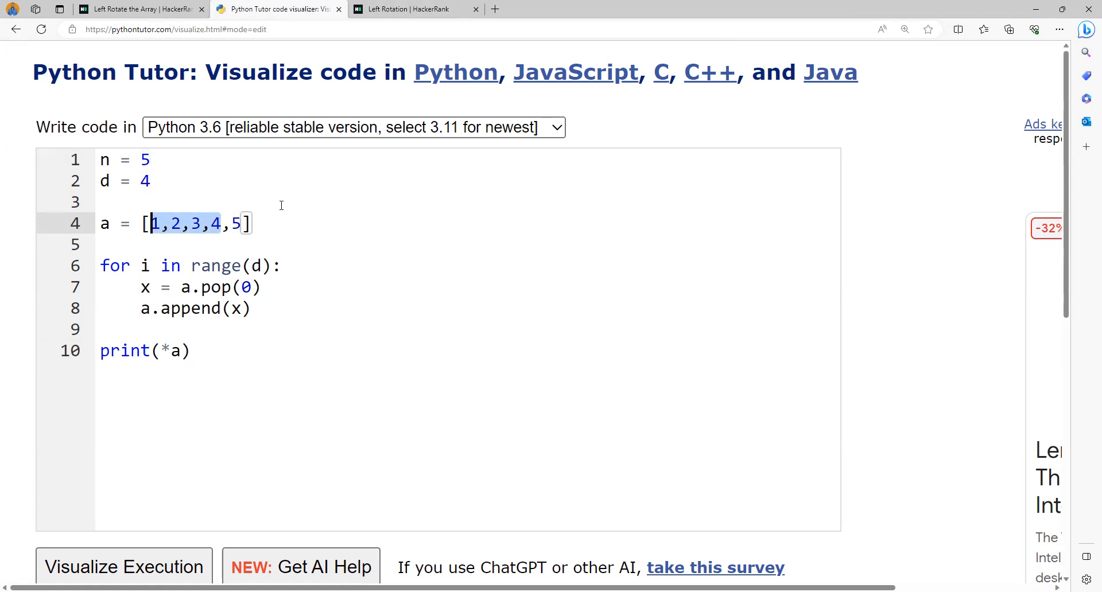
left_click(234, 224)
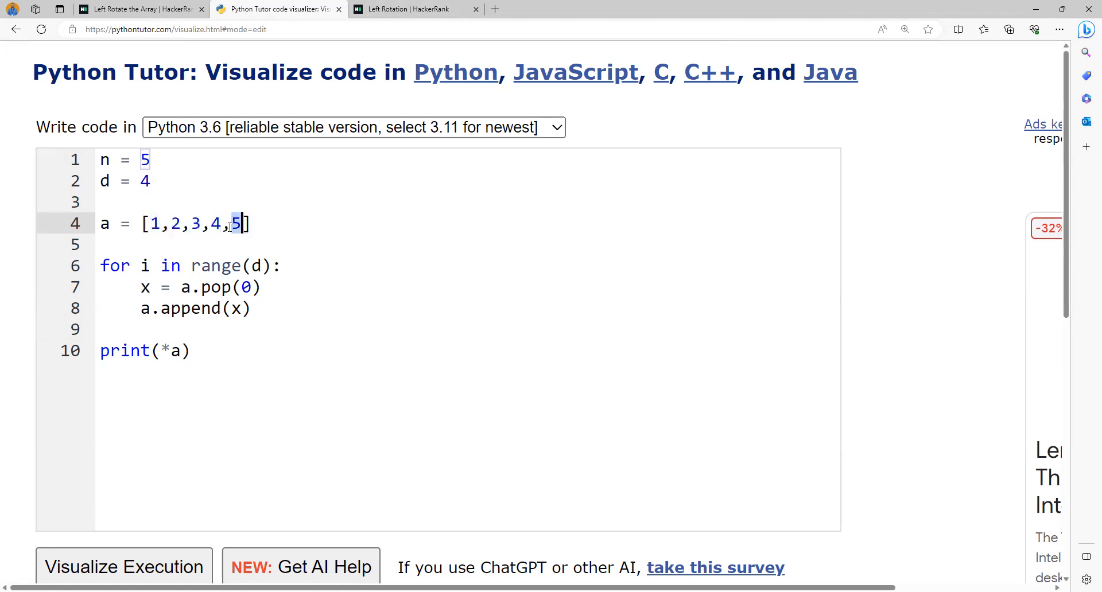
type("# 5")
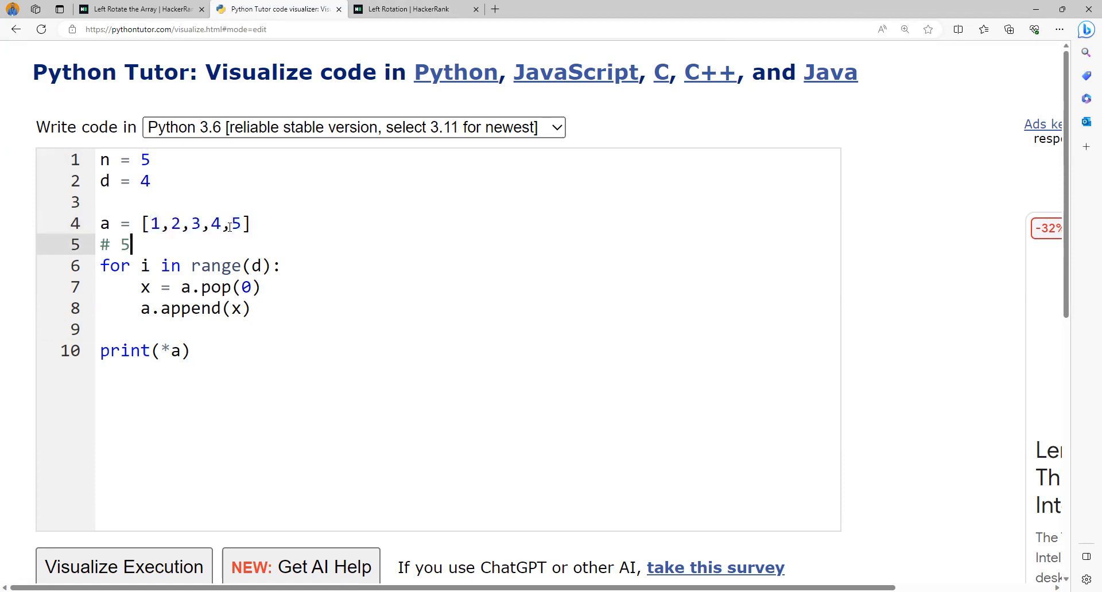
key("Backspace")
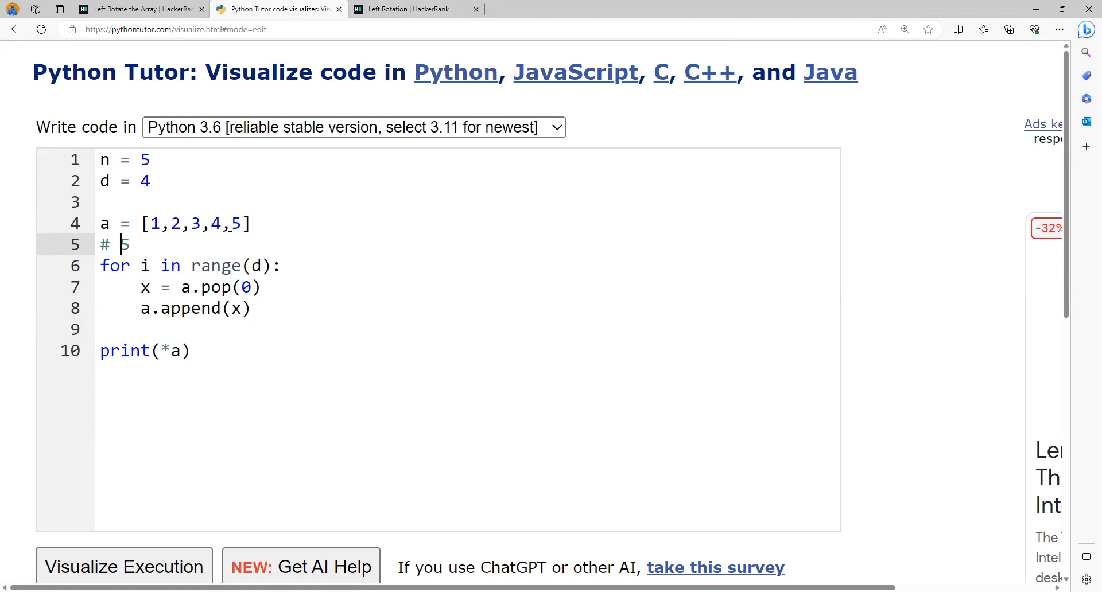
type("[5]")
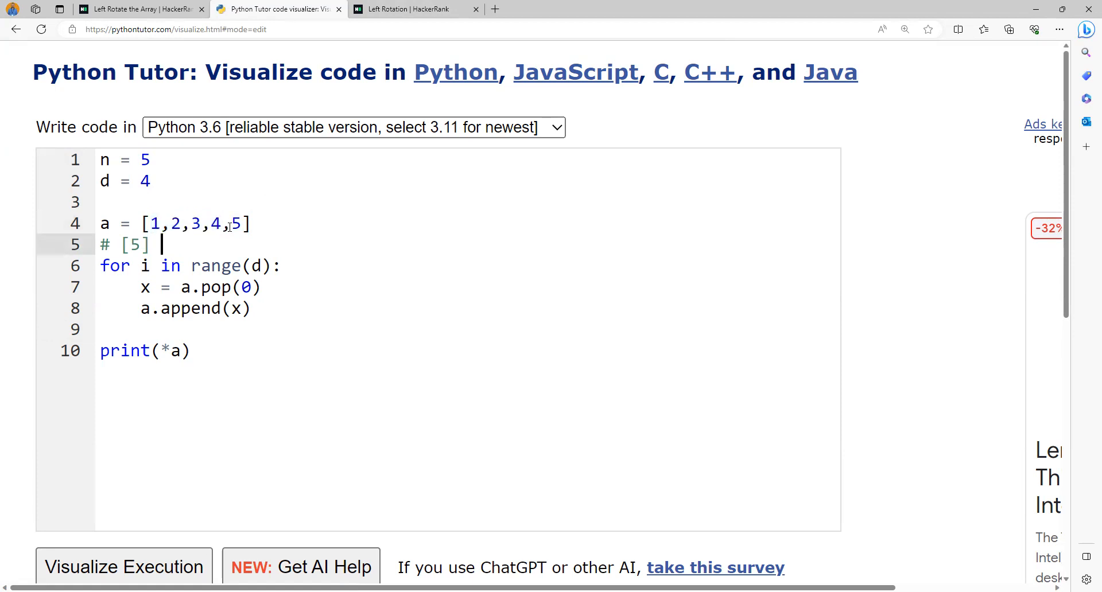
type("[1,2,3,4")
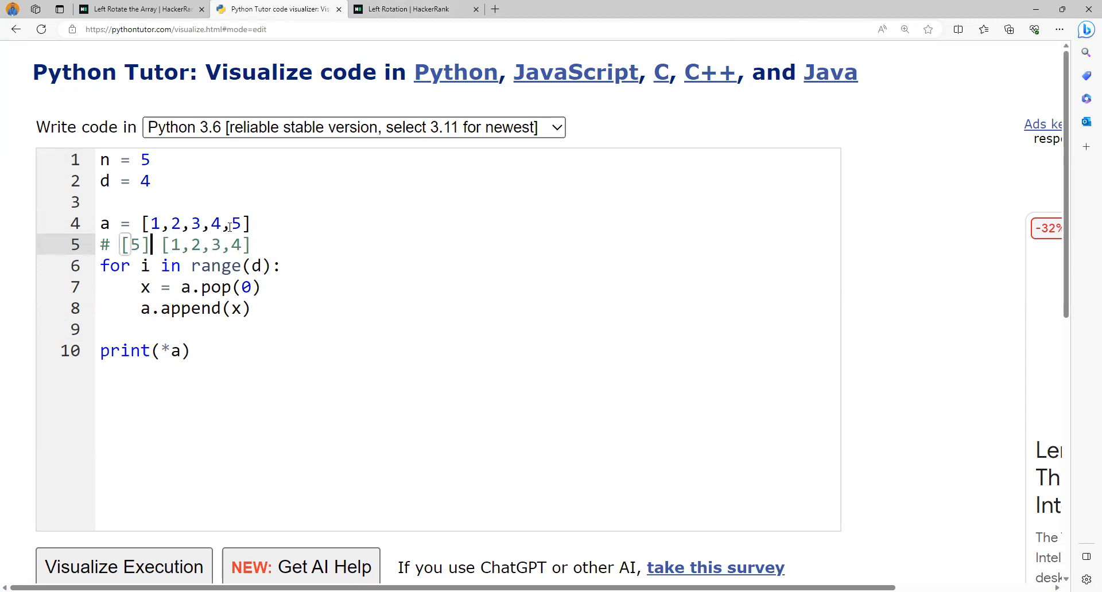
type("+")
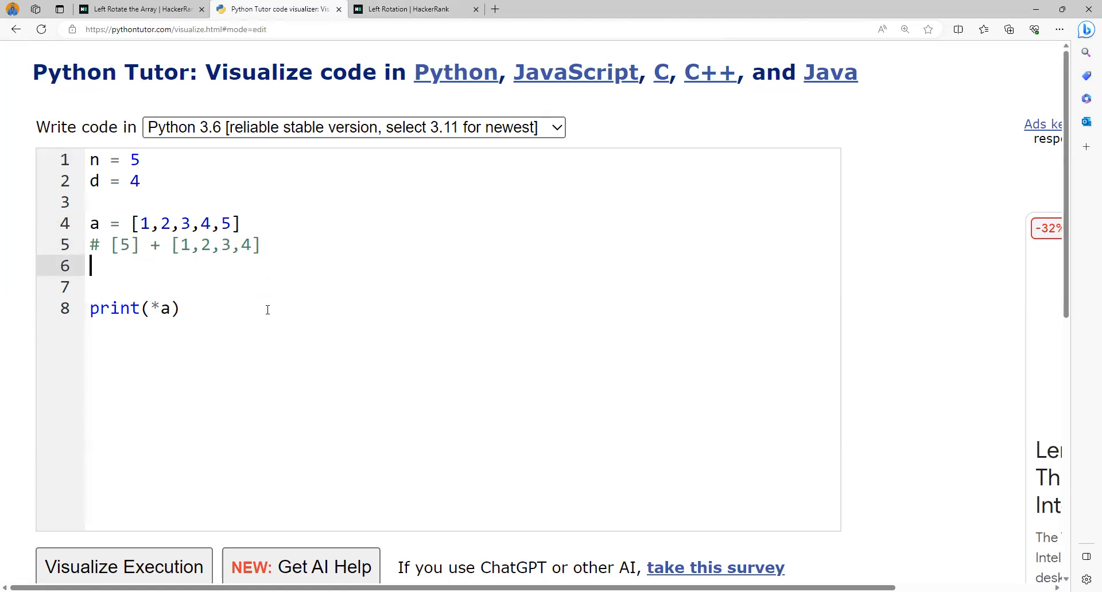
Step: Write the two slices x = a[d : ] and y = a[ : d]
type("a[d")
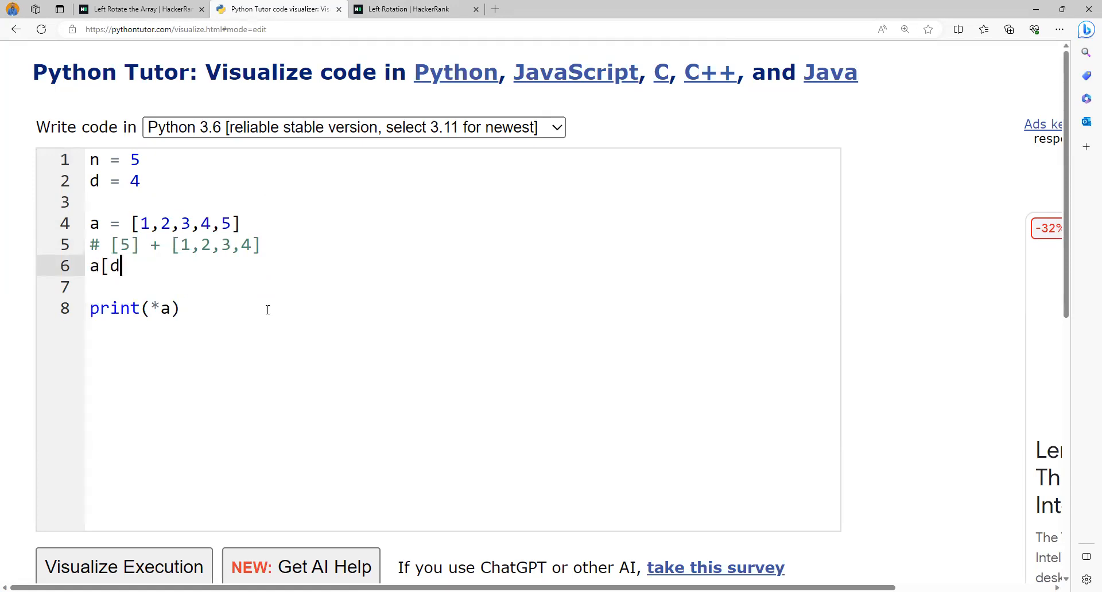
type(": ]")
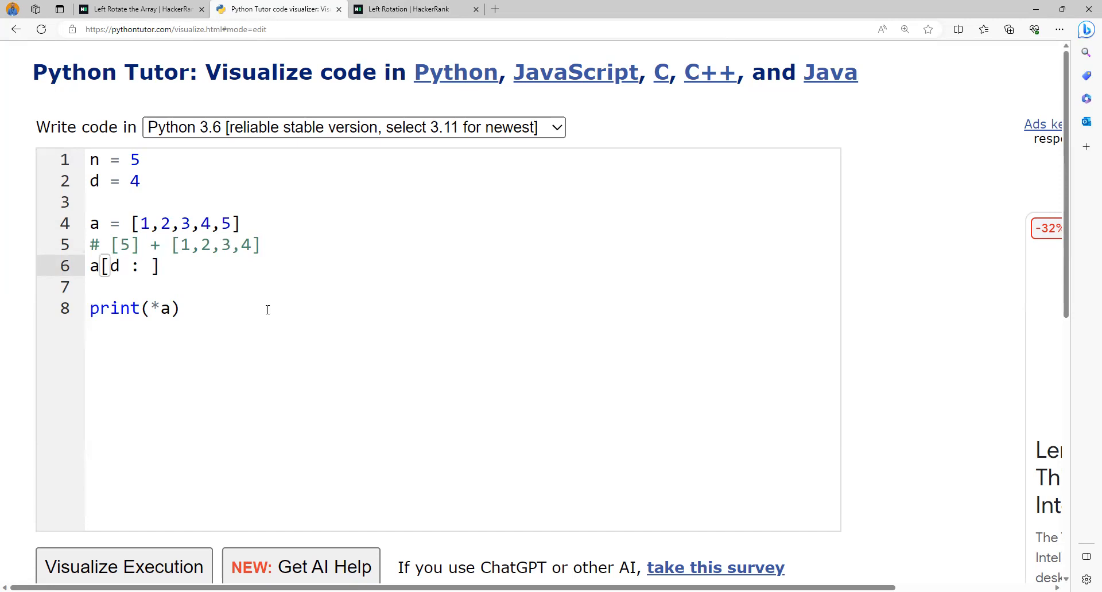
left_click(89, 265)
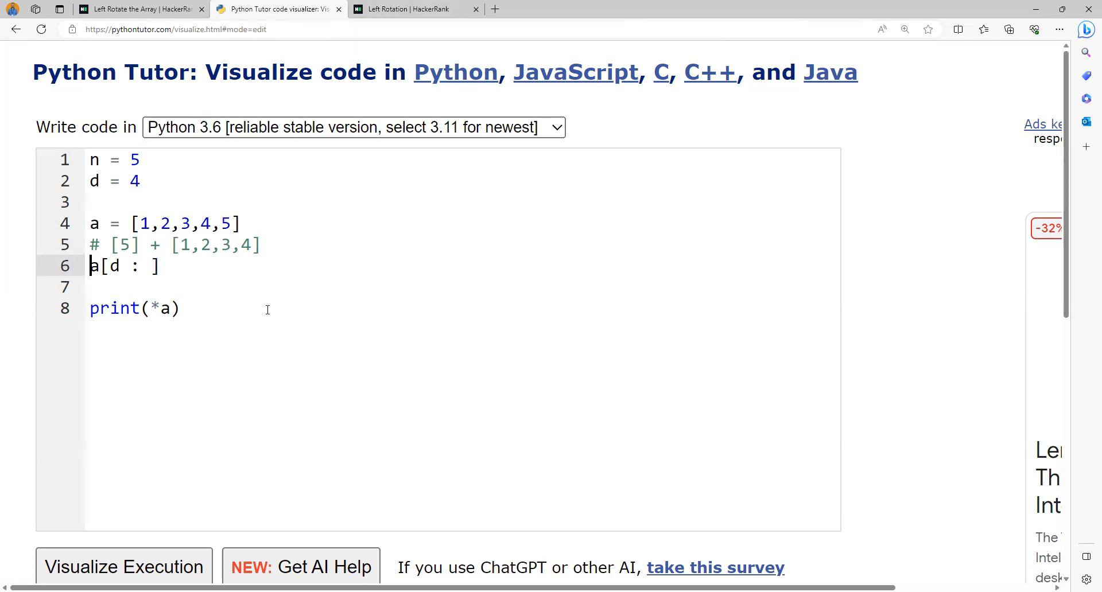
type("x =")
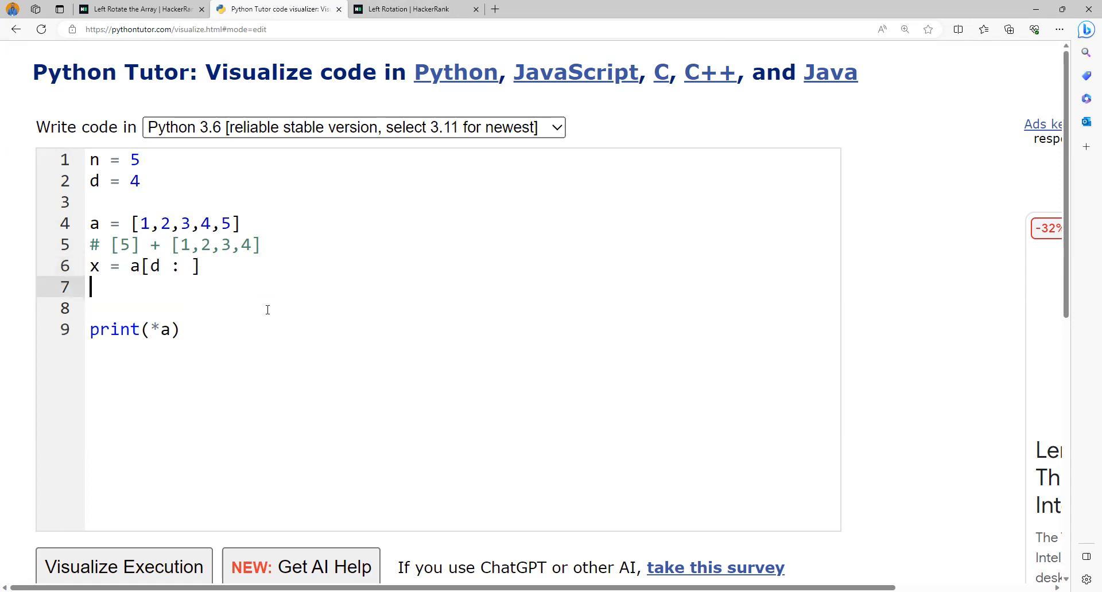
type("y =")
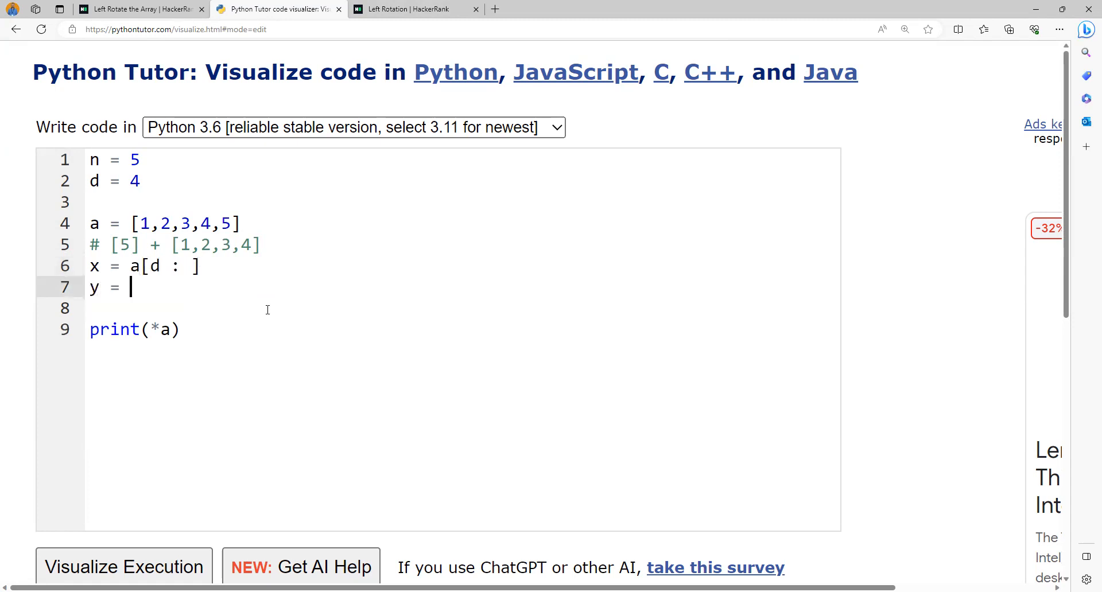
type("a[")
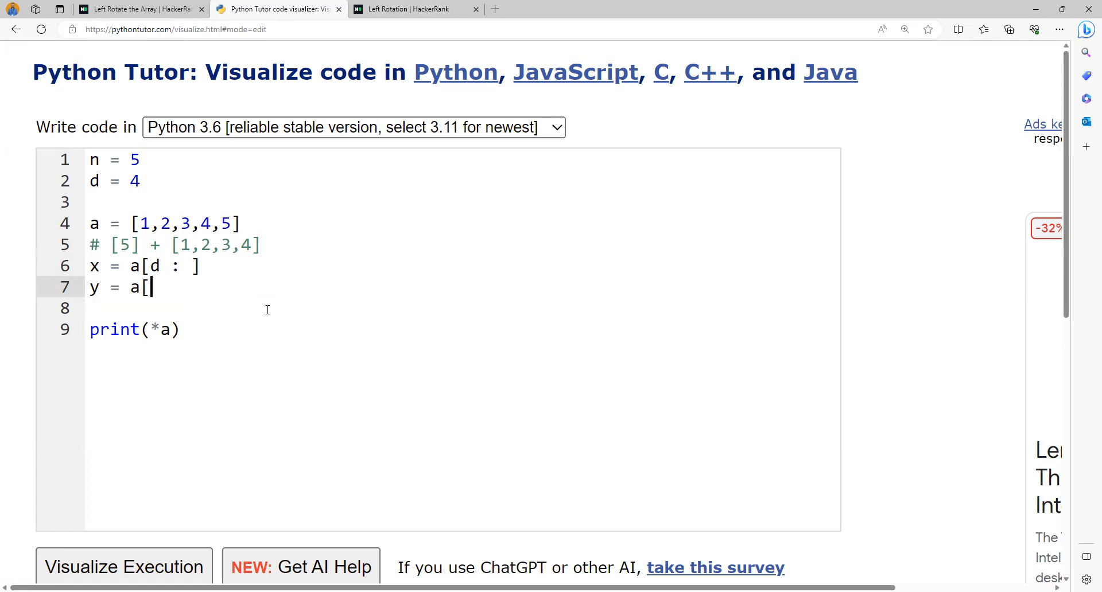
type(": d]")
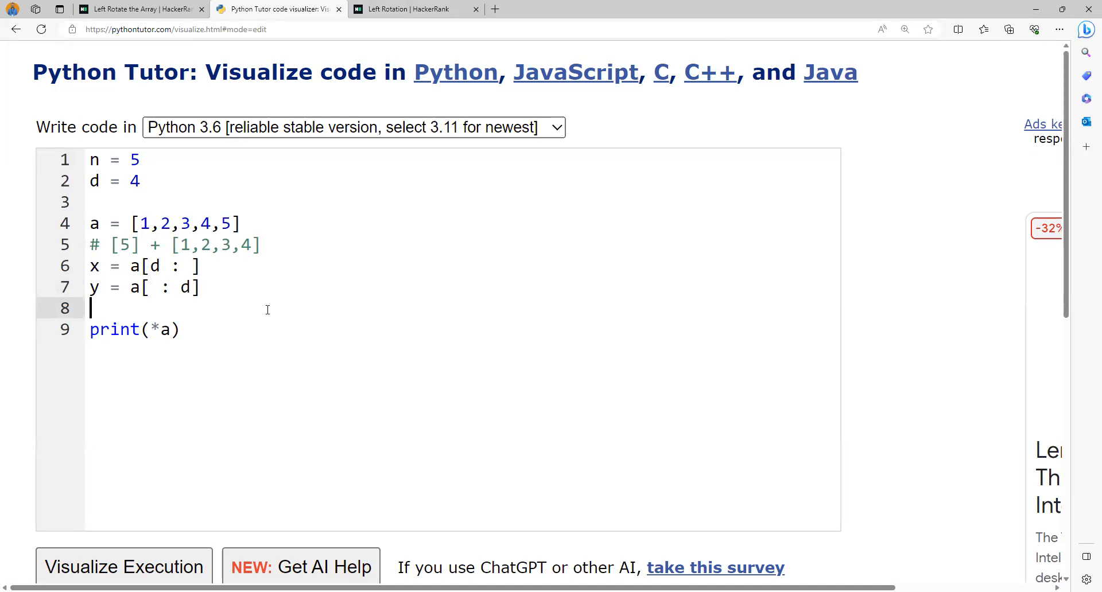
Step: Join them as z = x + y and change the output to print(*z)
left_click(159, 330)
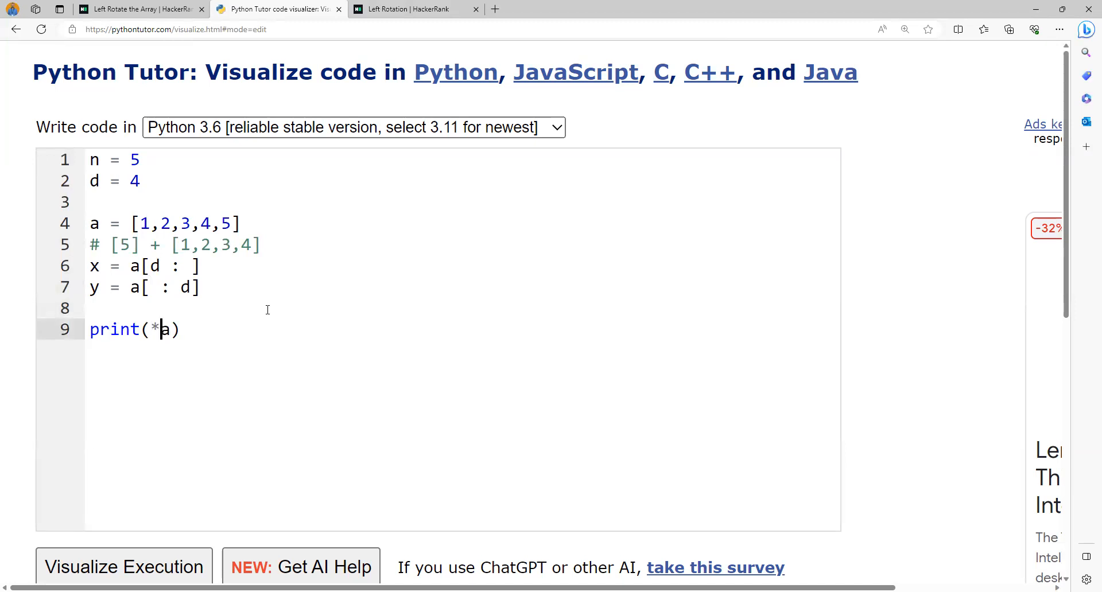
type("(x +")
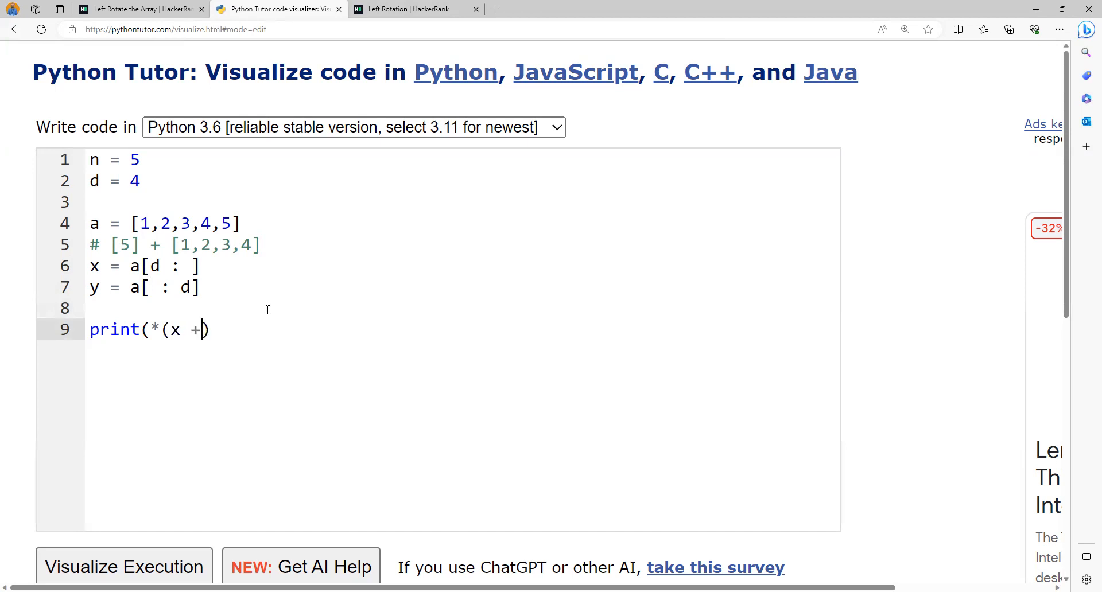
type("y))")
left_click(462, 308)
type("z")
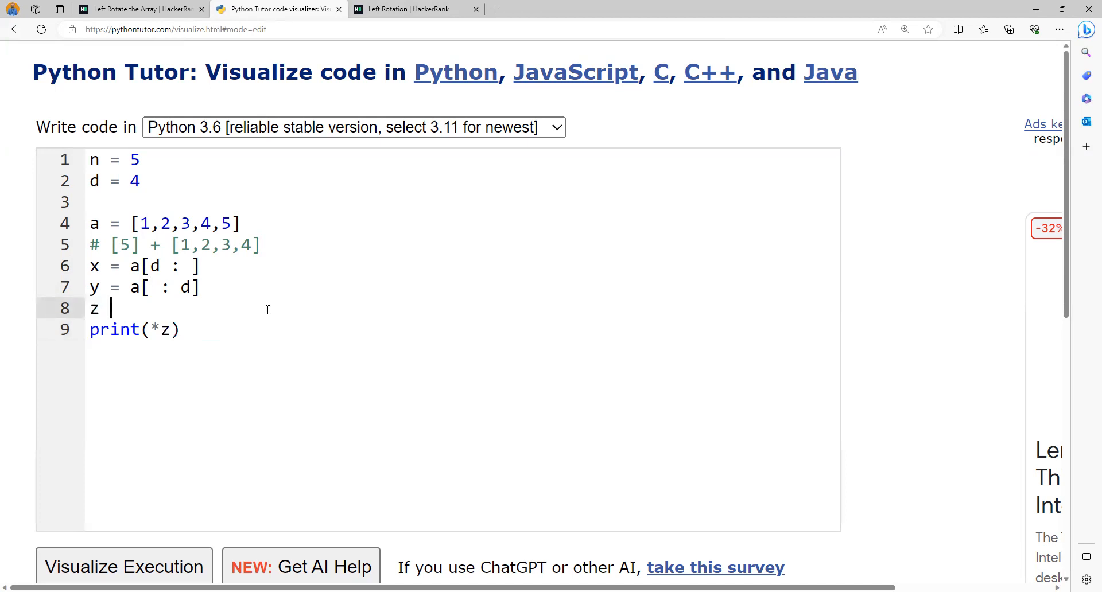
type("= x + y")
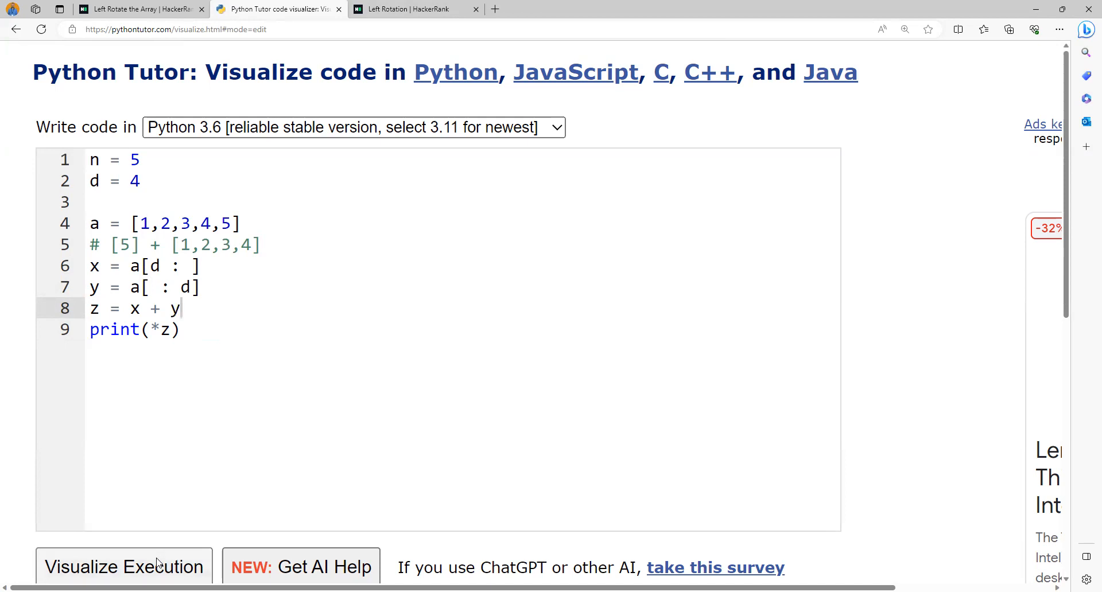
Step: Visualize and step the slicing program to the end, printing 5 1 2 3 4 from z
left_click(124, 567)
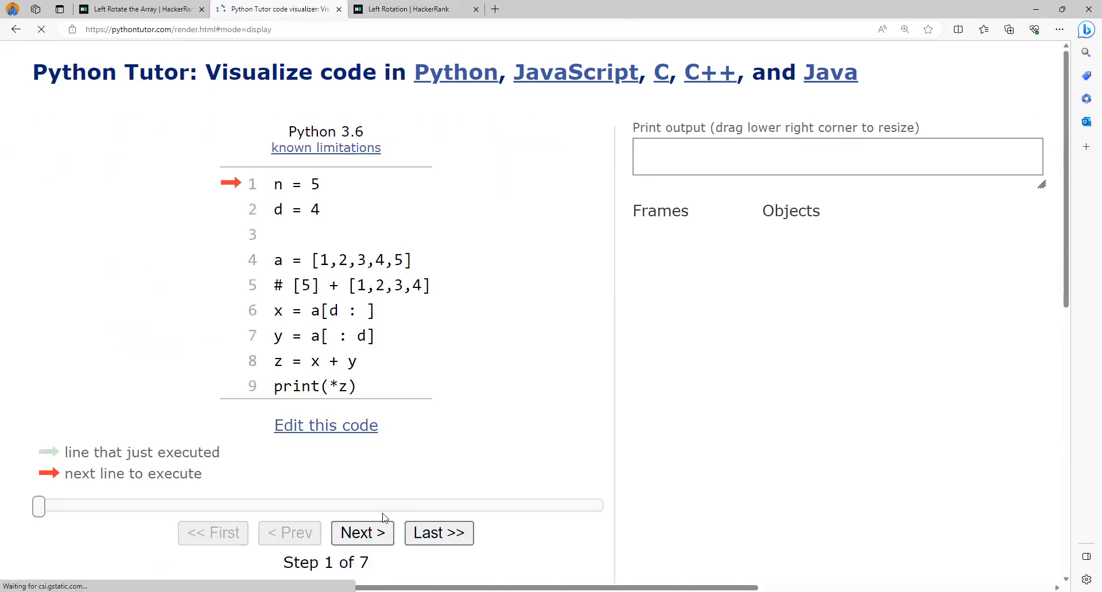
left_click(361, 532)
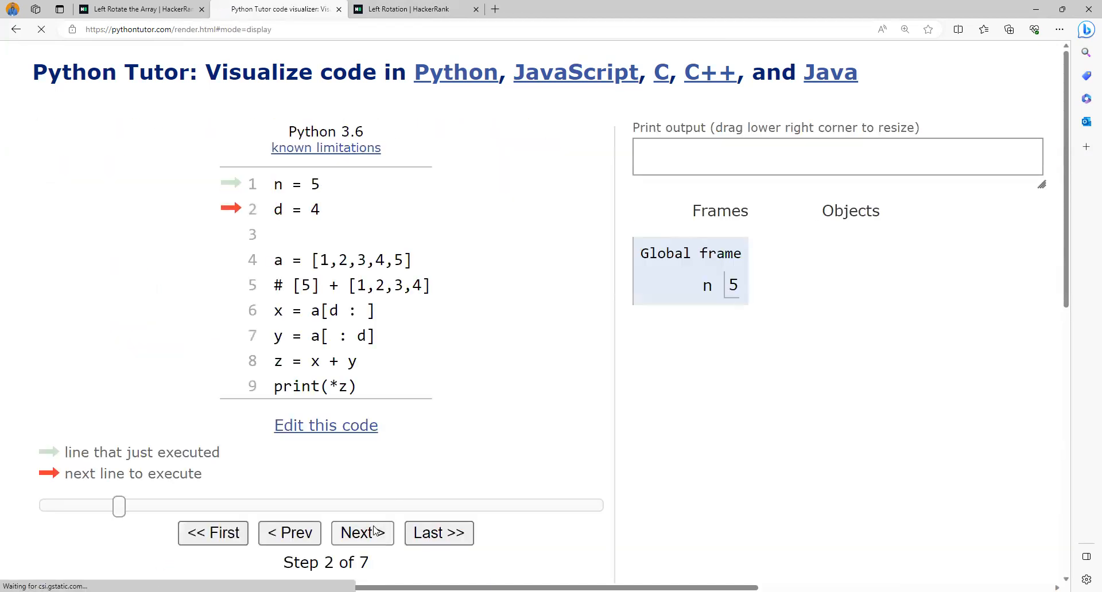
left_click(362, 532)
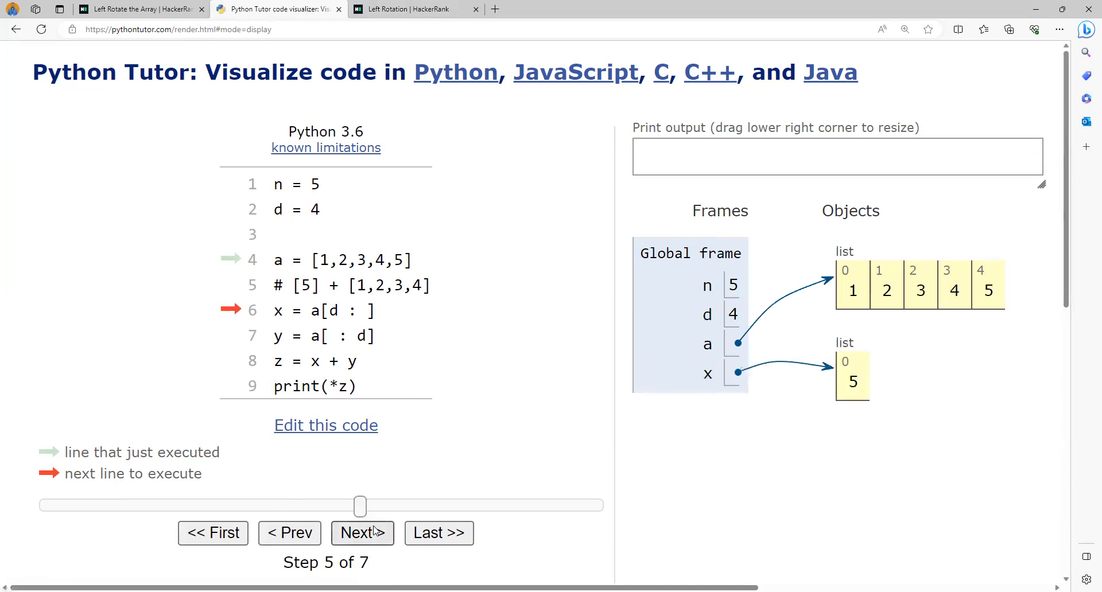
left_click(361, 533)
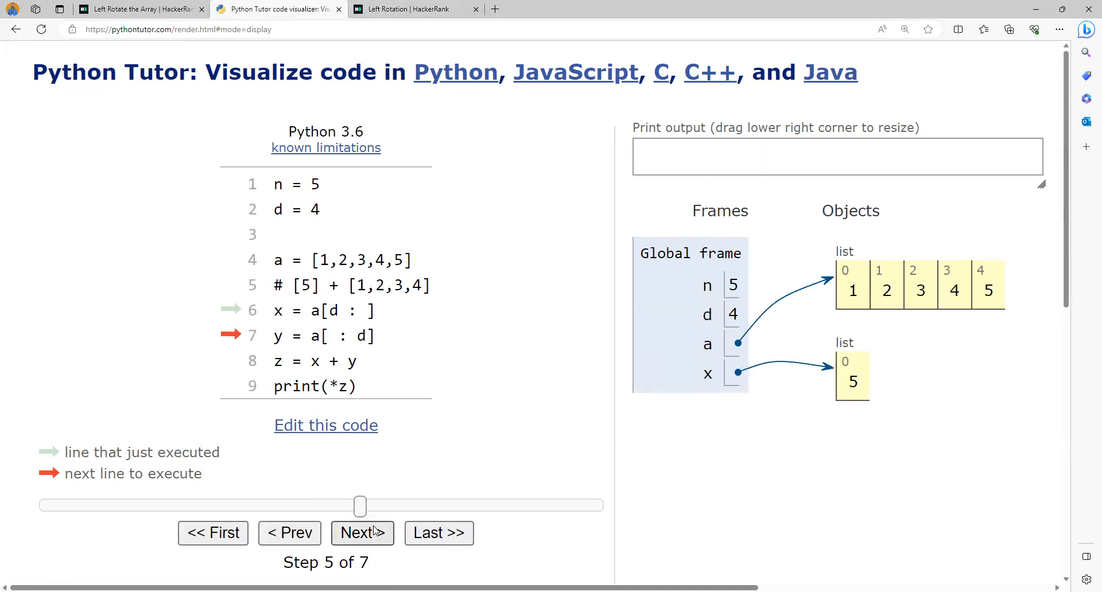
left_click(362, 533)
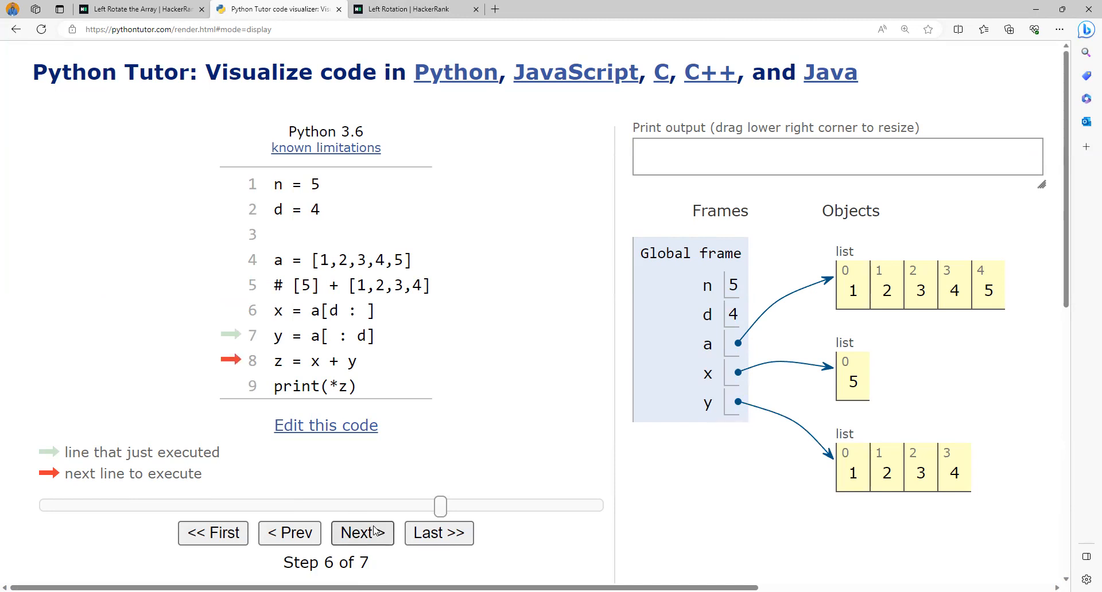
left_click(362, 532)
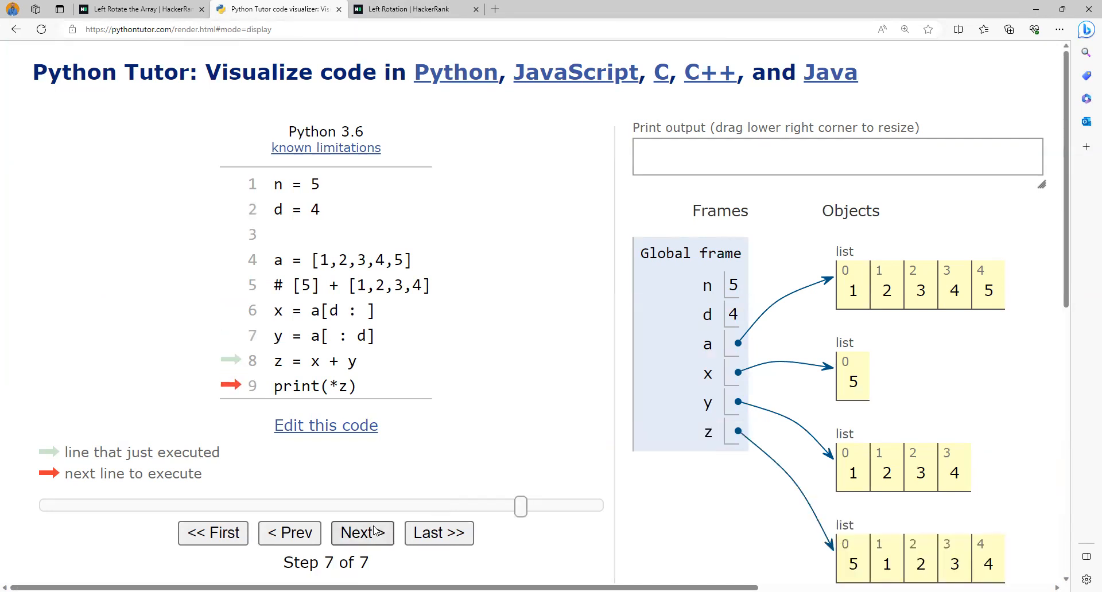
left_click(361, 532)
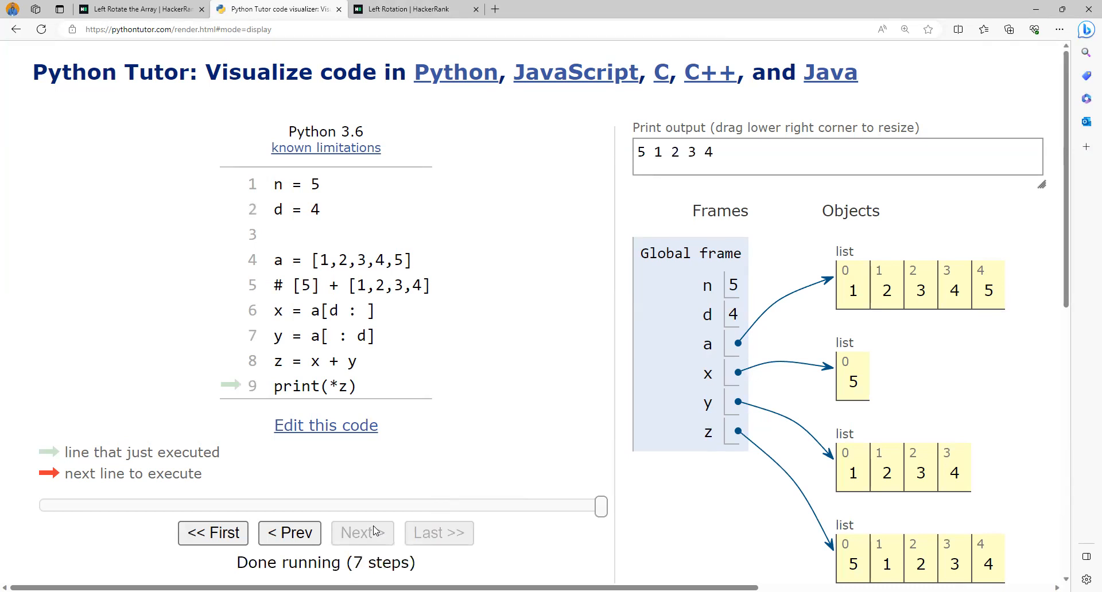
mouse_move(352, 431)
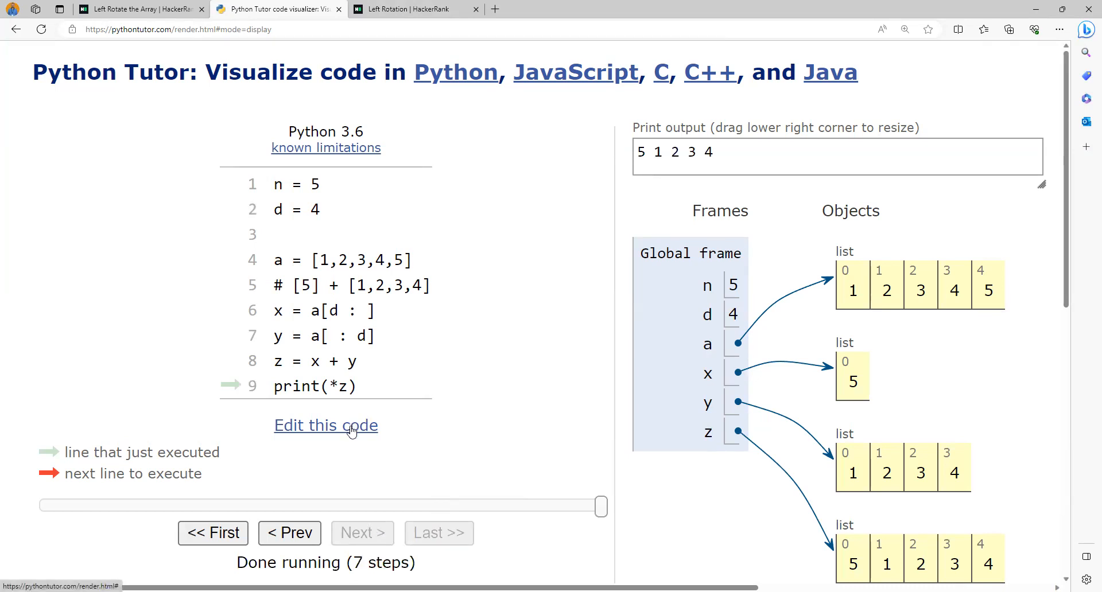
Step: Return to editing and move the slices a[d : ] and a[ : d] together onto one line
left_click(325, 425)
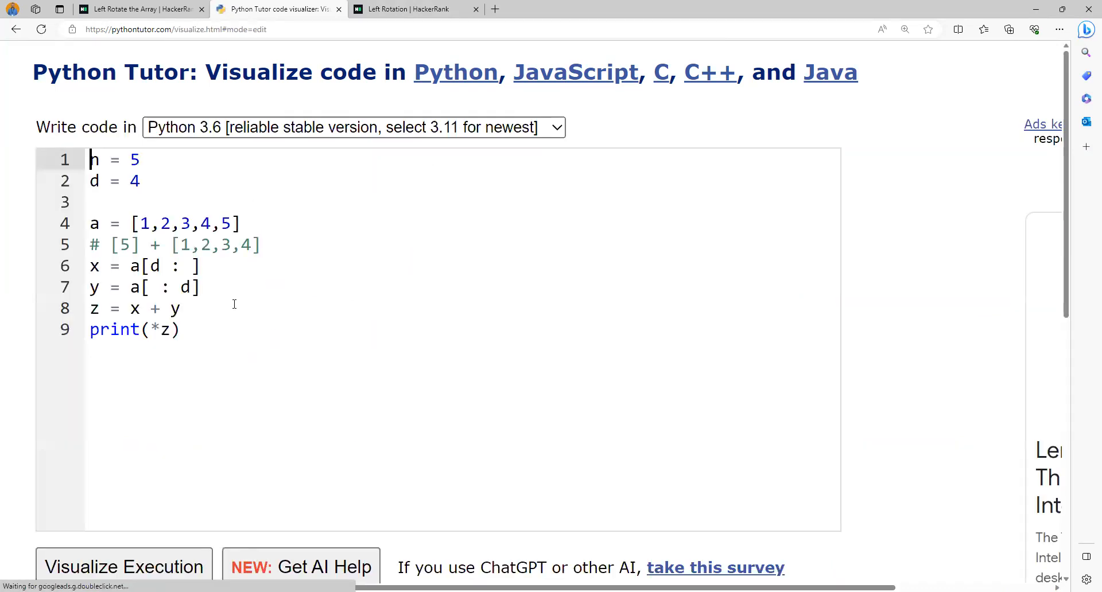
type("n")
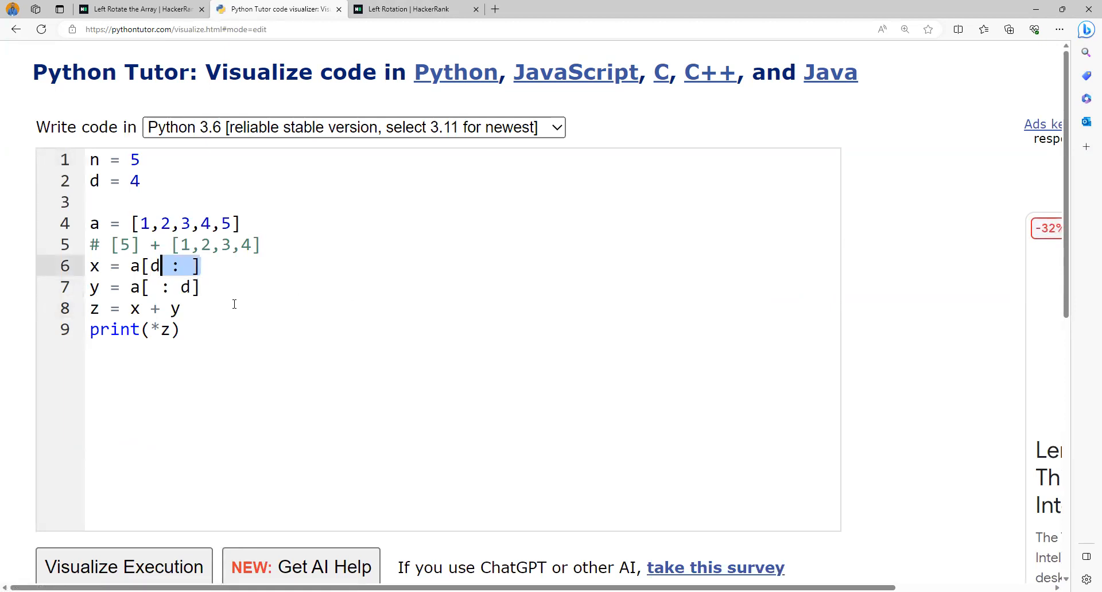
left_click(131, 287)
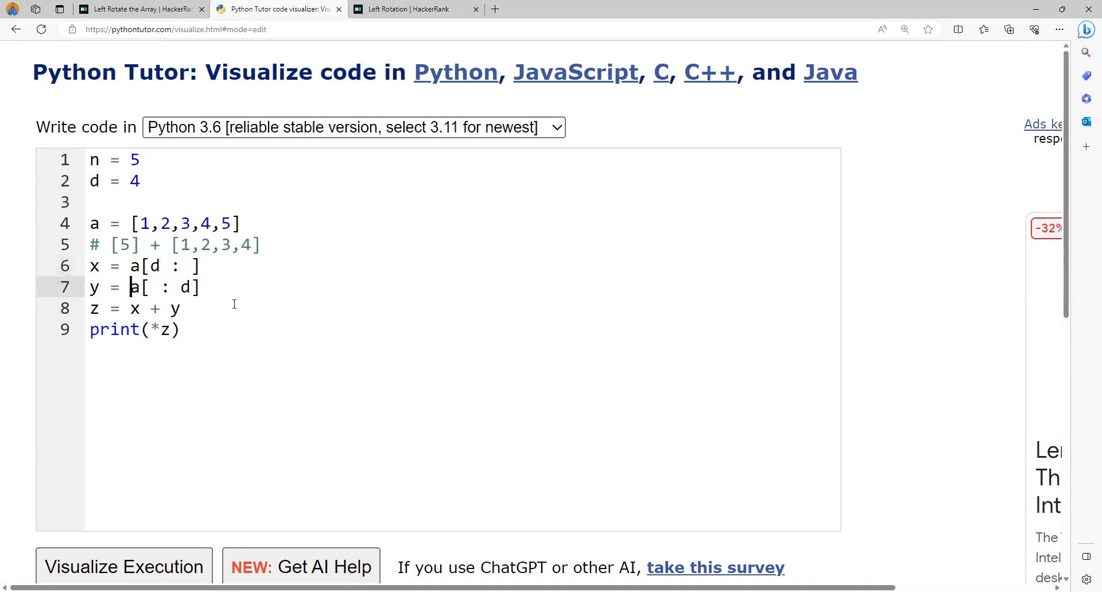
type("a[d : ]")
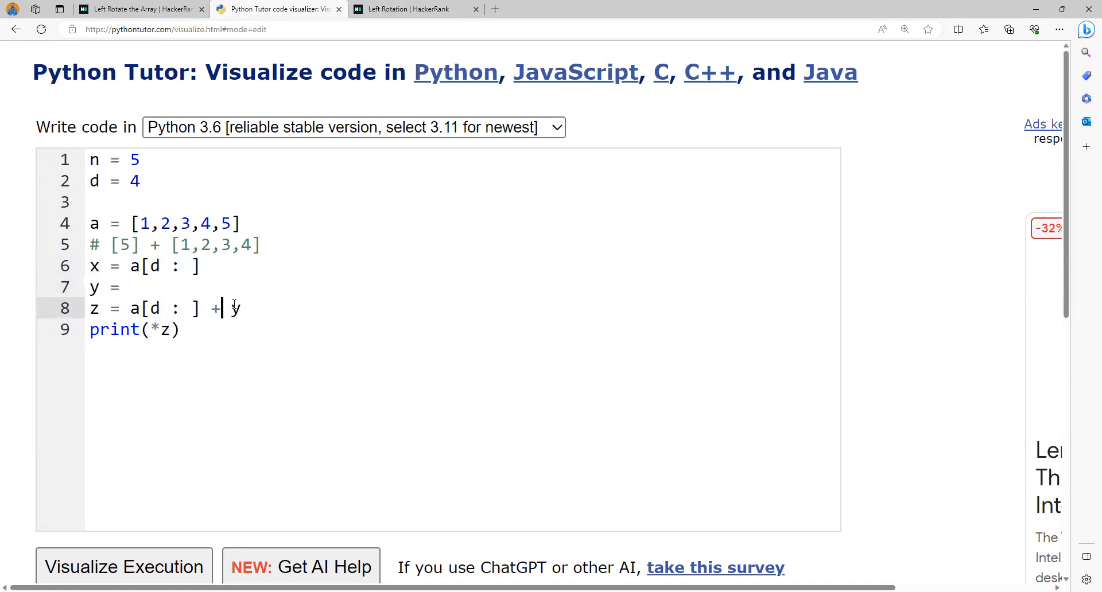
type("a[ : d]")
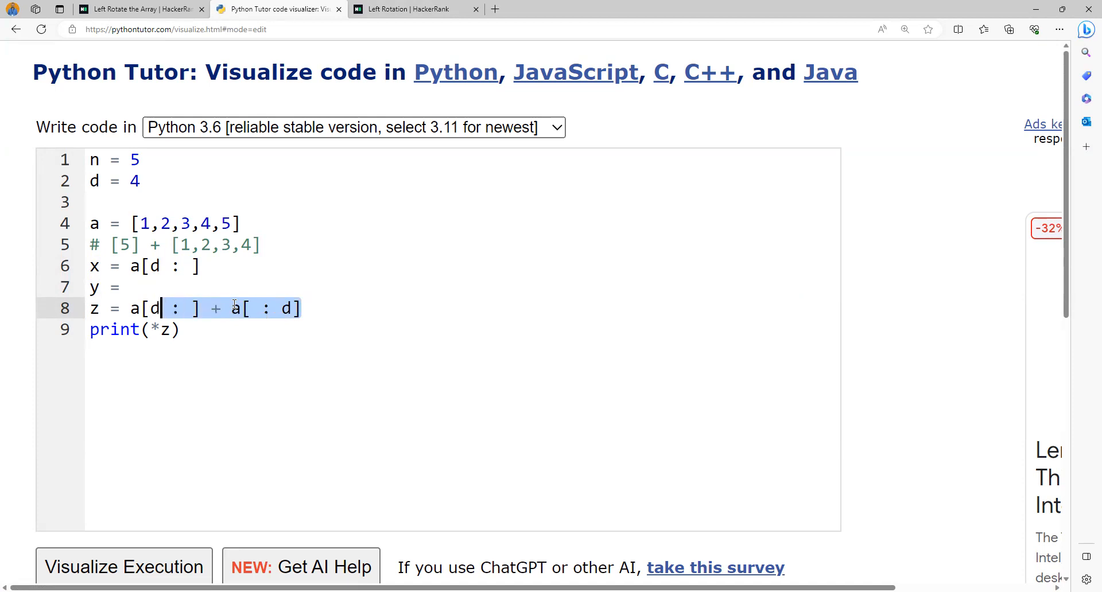
Step: Rewrite the output as print(*(a[d : ] + a[ : d])) and delete the unused x, y, z lines
key("Delete")
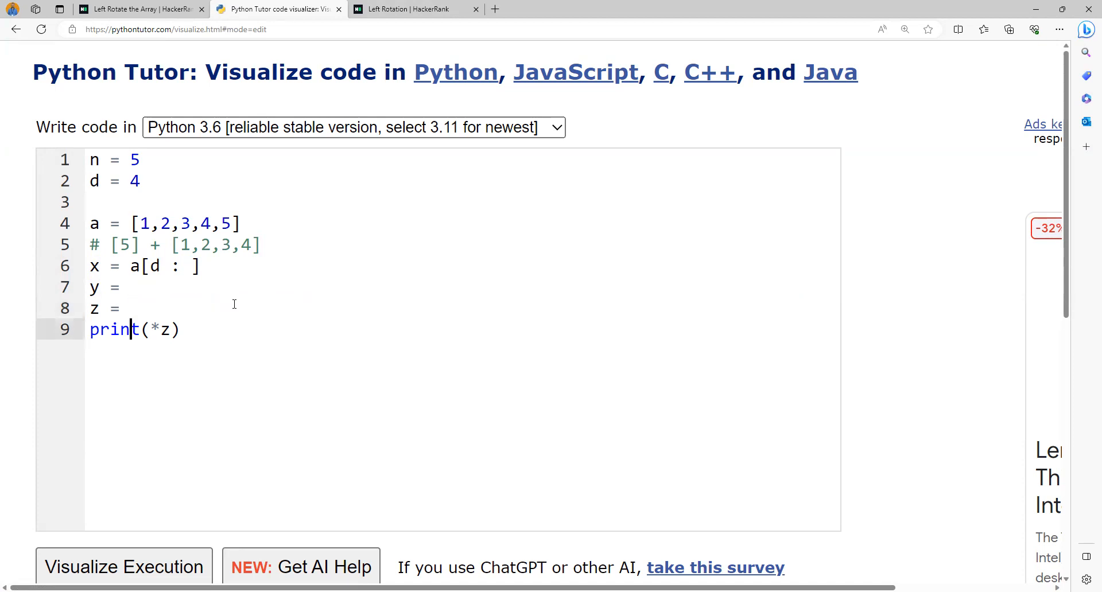
type("(")
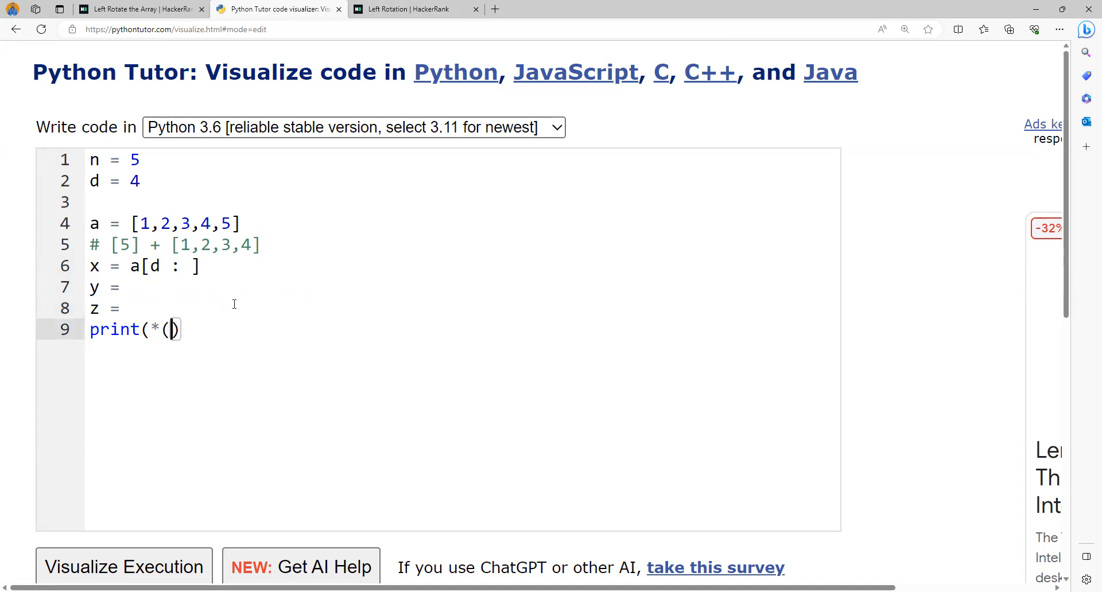
type("a[d : ] + a[ : d])")
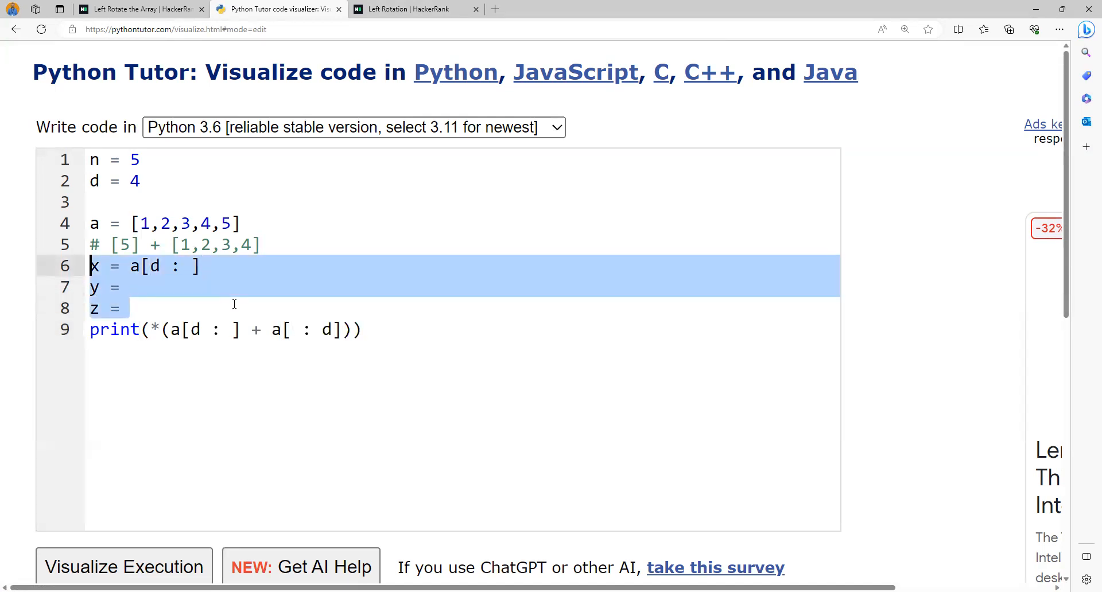
key("Delete")
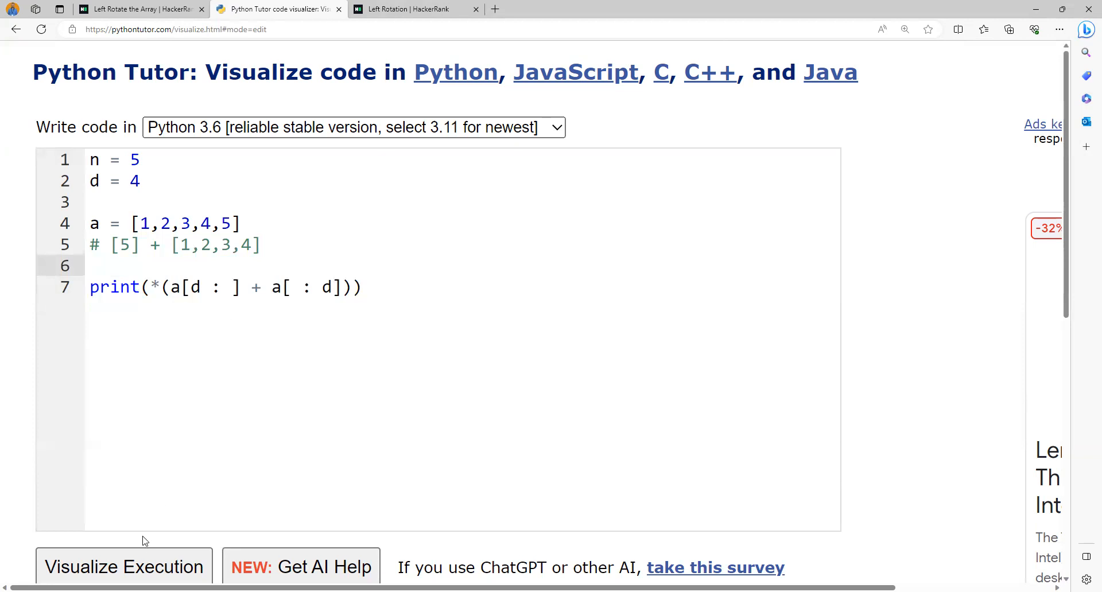
left_click(124, 567)
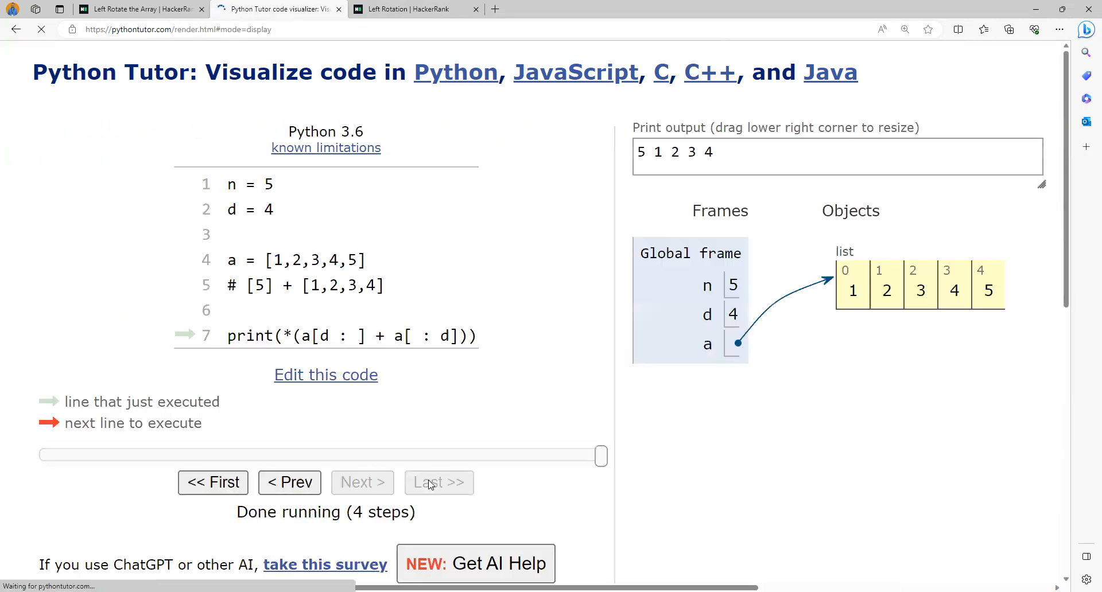
mouse_move(693, 424)
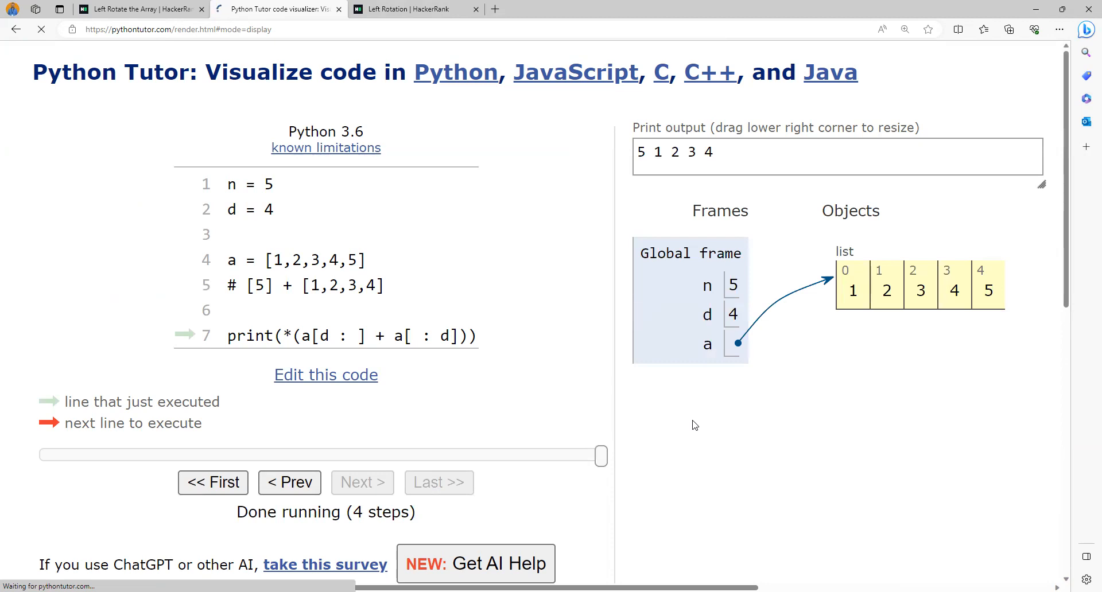
mouse_move(360, 385)
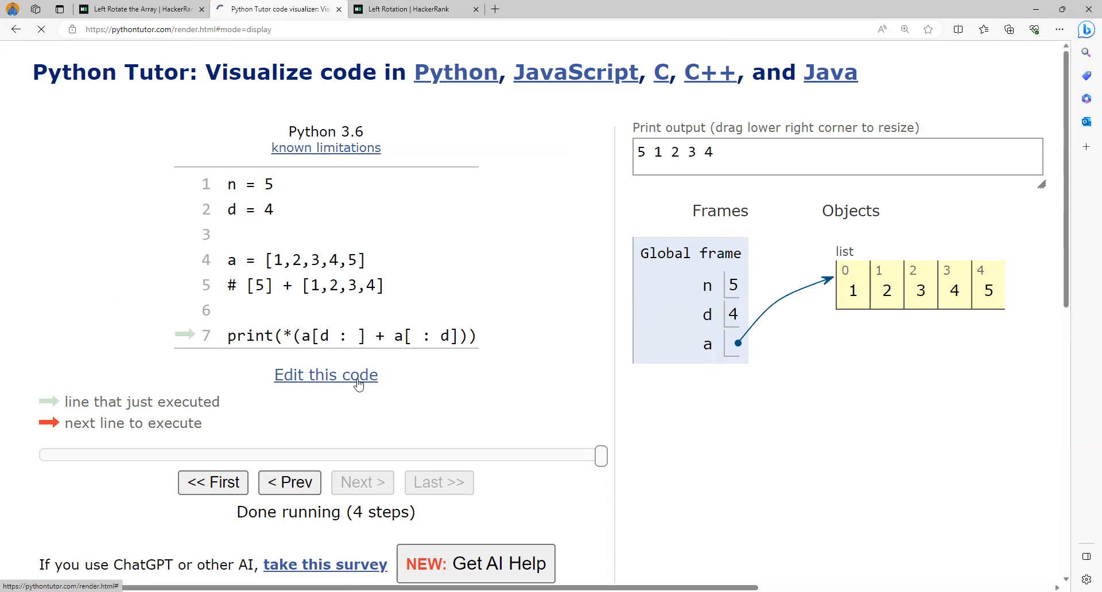
left_click(325, 374)
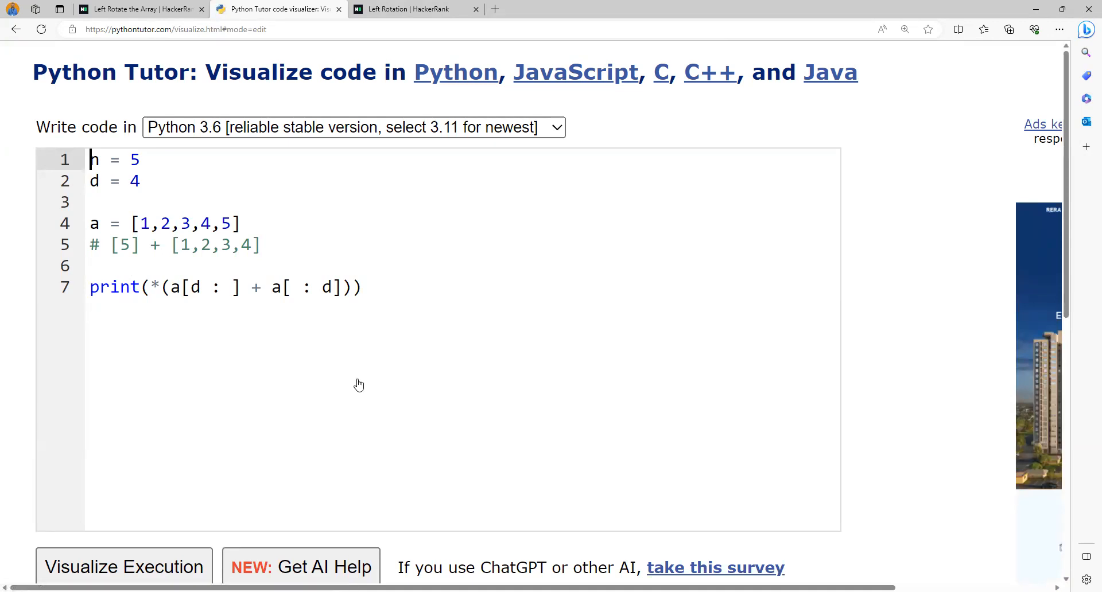
mouse_move(414, 9)
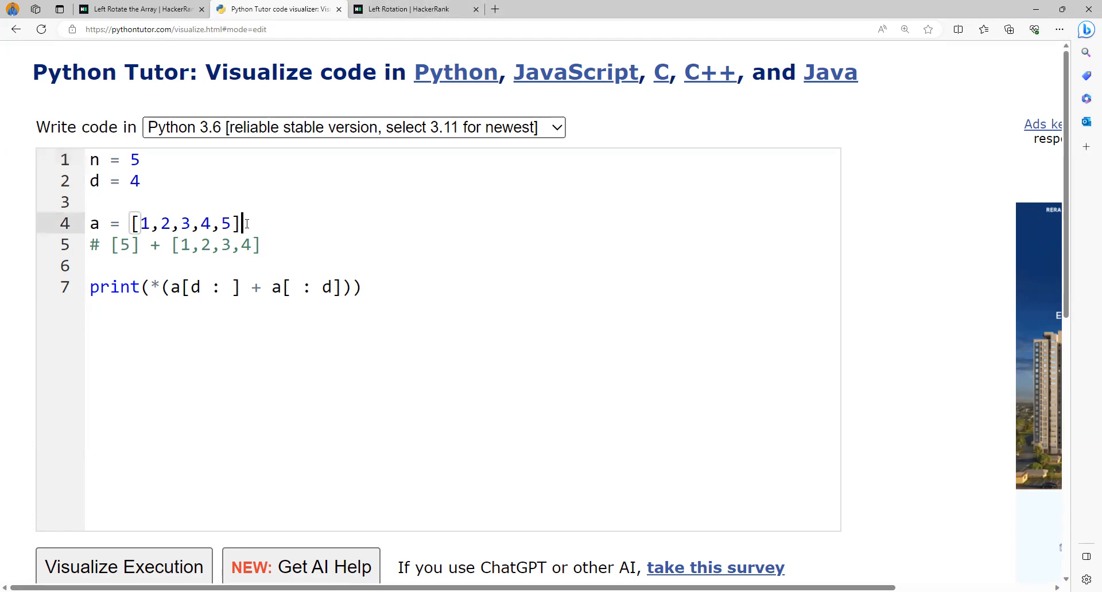
Step: Add comments tracing rotations # 2 3 4 5 1, # 3 4 5 1 2, … back to # 1 2 3 4 5 and # 2 3 4 5 1
type("# 2")
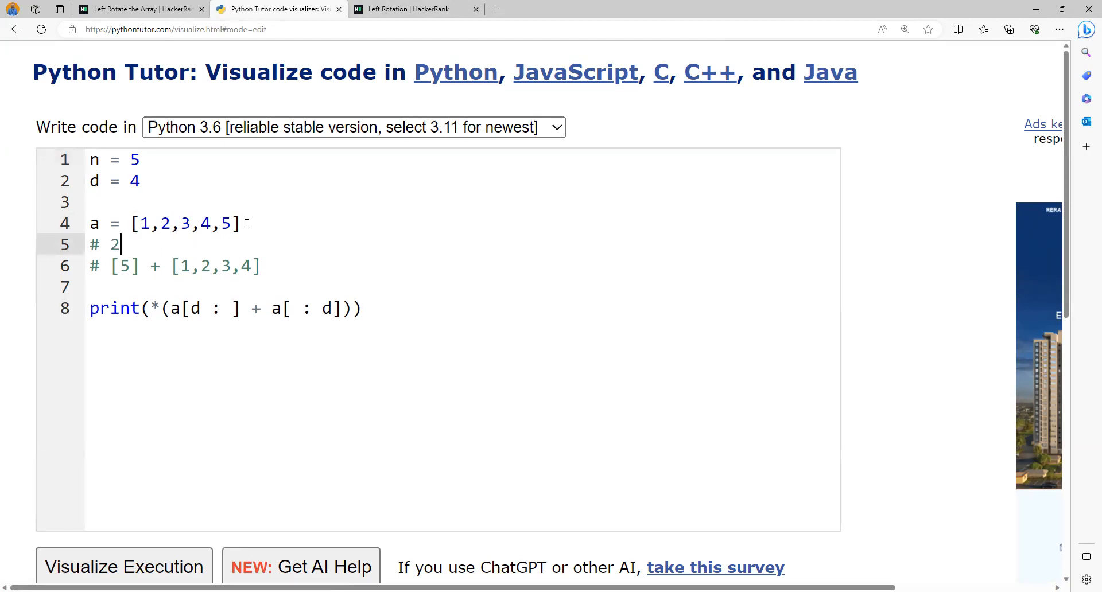
type("3 4 5 1")
type("# 3 4")
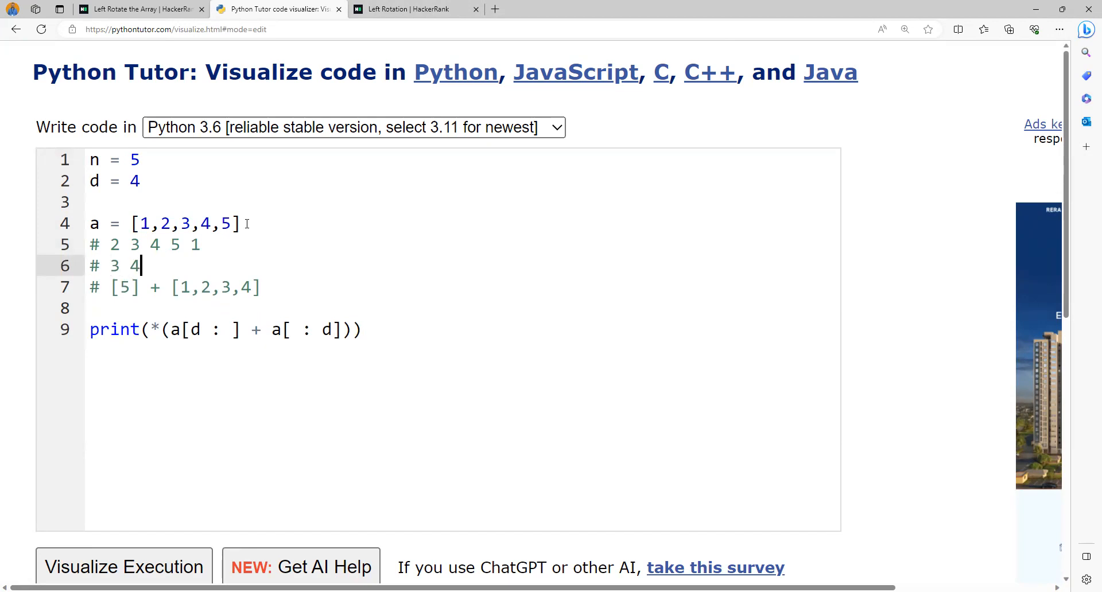
type("5 1")
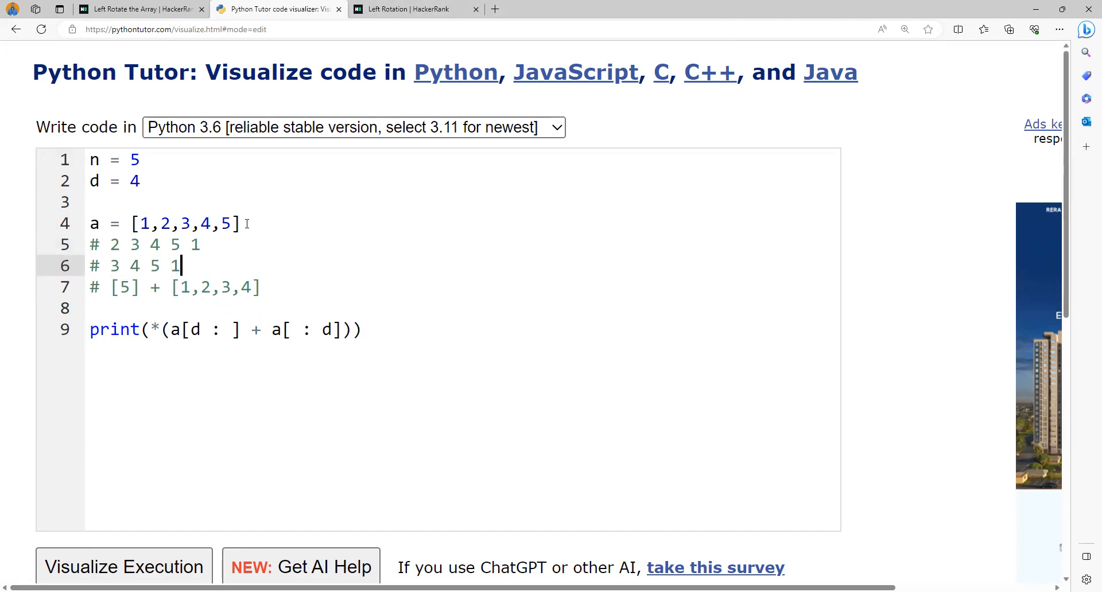
key("enter")
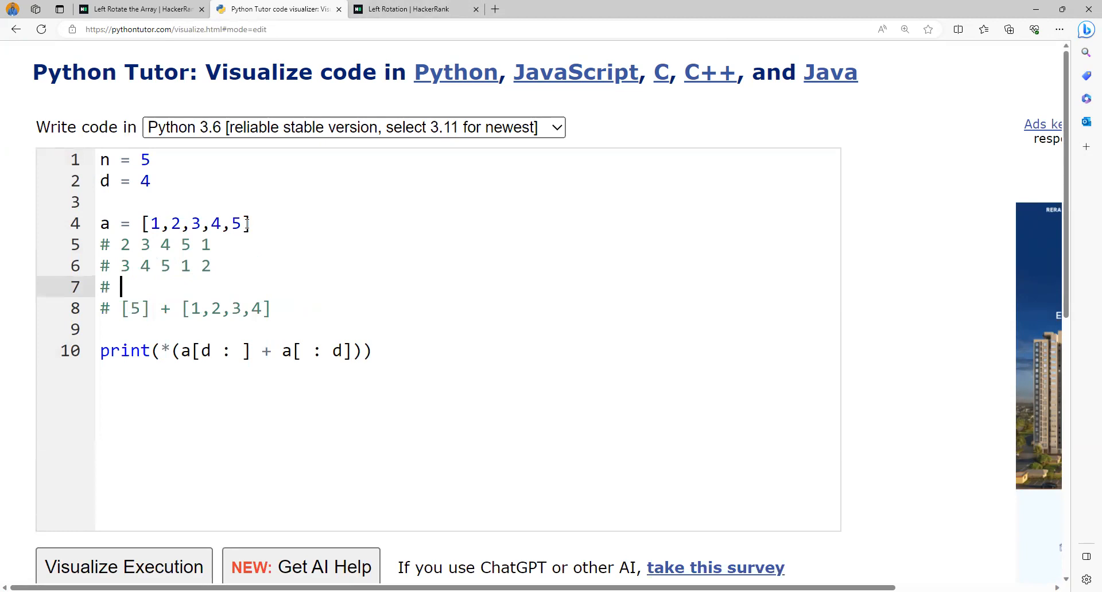
type("4 5 1 2 3")
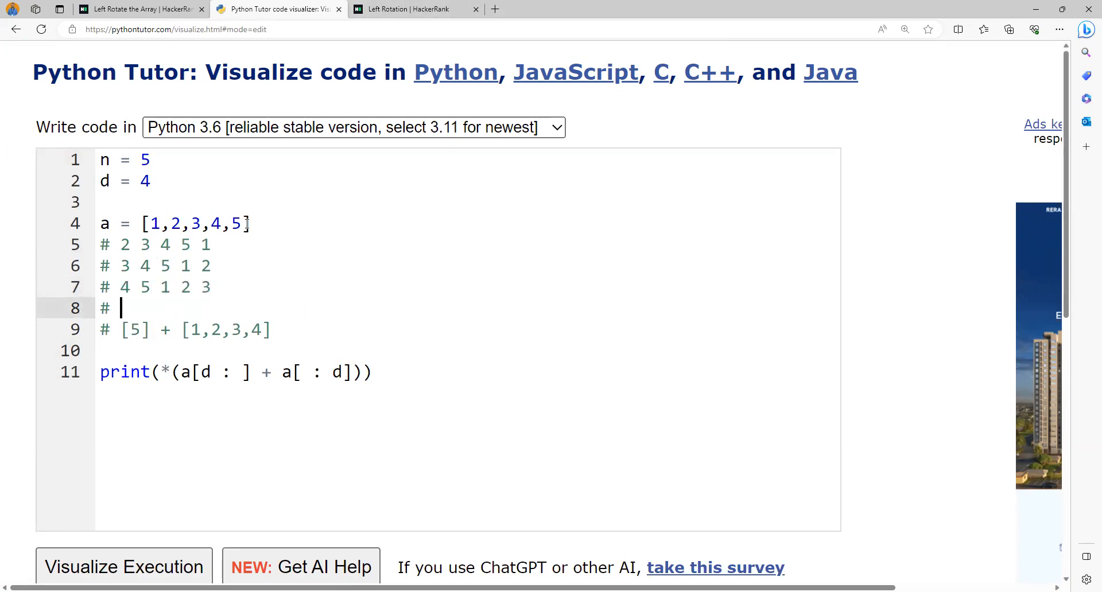
type("5")
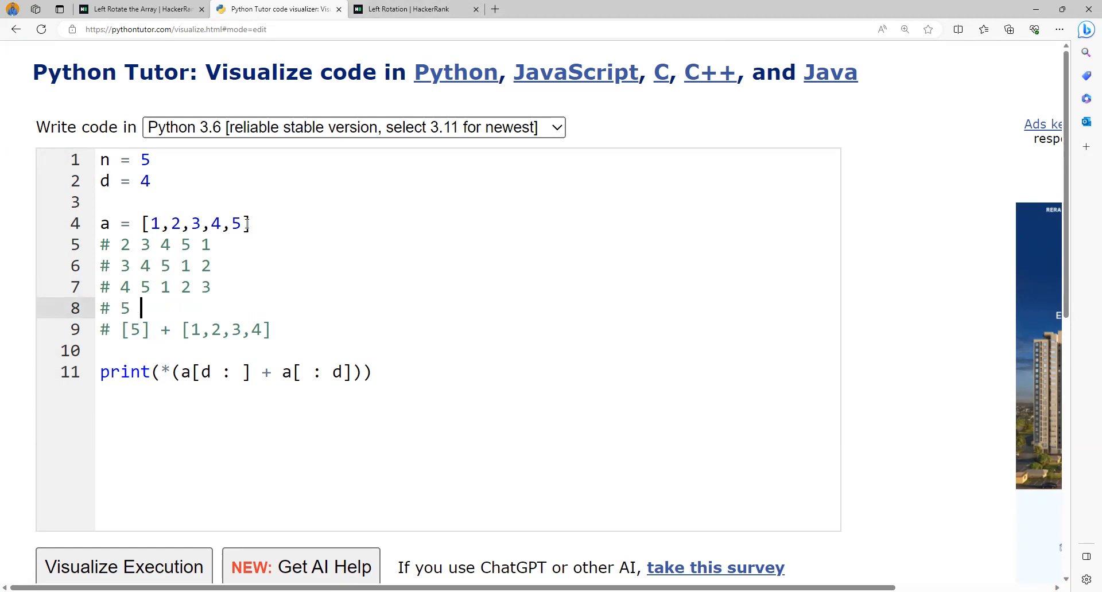
type("4")
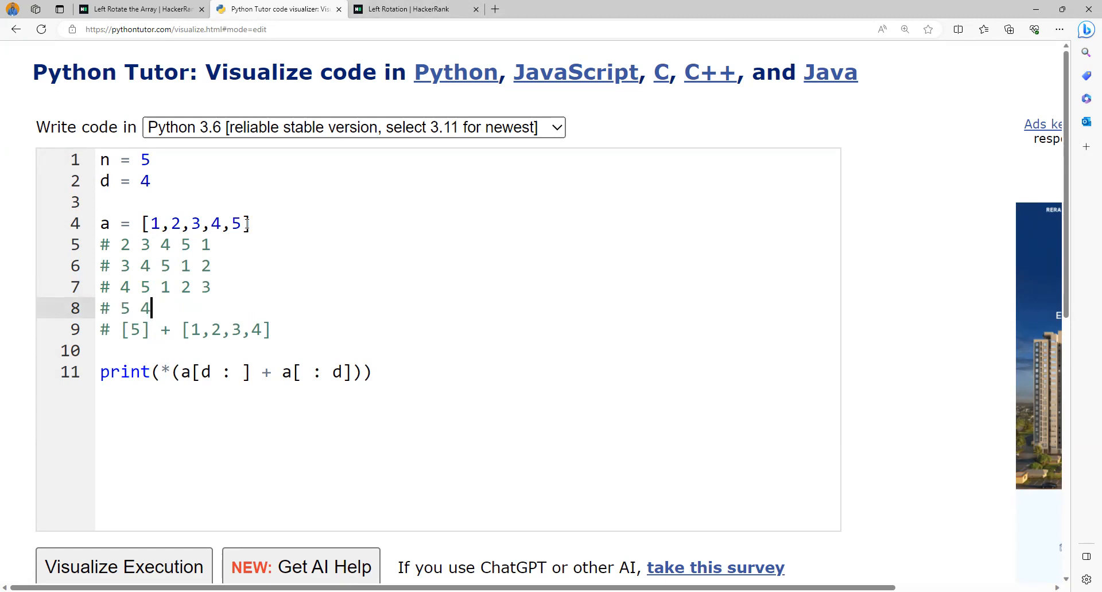
type("1 2 3")
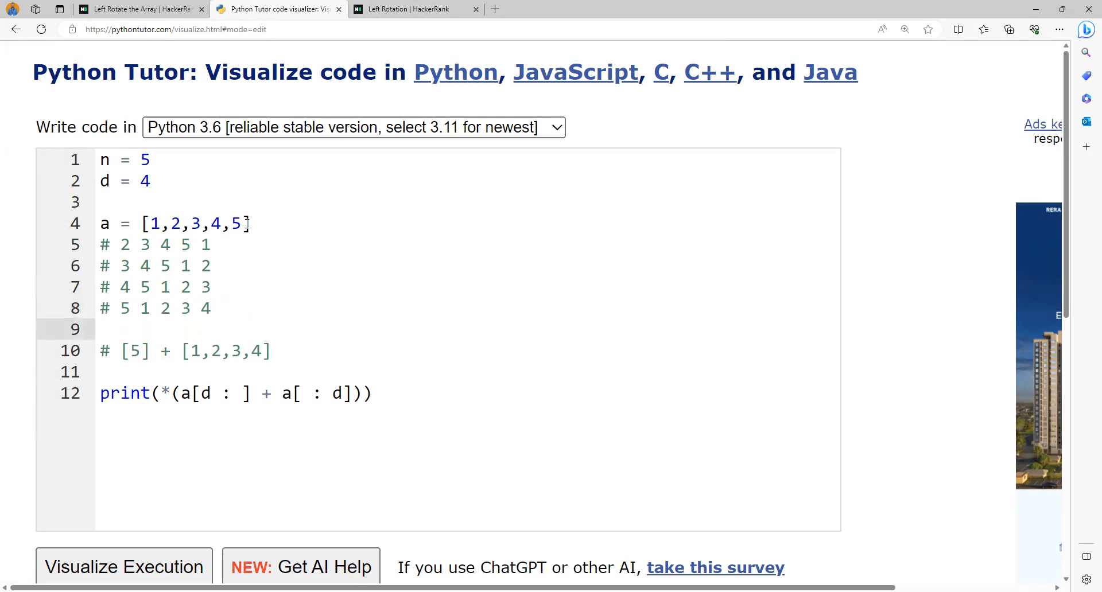
type("# 1 2 3 4")
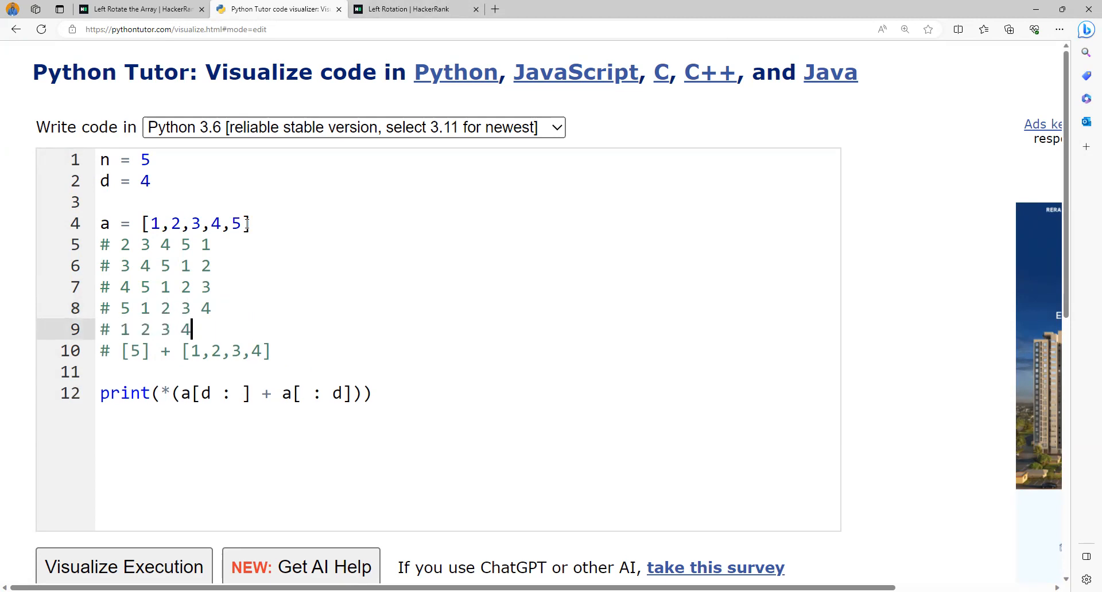
type("5")
type("#")
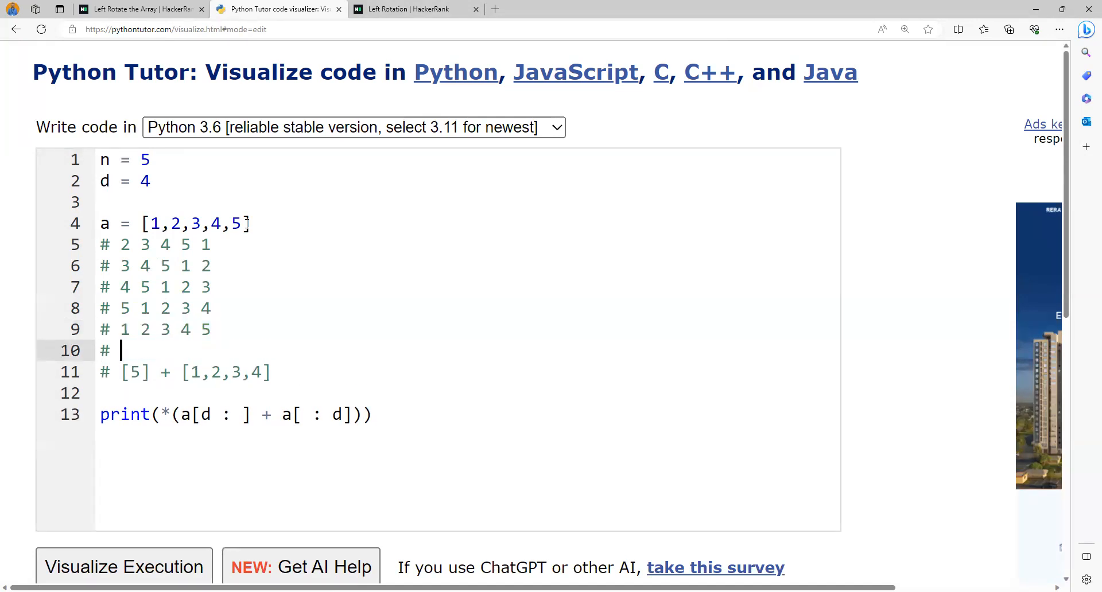
type("2 3 4 5 1")
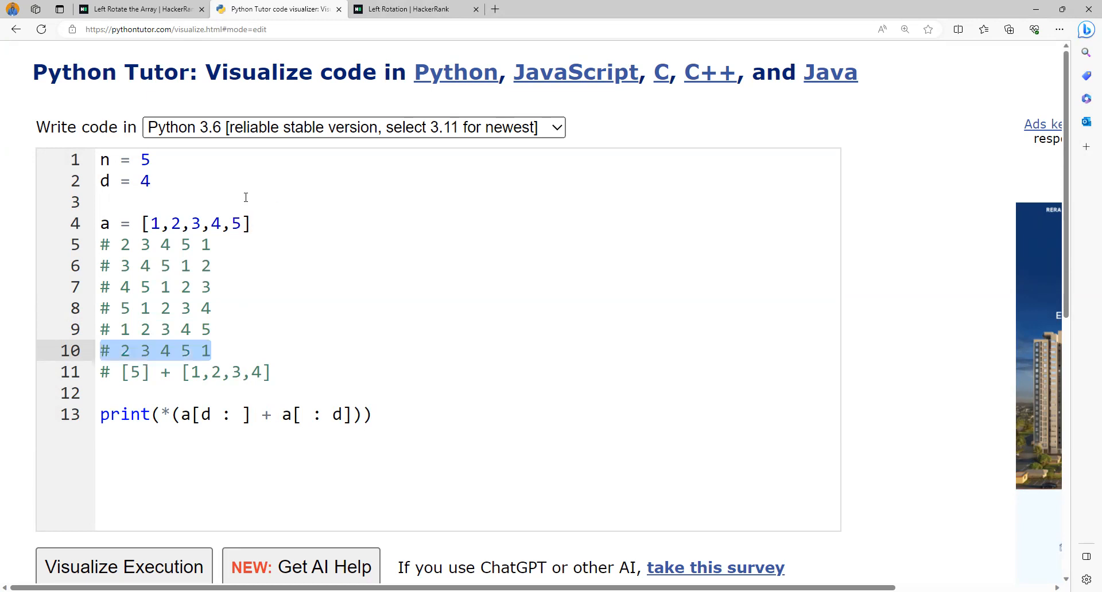
Step: Delete the trace comments, add d = d % n after the list and set d = 8
left_click(155, 244)
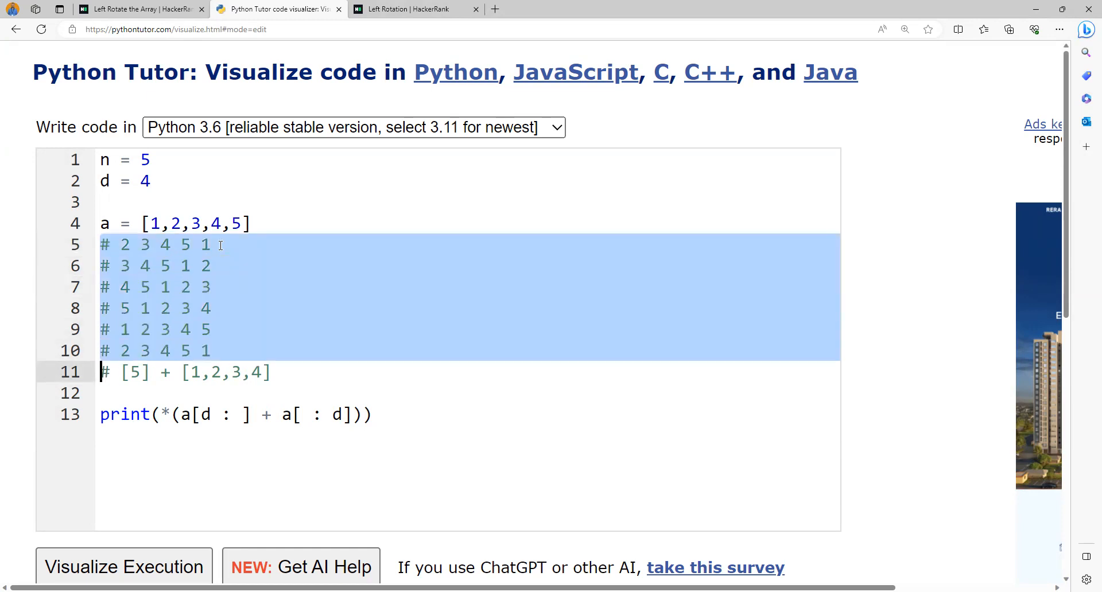
key("Delete")
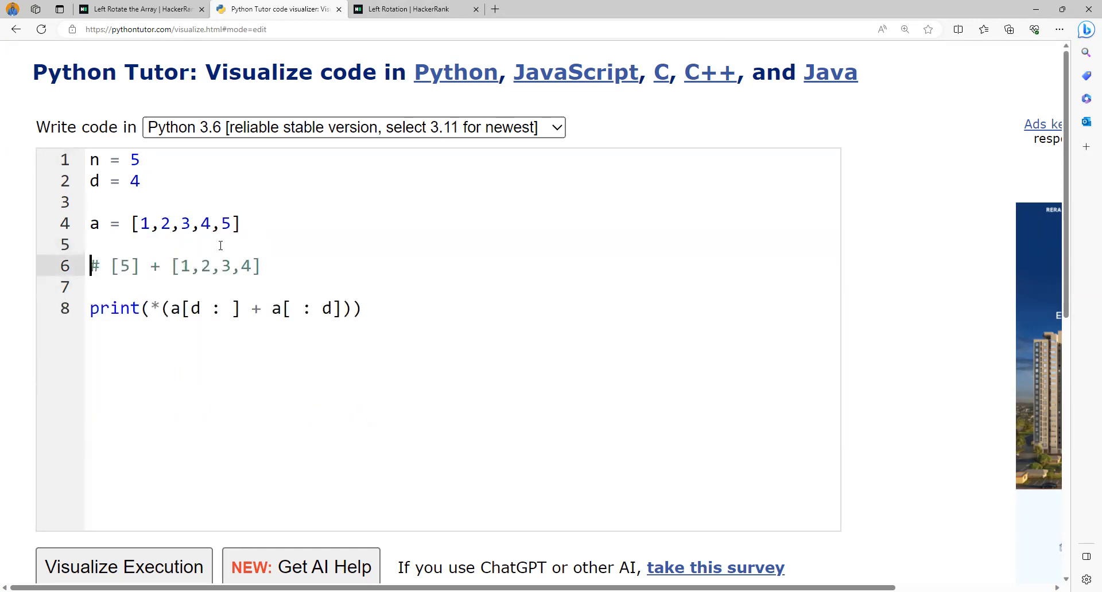
type("d = d")
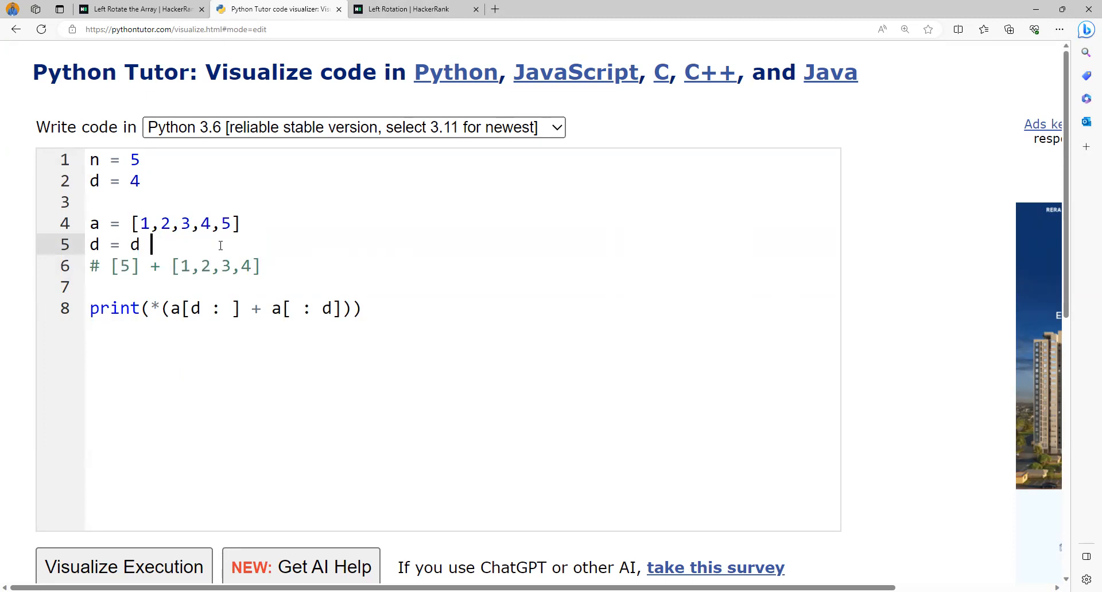
type("% n")
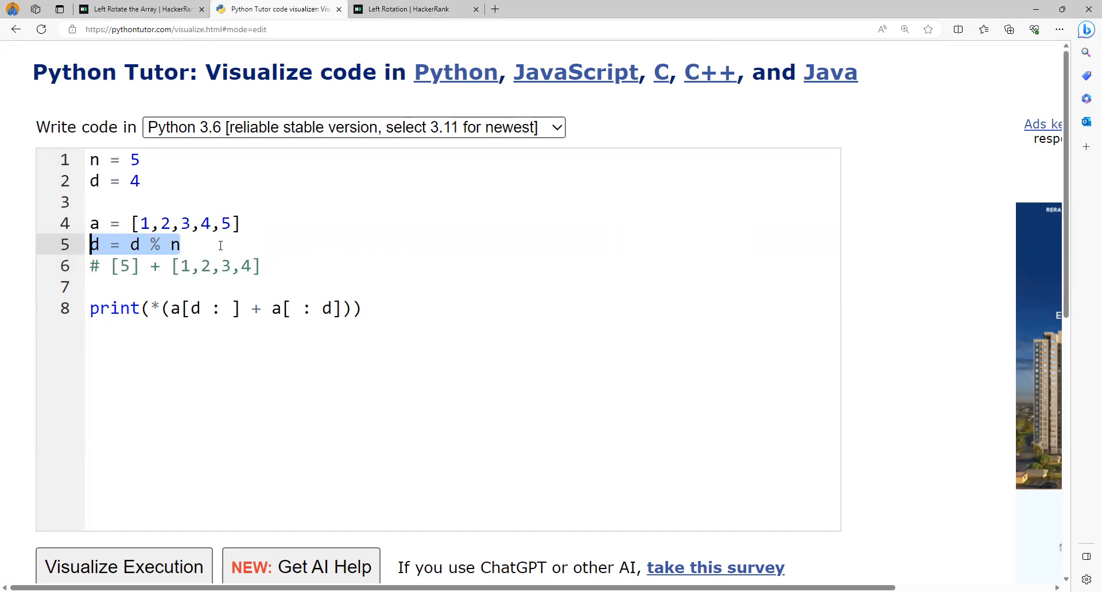
mouse_move(165, 186)
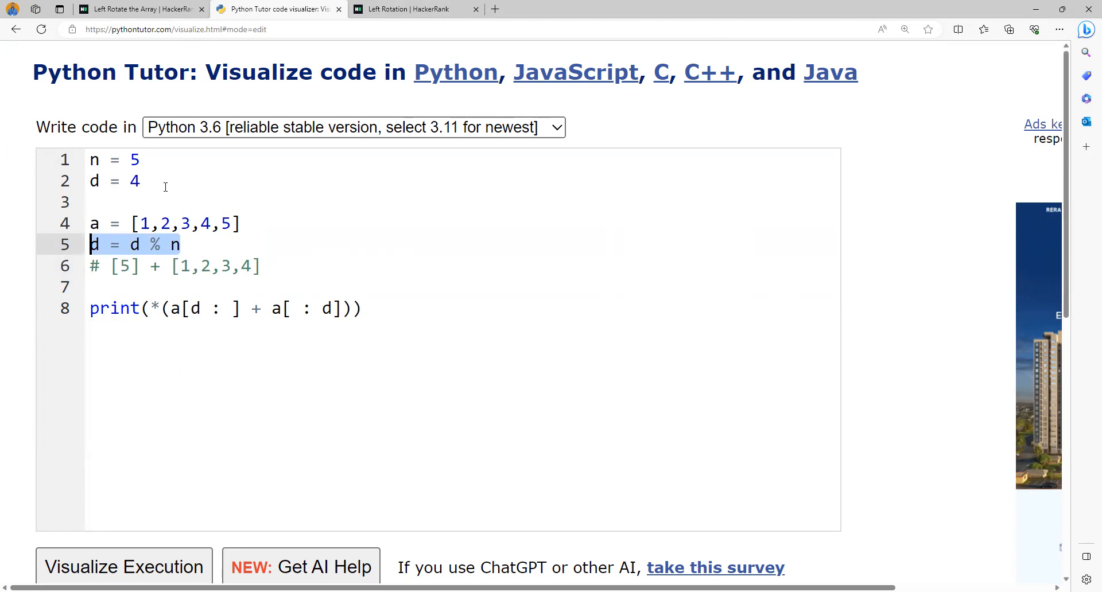
type("8")
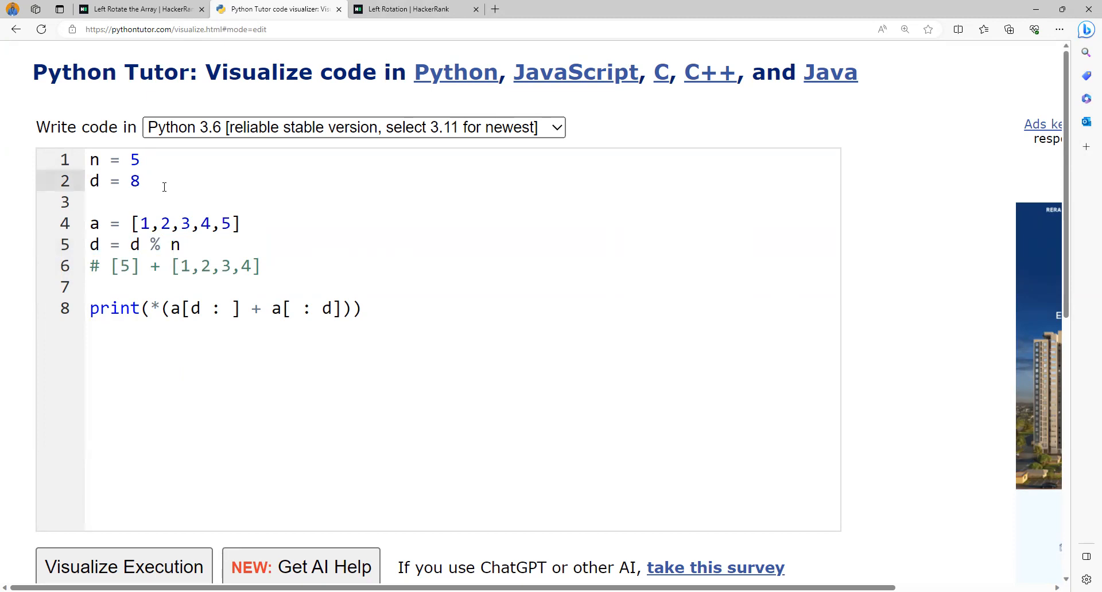
left_click(140, 181)
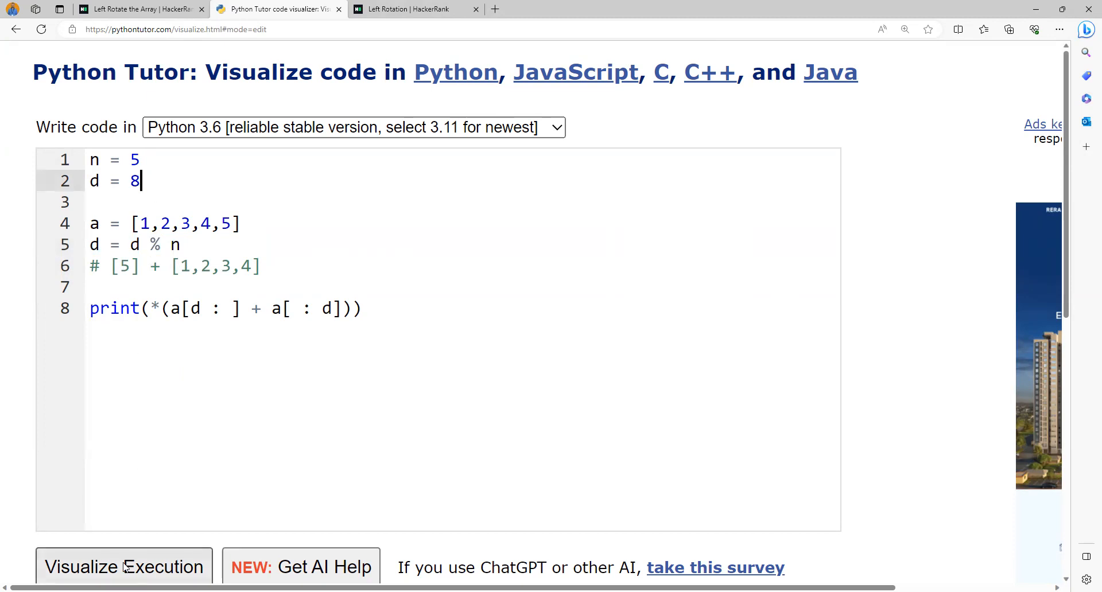
Step: Step the d = 8 script to completion, confirming d becomes 3 and output 4 5 1 2 3, then return to HackerRank
left_click(124, 566)
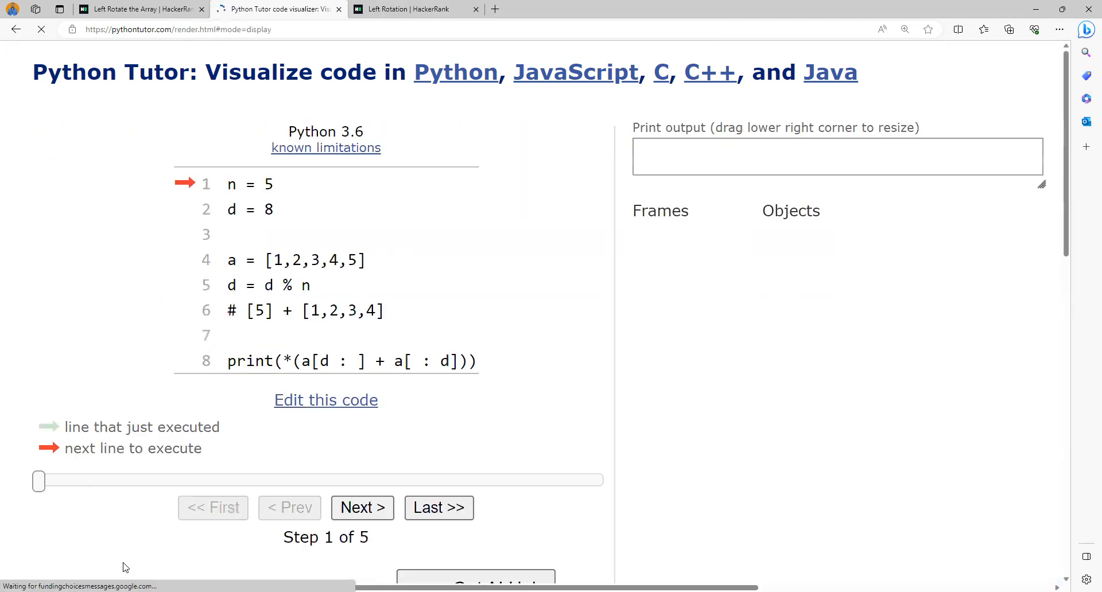
left_click(362, 507)
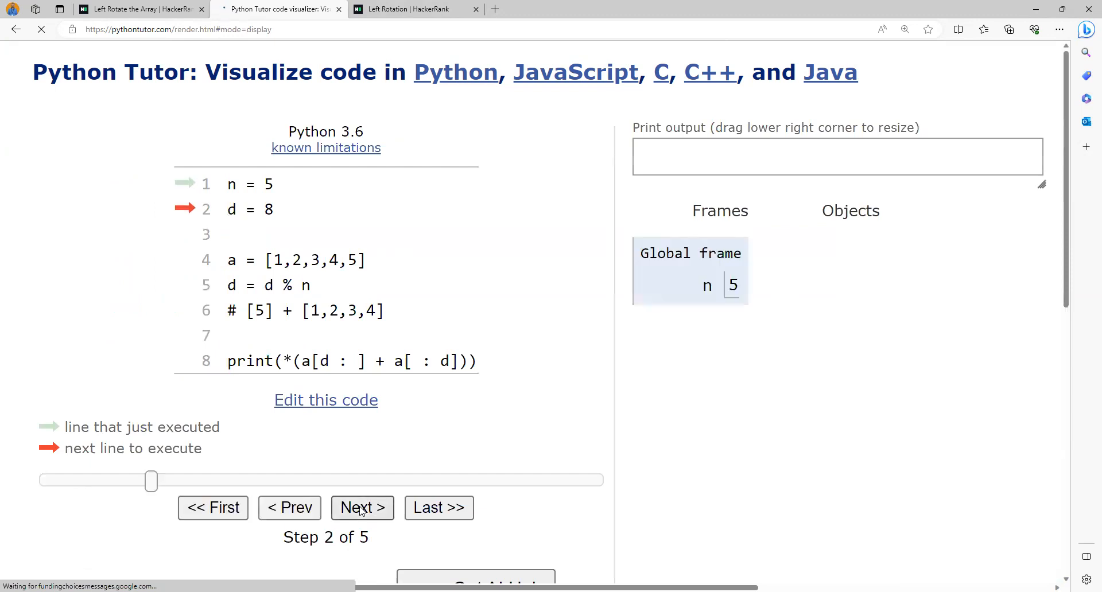
left_click(361, 507)
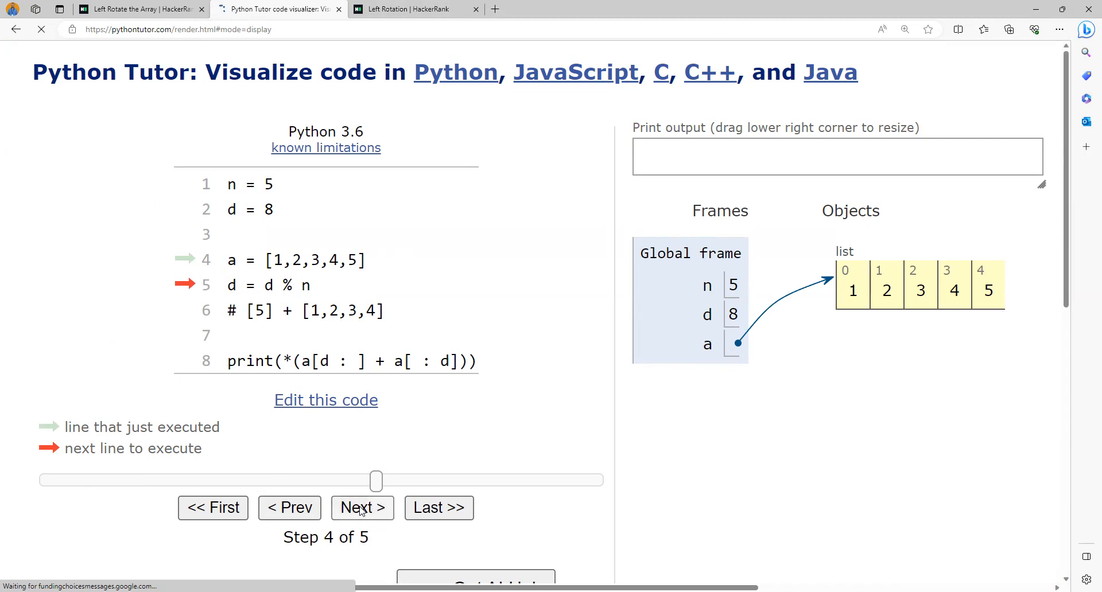
left_click(361, 509)
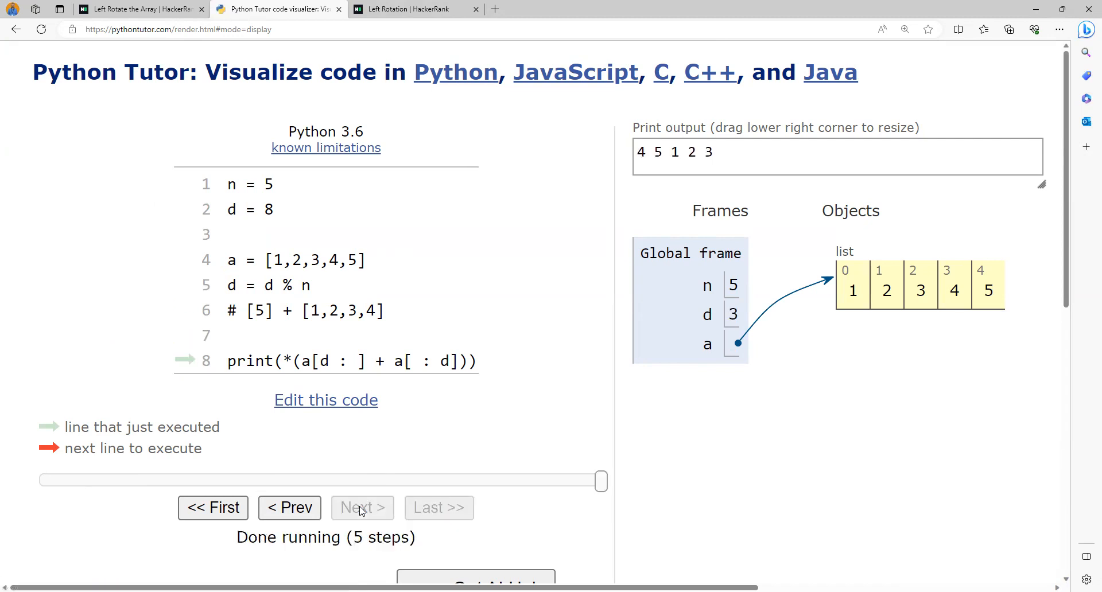
mouse_move(331, 403)
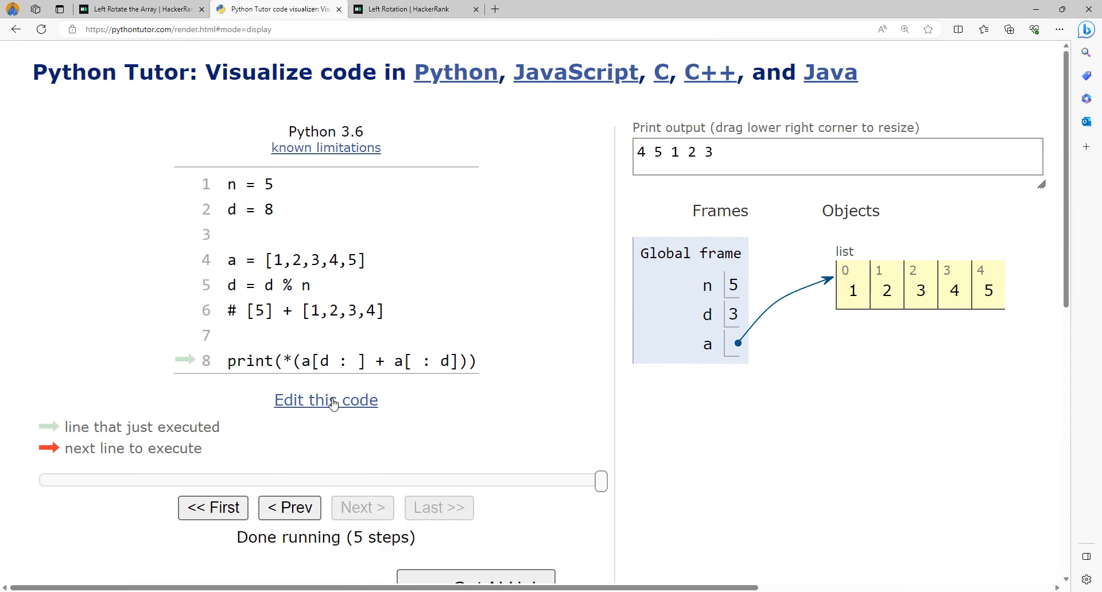
left_click(325, 399)
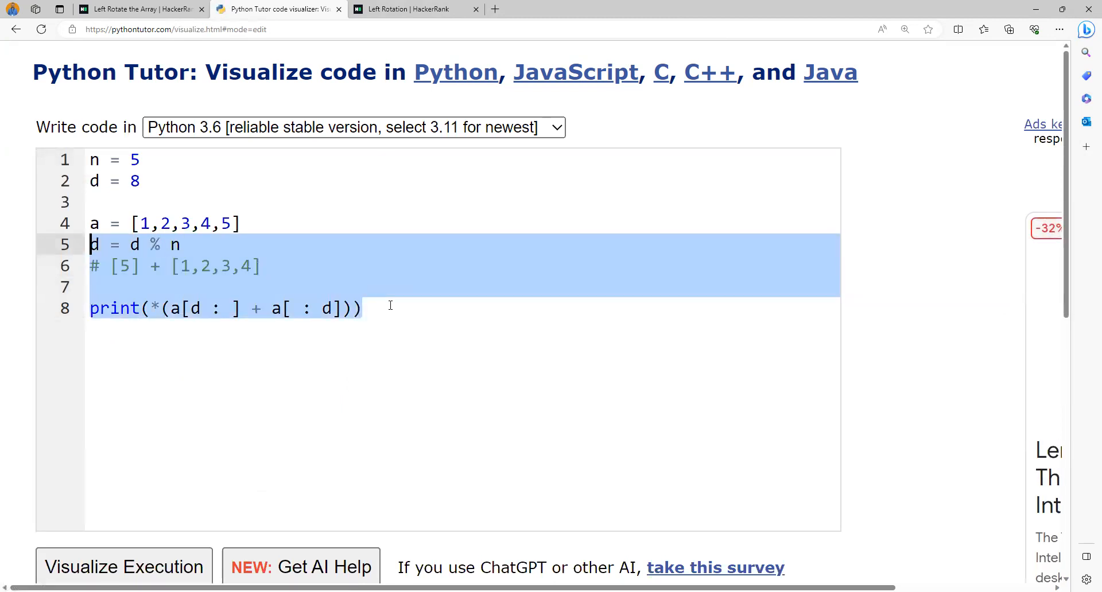
left_click(414, 9)
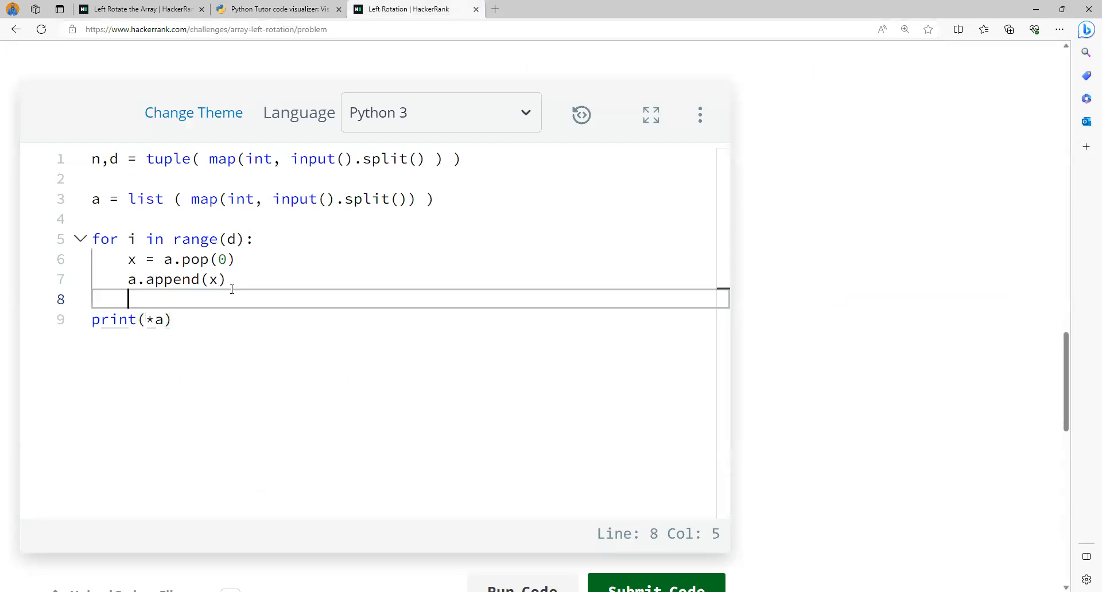
Step: Replace the pop-and-append loop with d = d % n and the slicing print, removing the old comment and print
left_click_drag(126, 298, 92, 238)
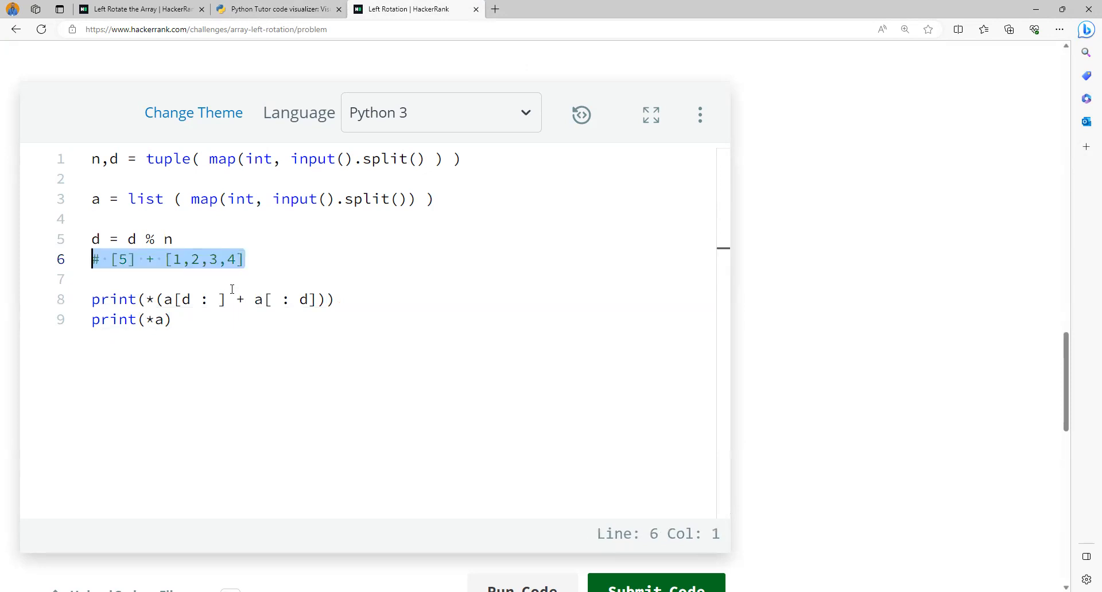
key("Delete")
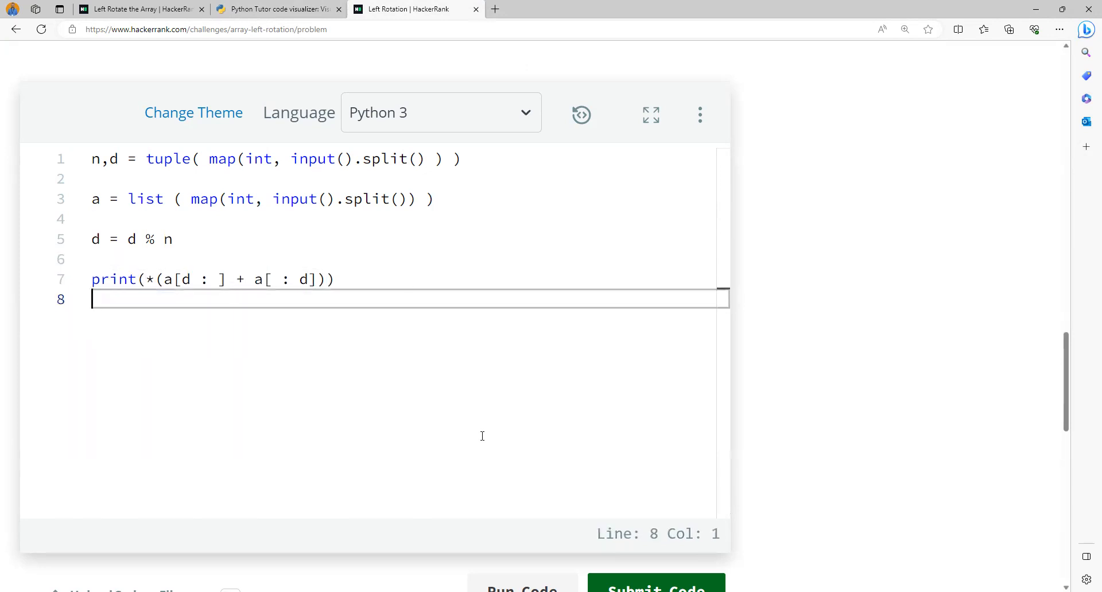
scroll("down", 3)
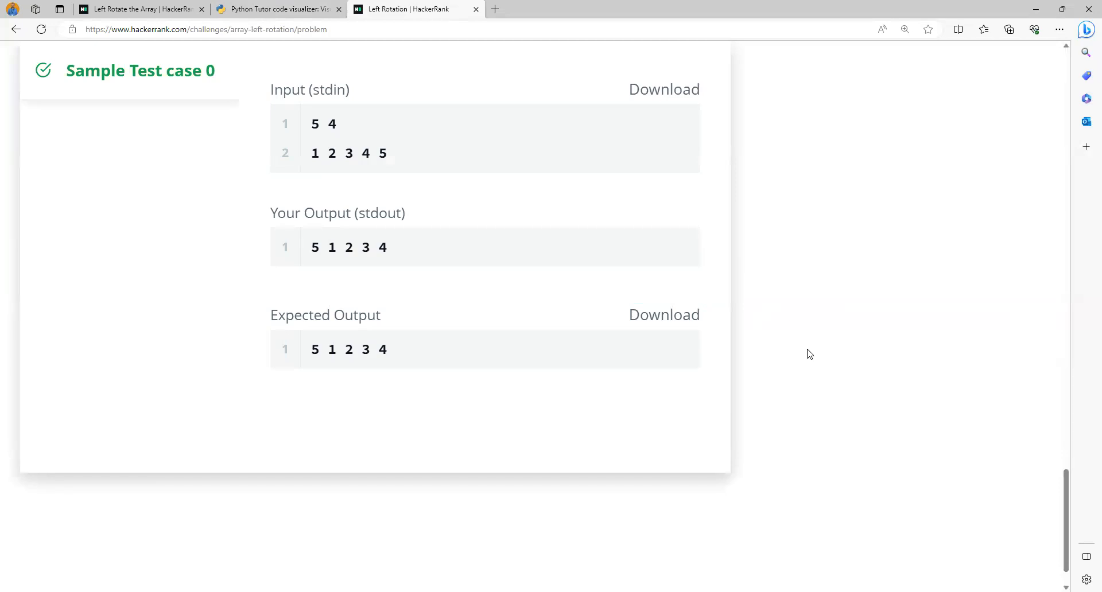
scroll("up", 3)
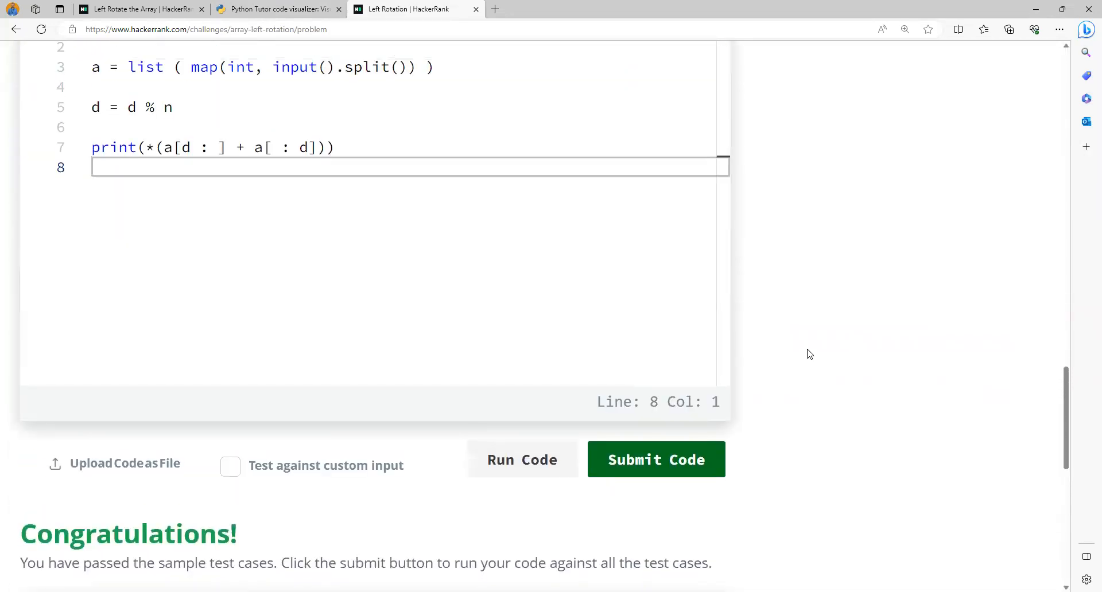
scroll("down", 3)
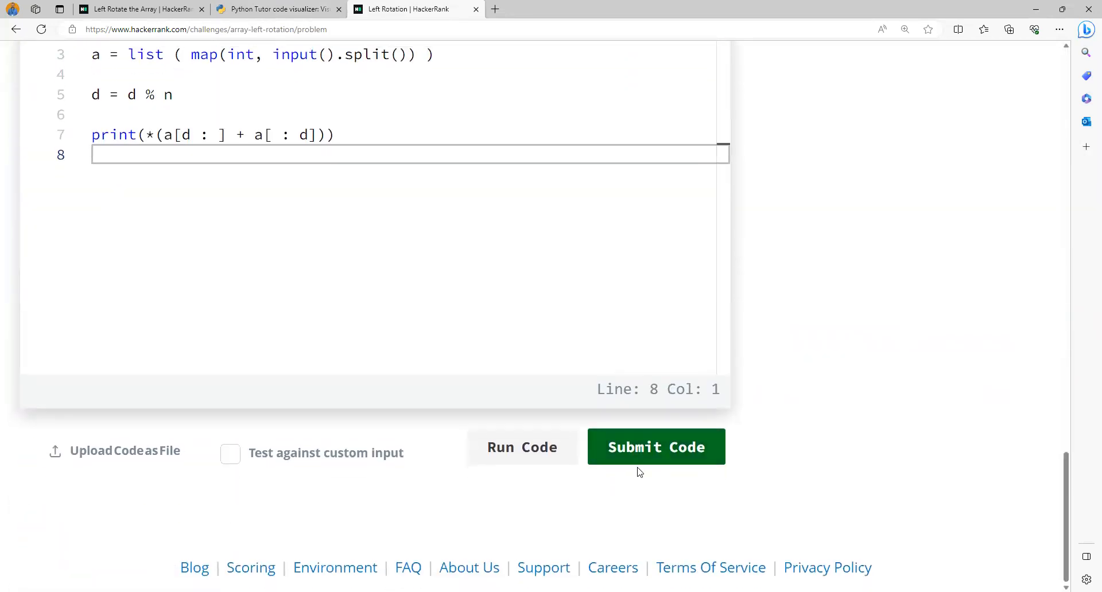
Step: Submit the Left Rotation solution against all test cases and move to Left Rotate the Array
left_click(655, 447)
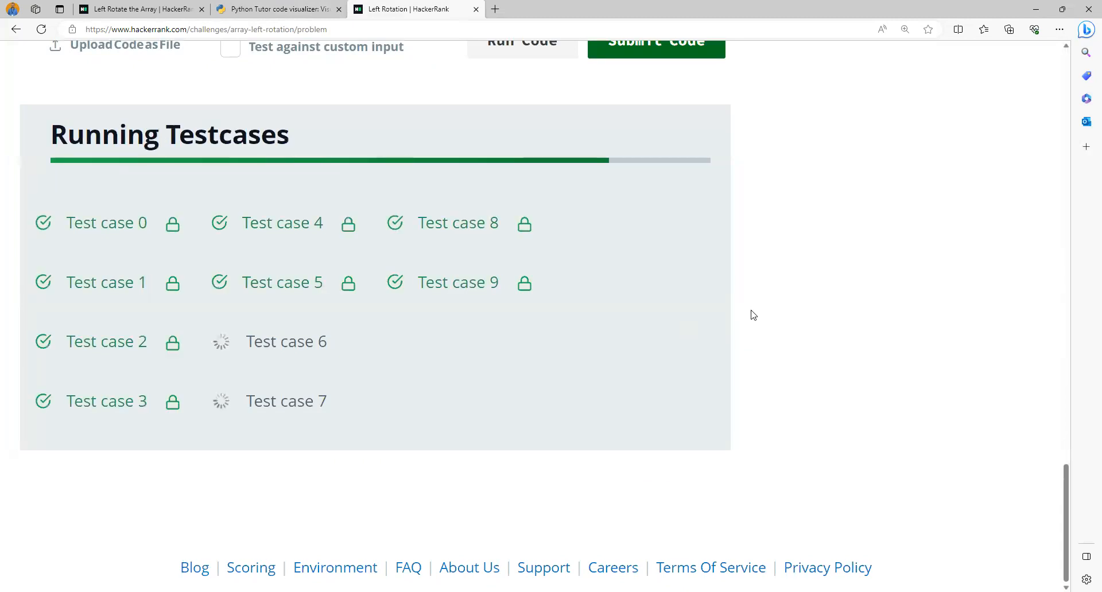
scroll("up", 3)
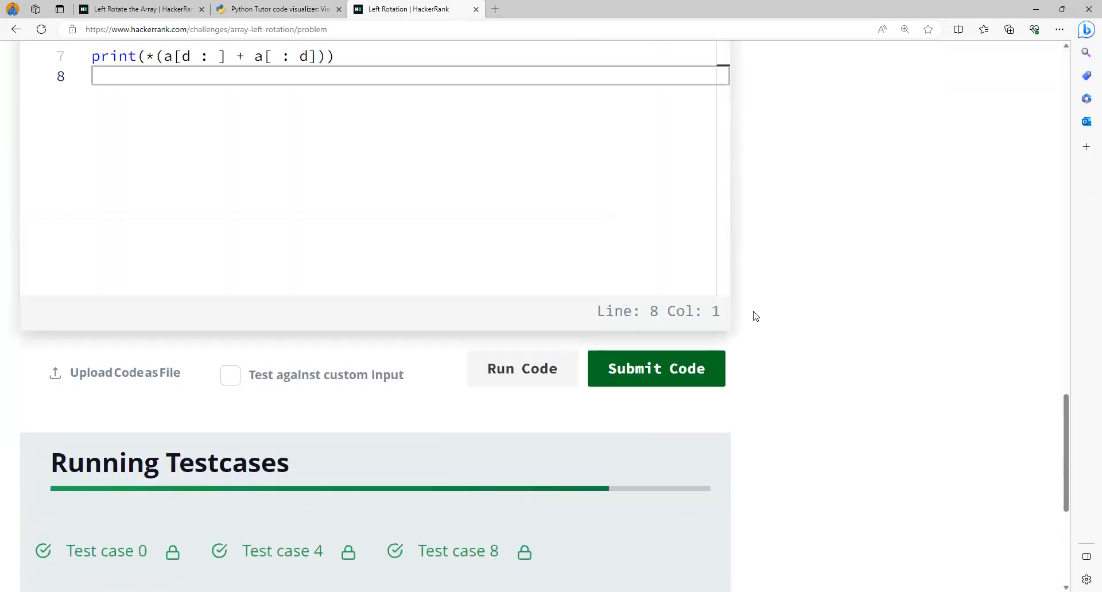
scroll("up", 3)
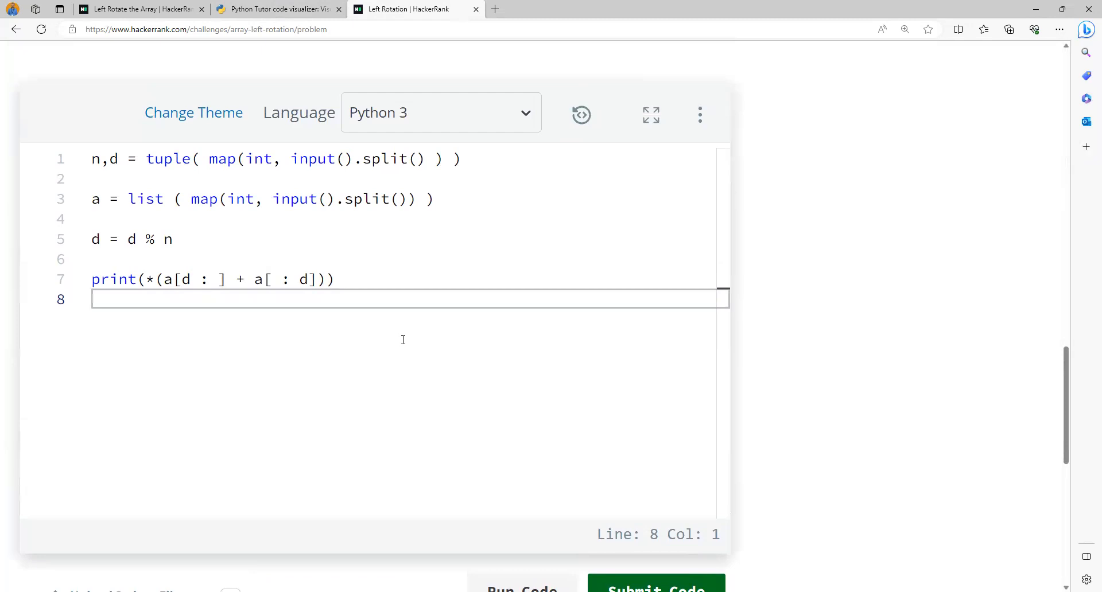
key("ctrl+a")
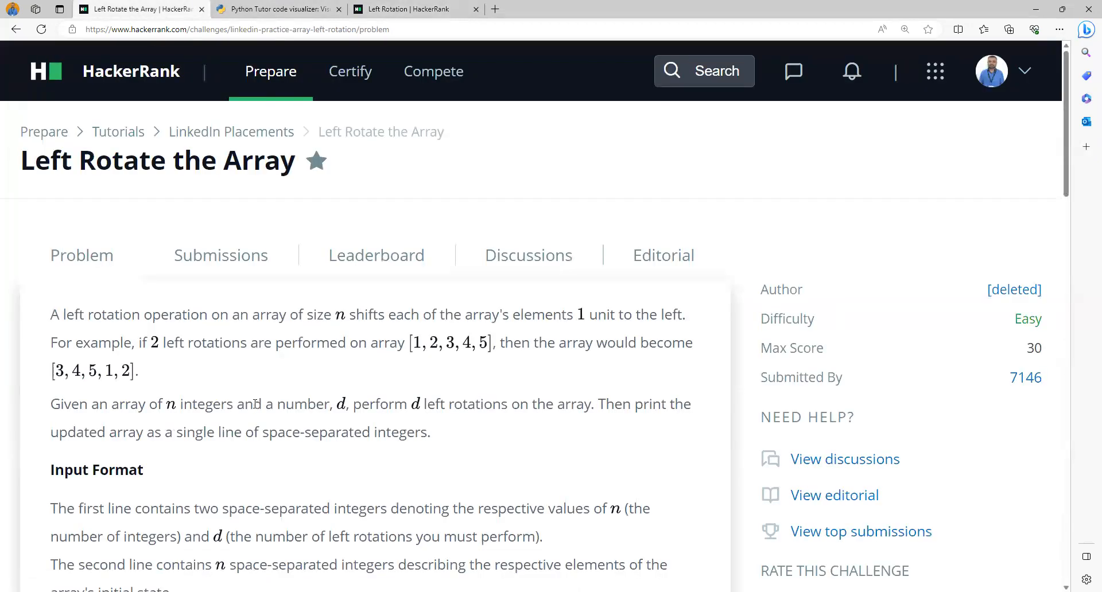
Step: Run and submit the modulo-and-slice solution on Left Rotate the Array, passing all test cases
scroll("down", 3)
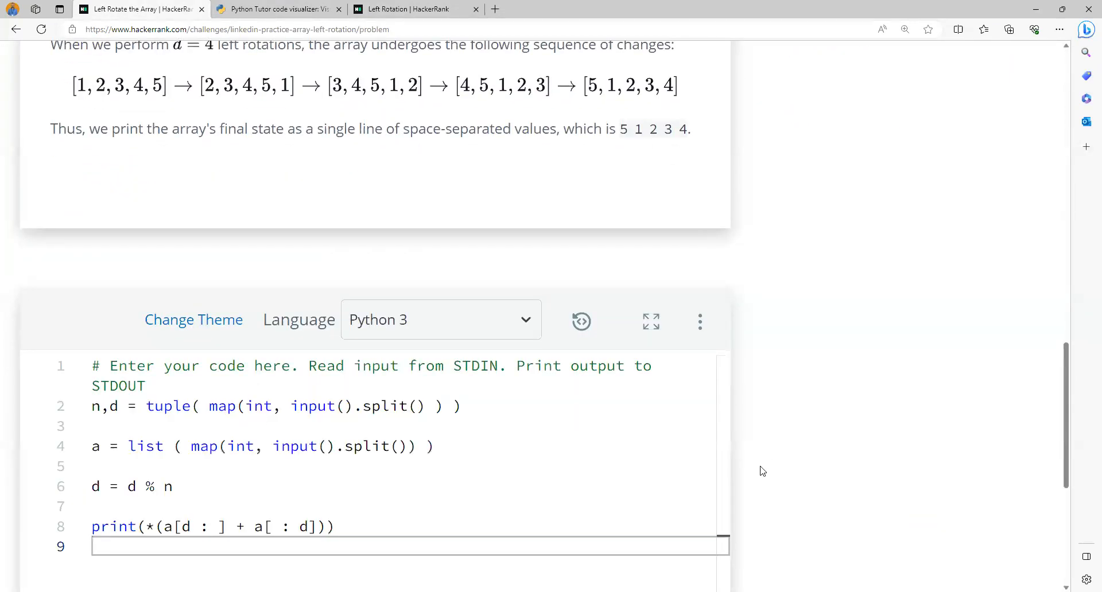
scroll("down", 3)
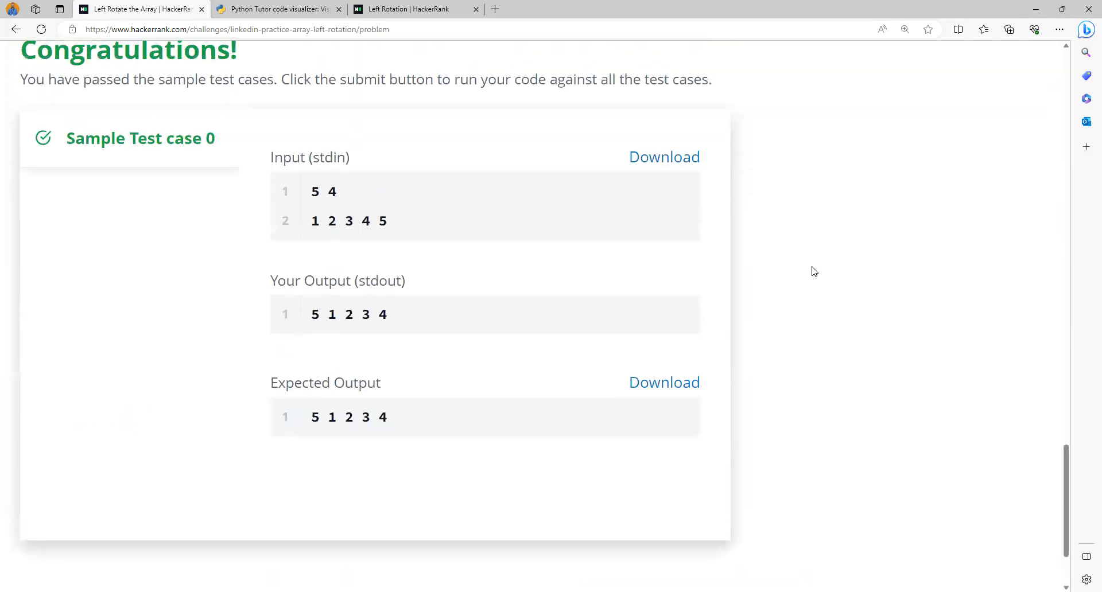
scroll("up", 3)
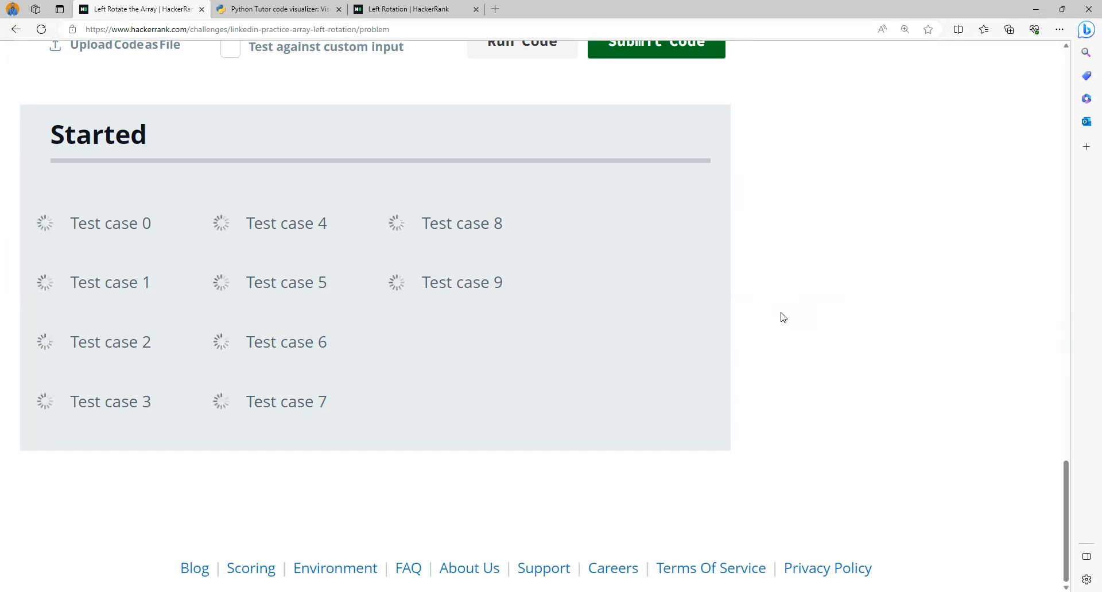
scroll("up", 3)
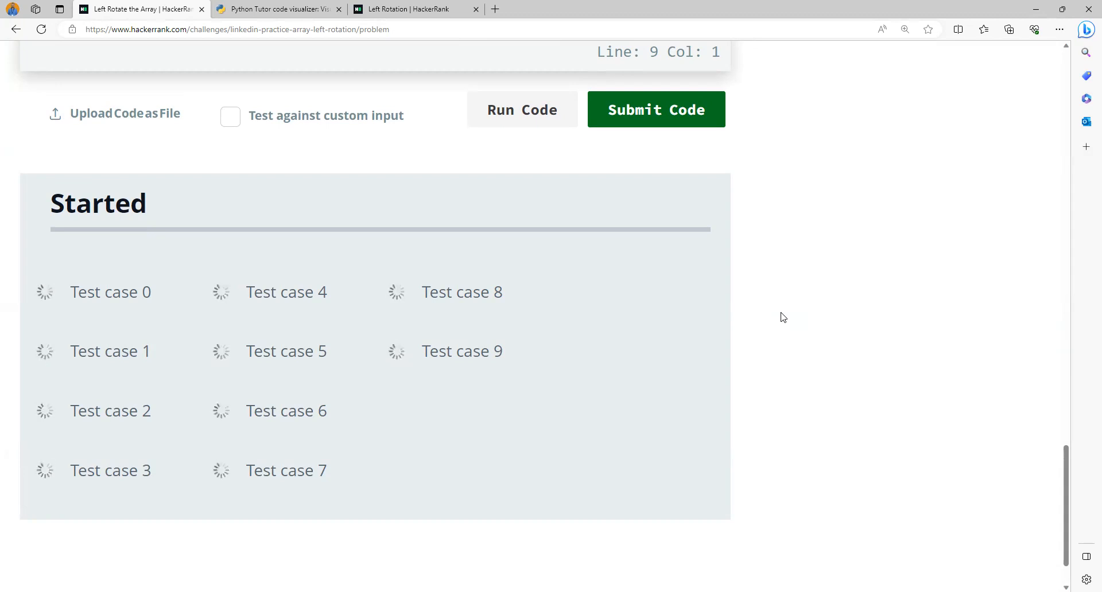
left_click(655, 109)
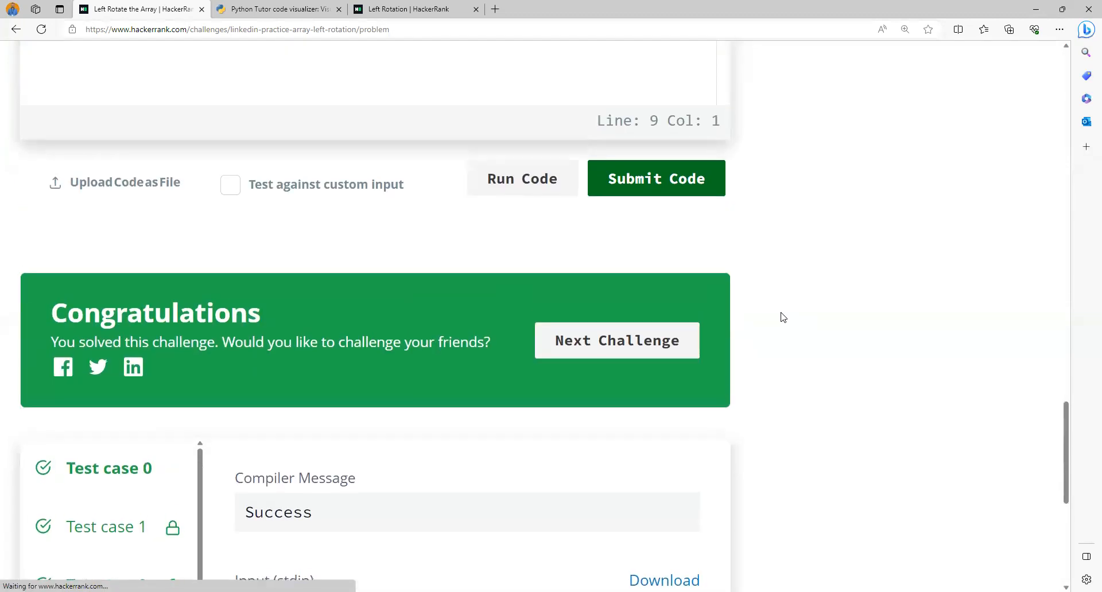
scroll("up", 3)
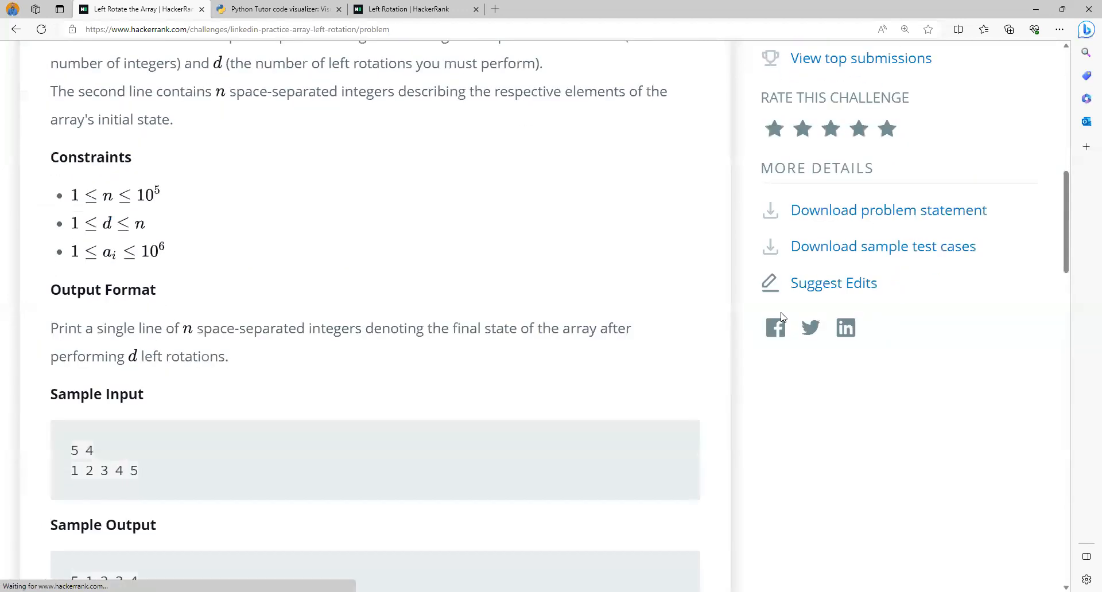
scroll("down", 3)
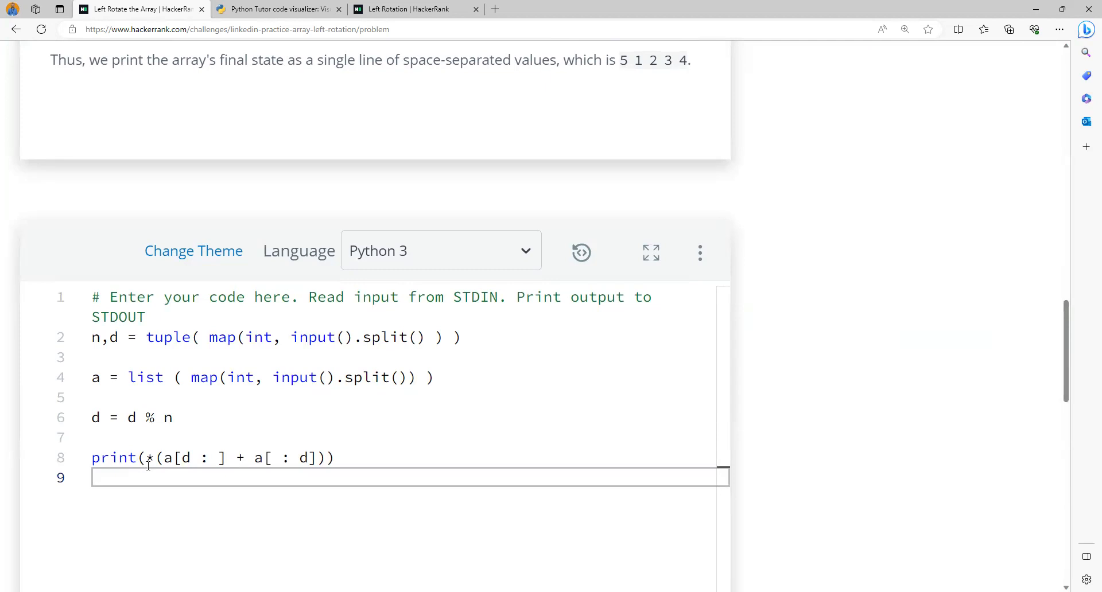
mouse_move(168, 470)
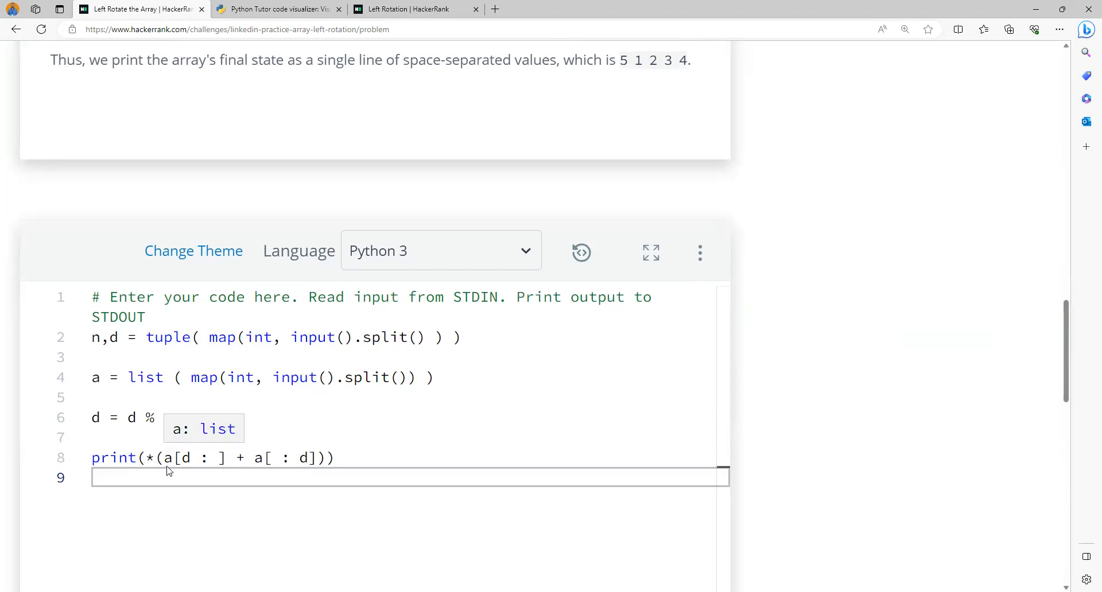
mouse_move(679, 371)
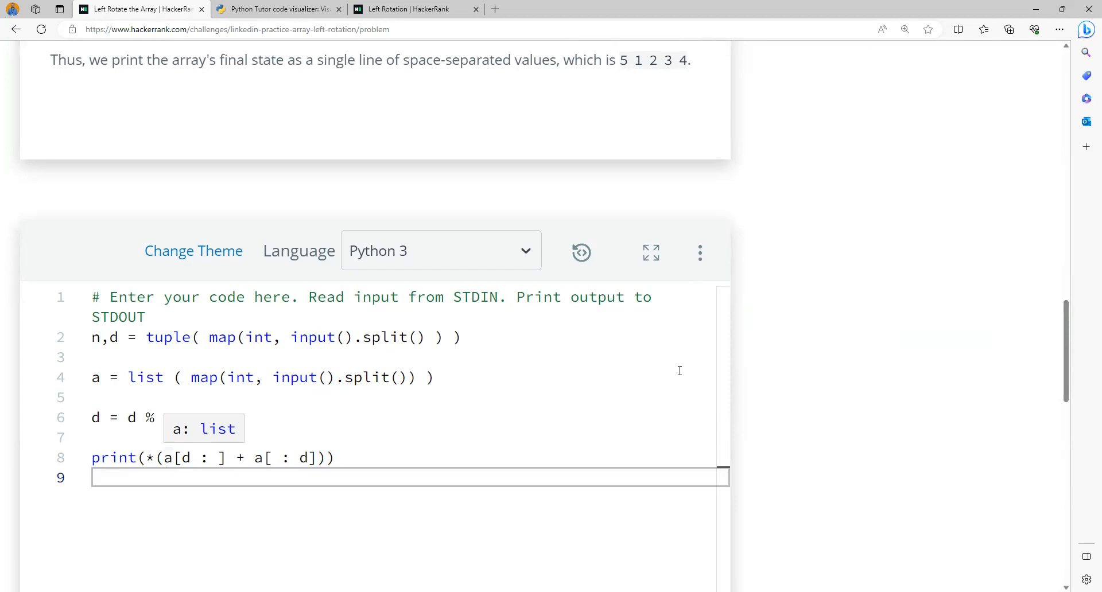
type("n")
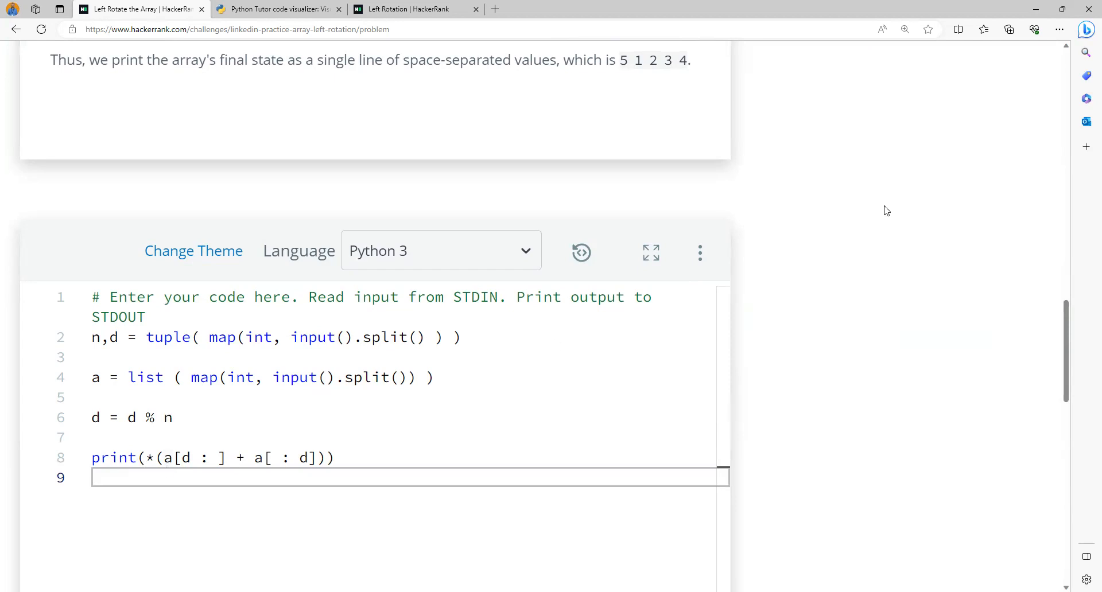
mouse_move(990, 58)
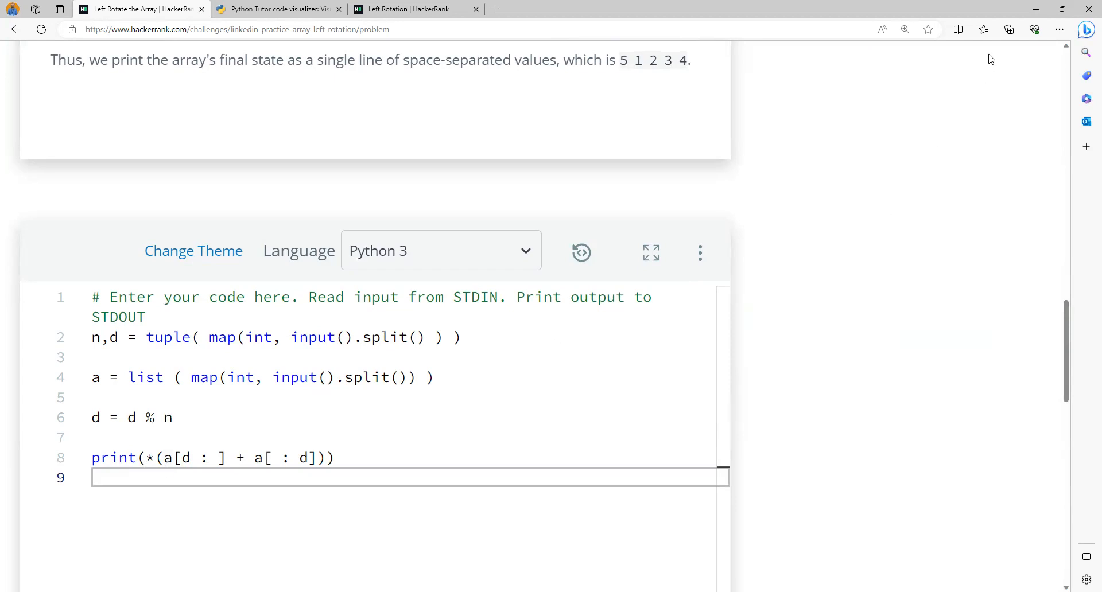